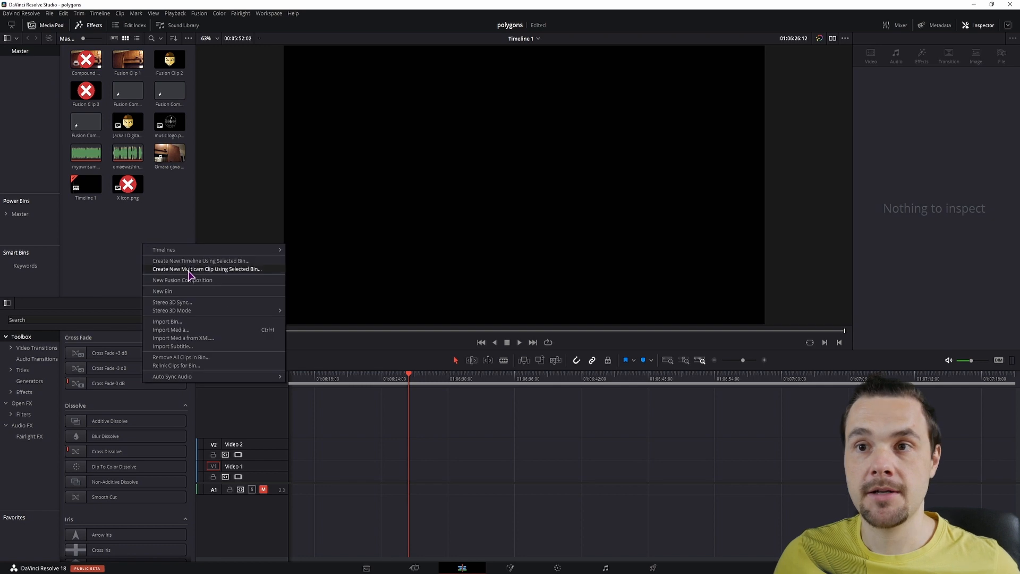
pyautogui.moveTo(88, 267)
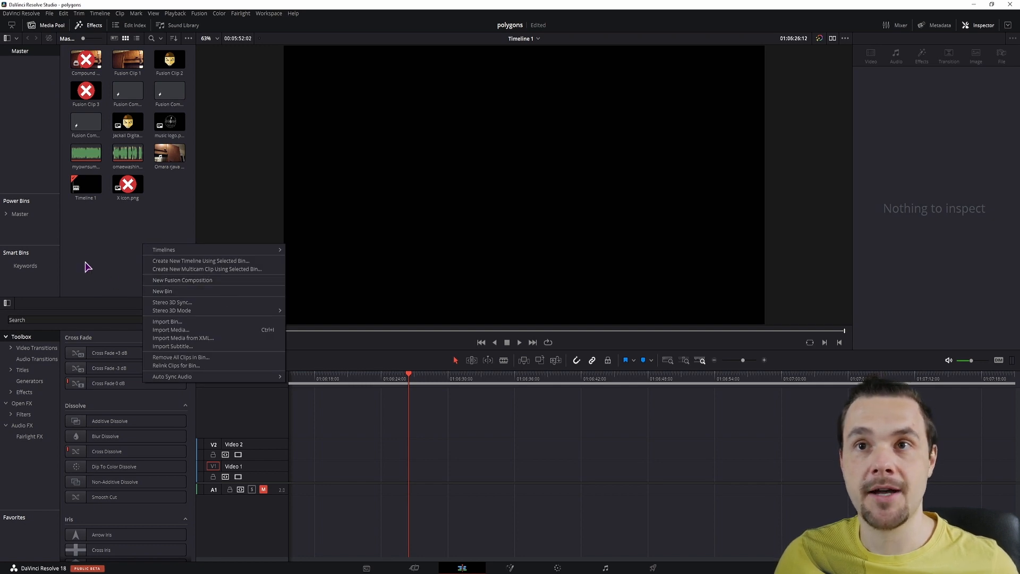
# - Create a new Fusion composition from the Media Pool and open it in the Fusion page
pyautogui.click(182, 279)
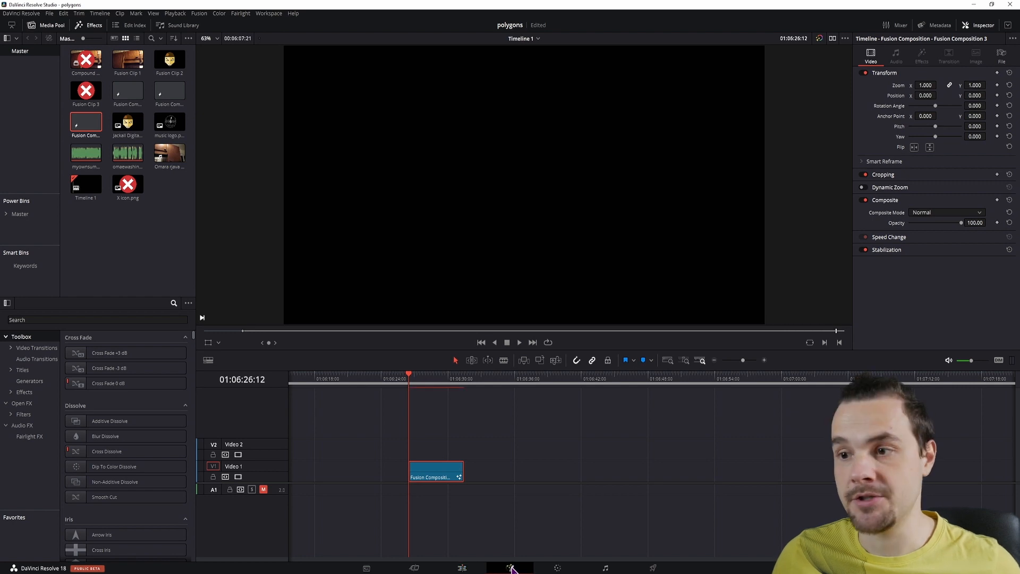
pyautogui.click(510, 568)
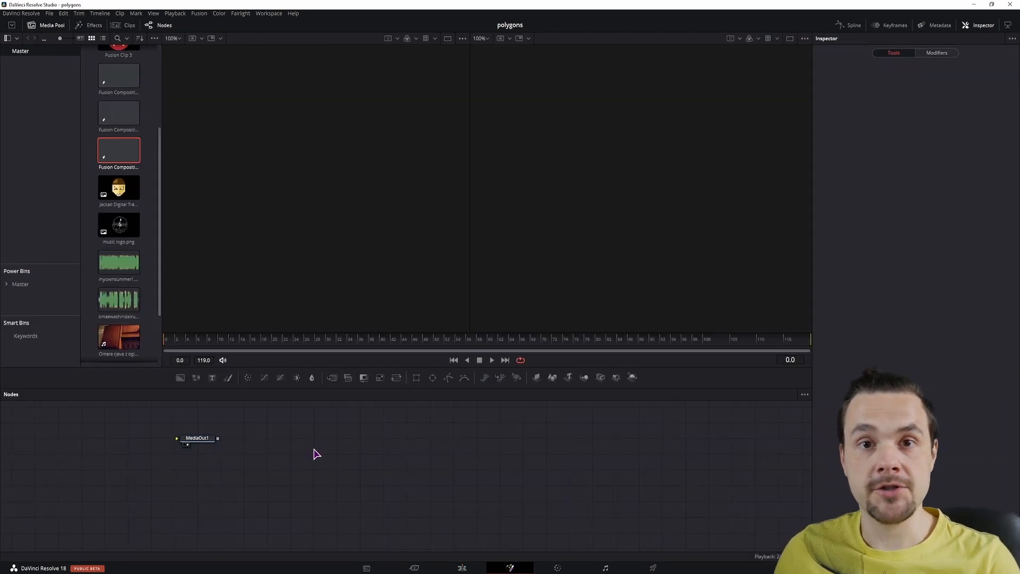
pyautogui.moveTo(310, 464)
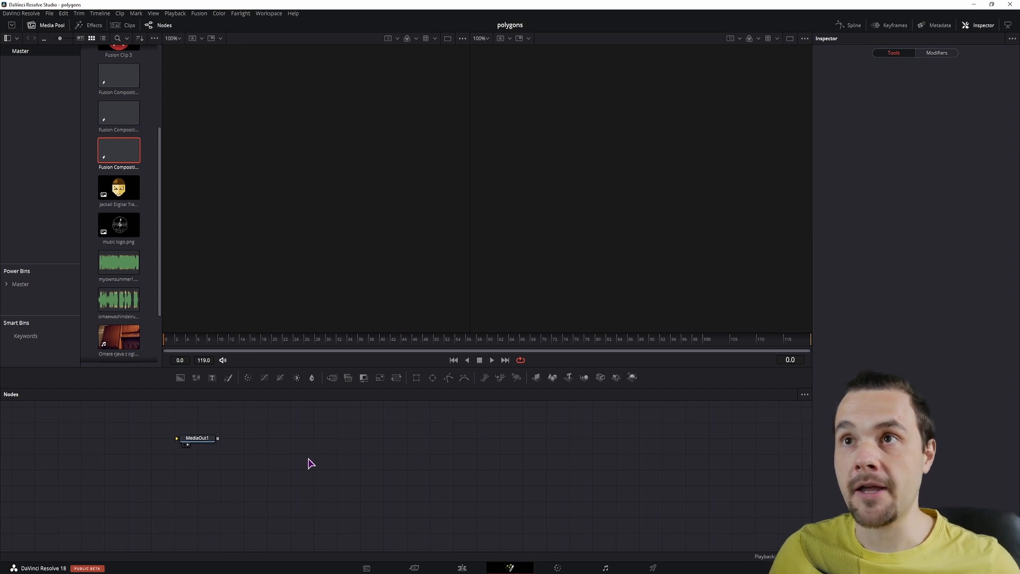
pyautogui.moveTo(269, 13)
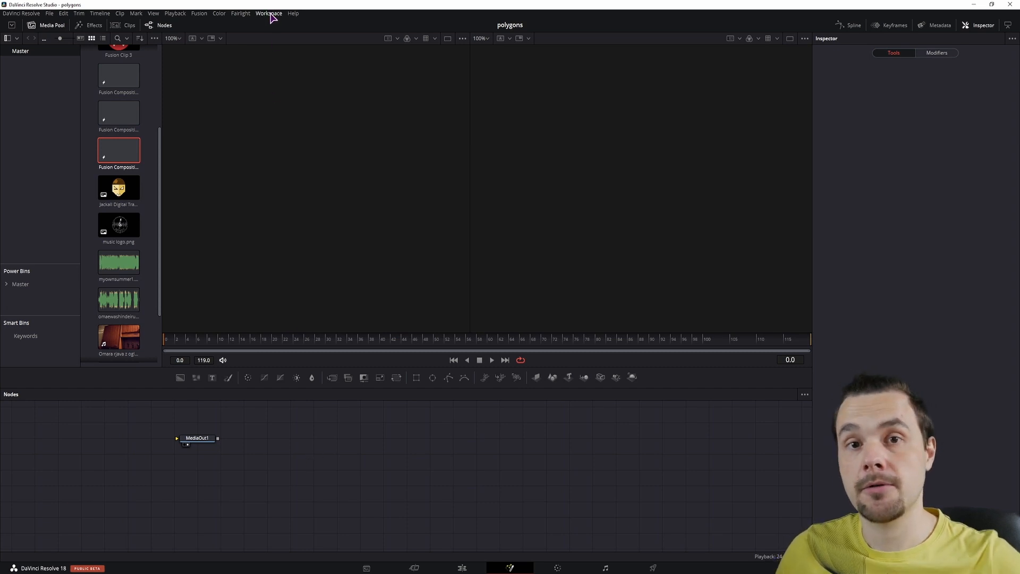
# - Open Reactor via Workspace > Scripts, search 'audio' and confirm AudioWaveform is installed
pyautogui.click(267, 13)
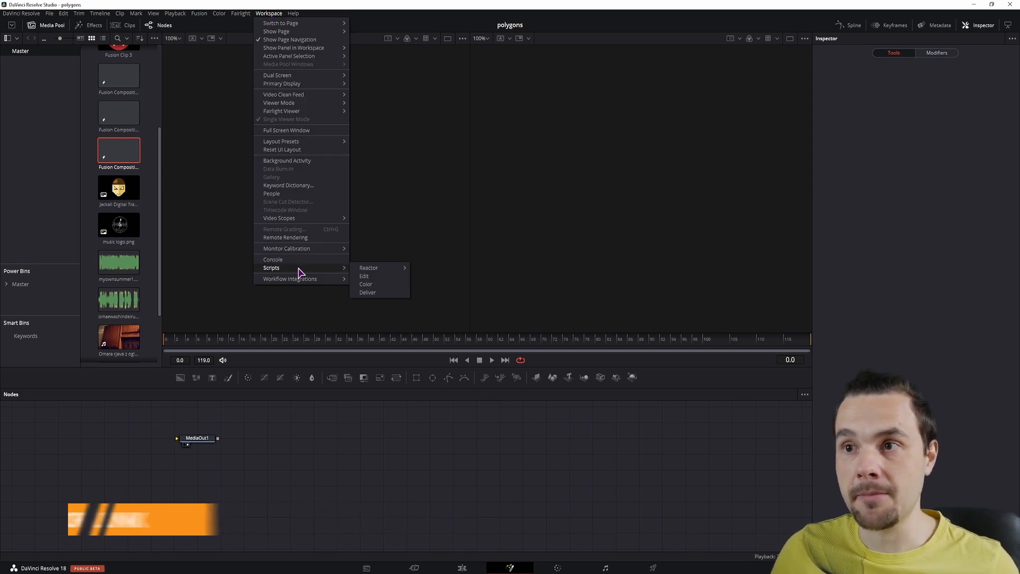
pyautogui.moveTo(369, 268)
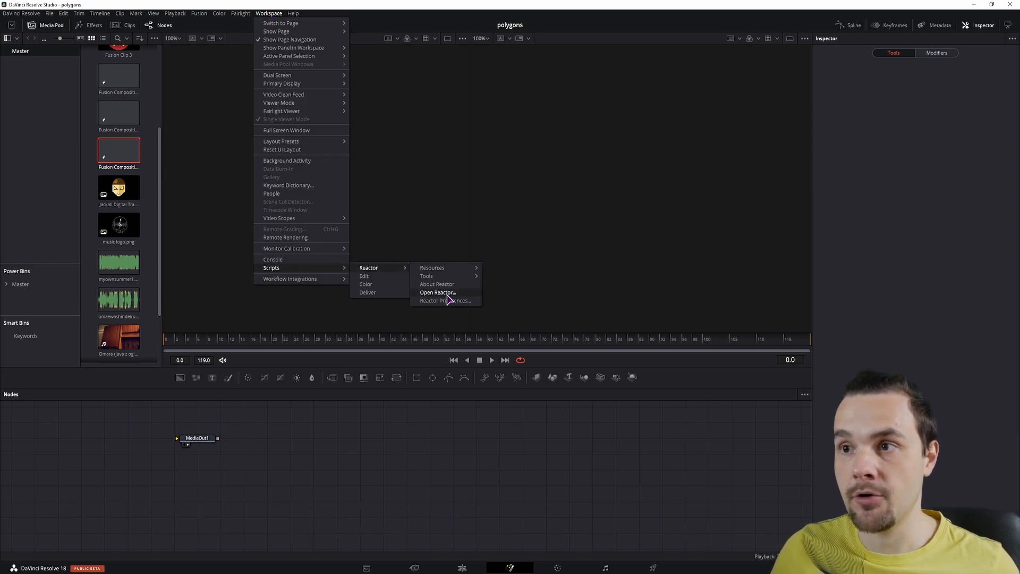
pyautogui.click(416, 402)
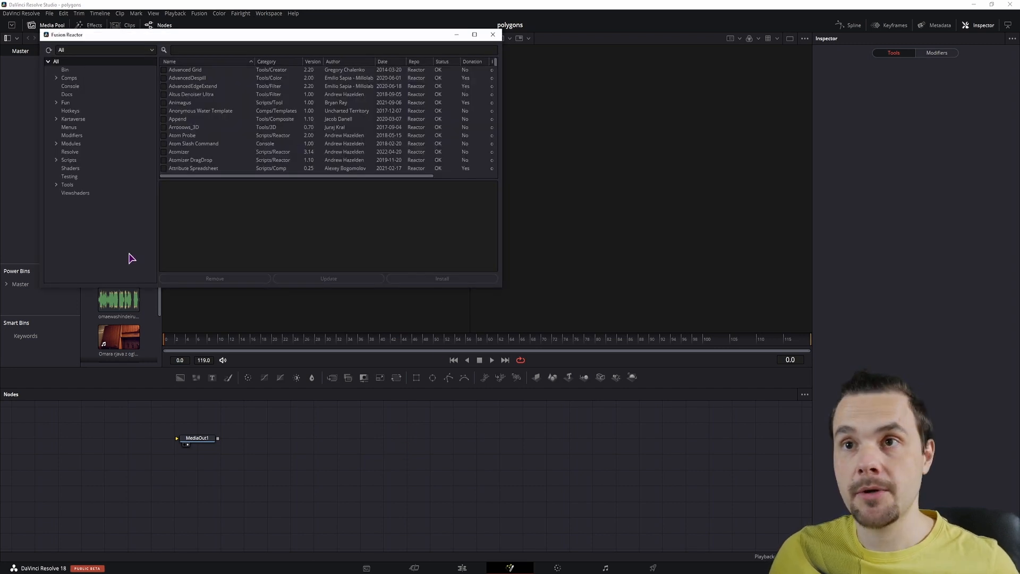
pyautogui.scroll(-3)
pyautogui.write('a')
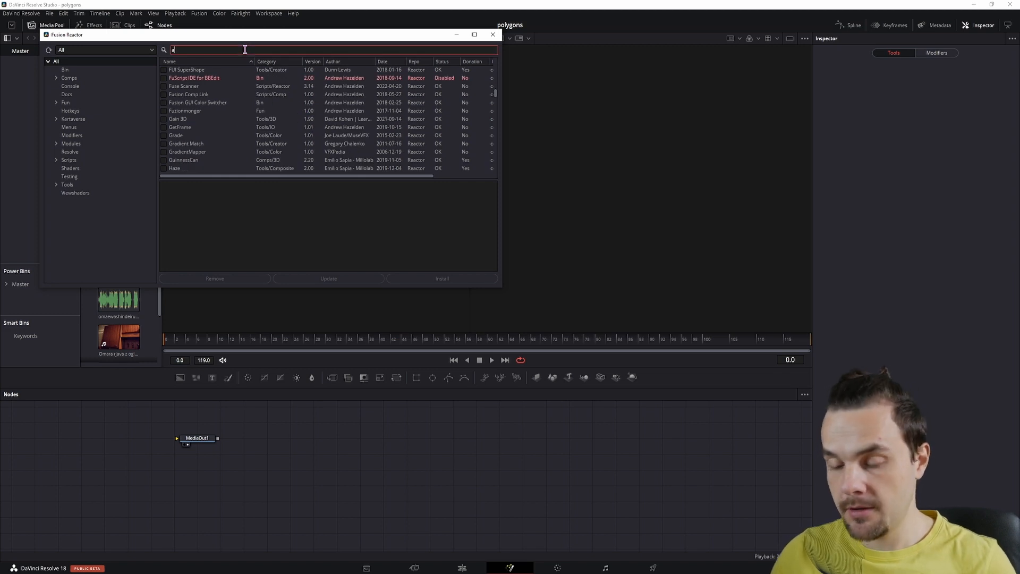
pyautogui.write('udio')
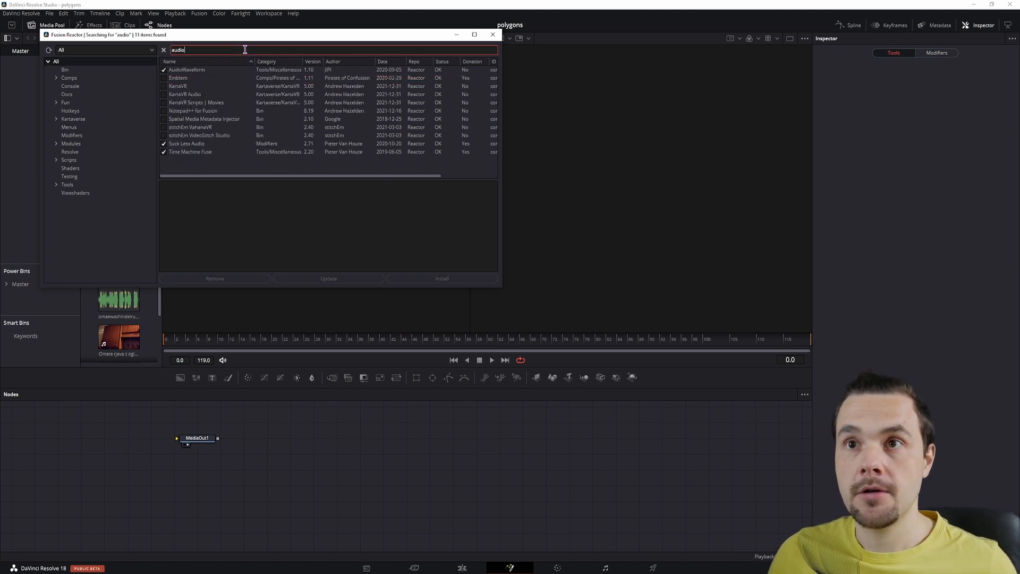
pyautogui.moveTo(187, 77)
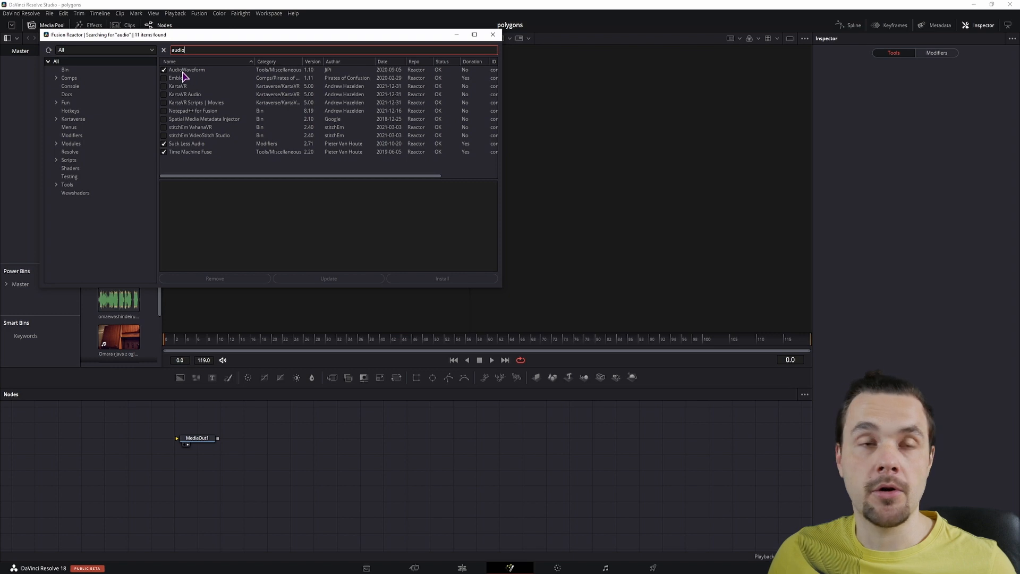
pyautogui.click(187, 70)
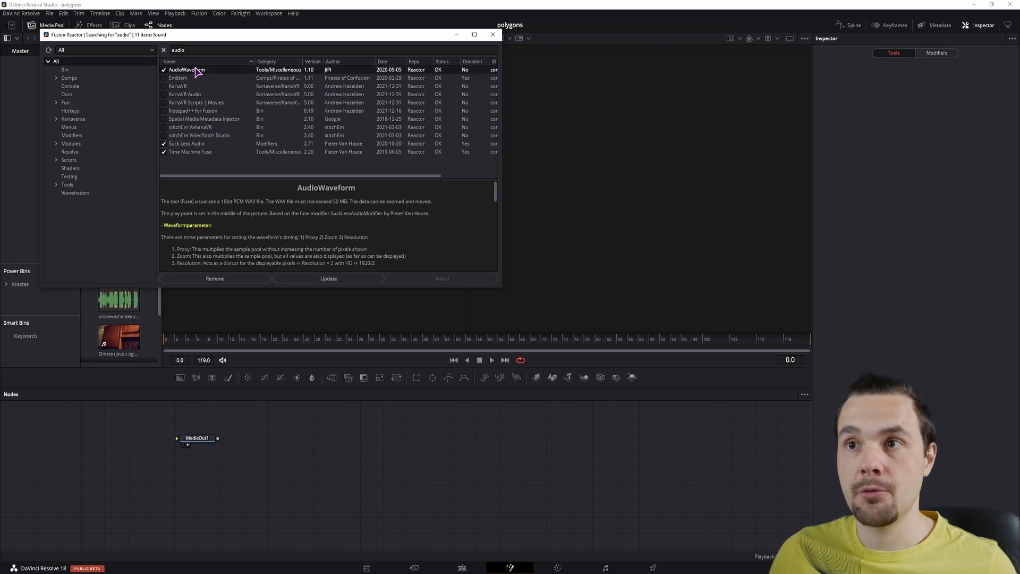
pyautogui.moveTo(450, 288)
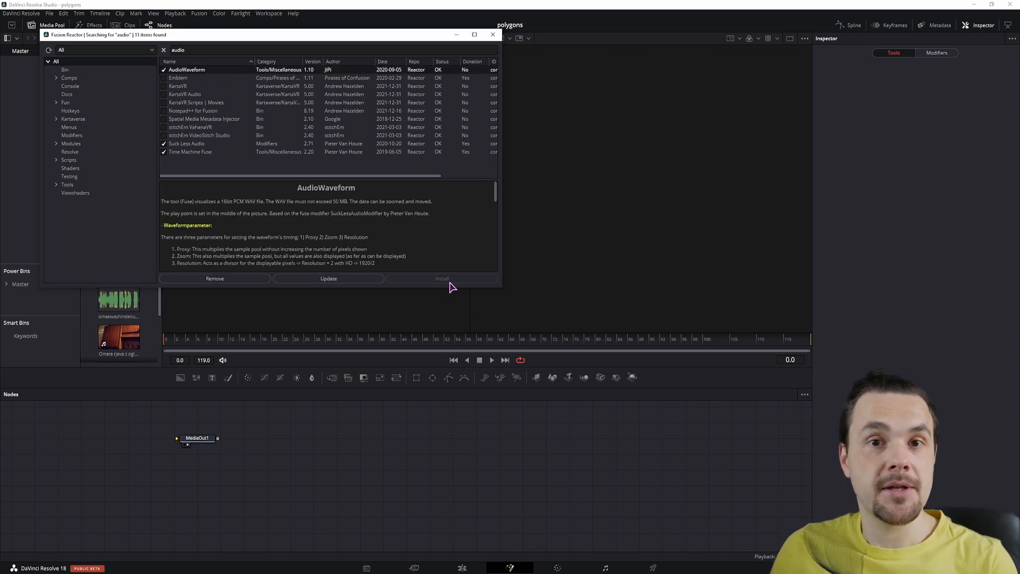
pyautogui.moveTo(497, 126)
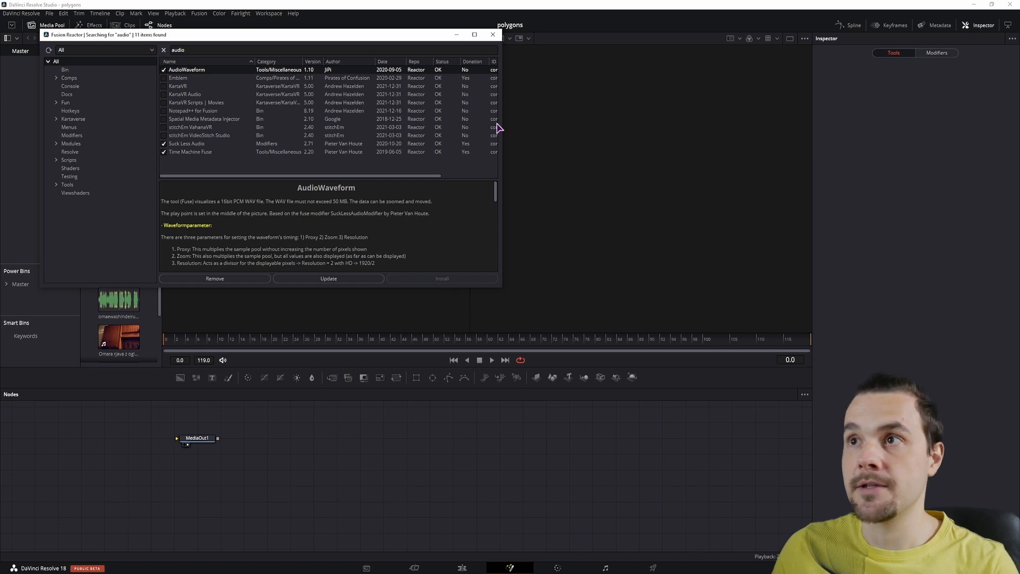
pyautogui.click(493, 34)
pyautogui.write('Audio Waveform')
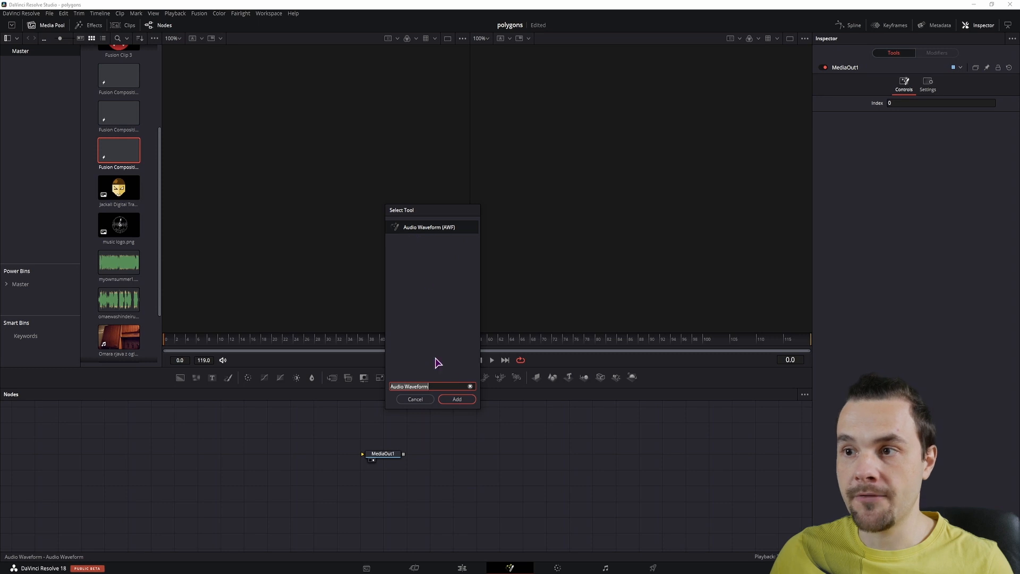
# - Add an Audio Waveform tool feeding MediaOut1 and browse to load the .wav file
pyautogui.click(456, 399)
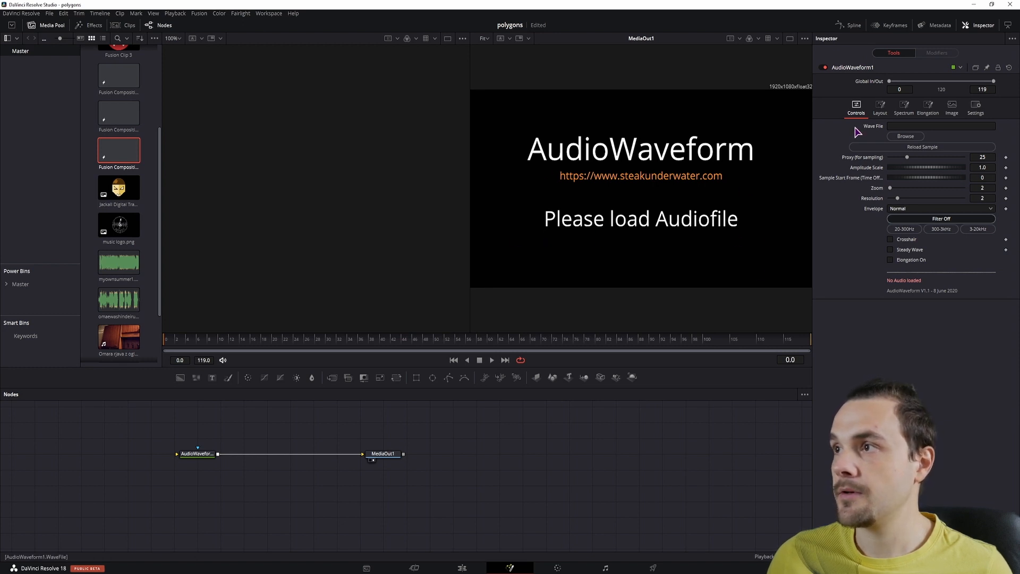
pyautogui.click(941, 126)
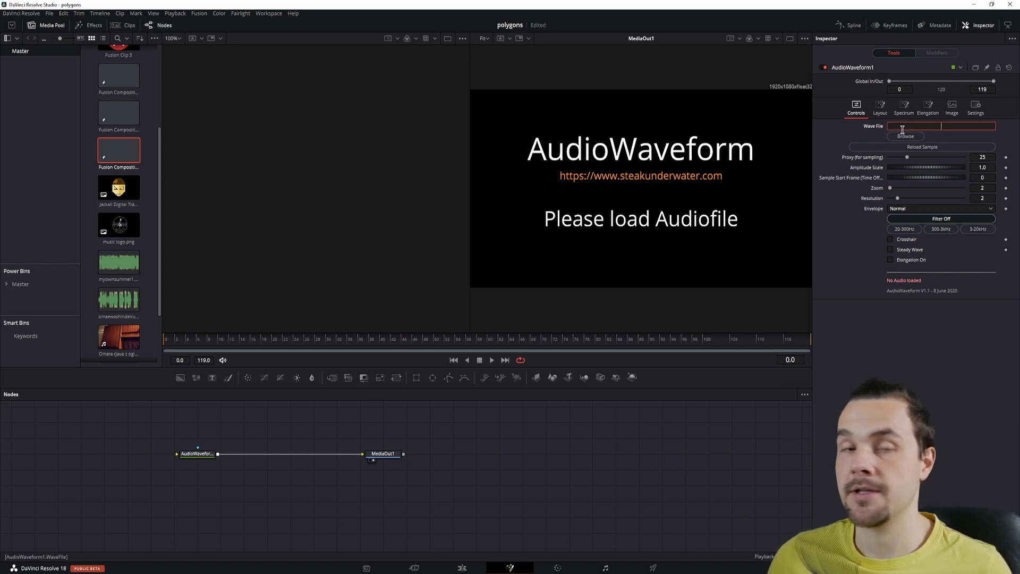
pyautogui.click(906, 136)
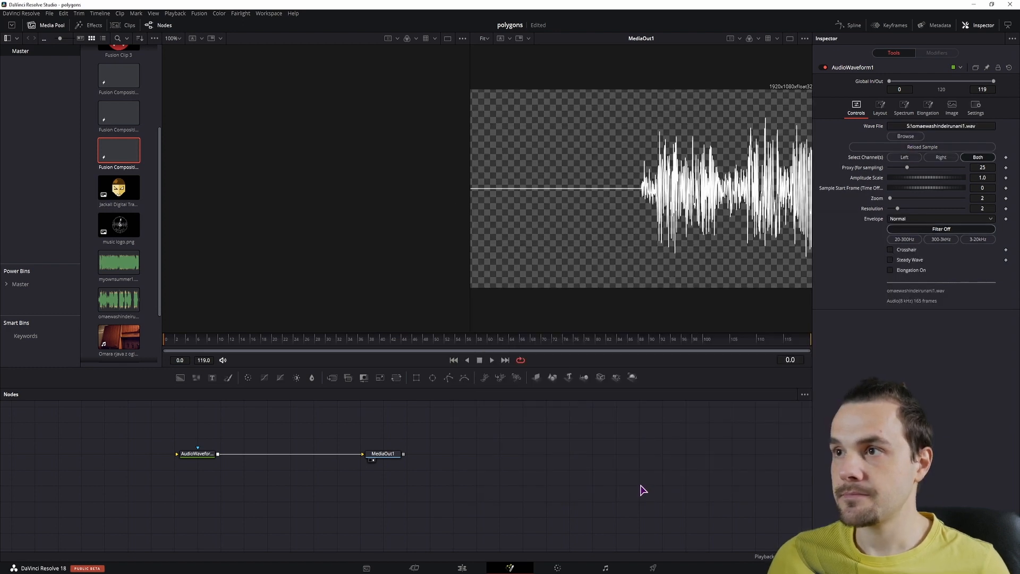
pyautogui.moveTo(540, 462)
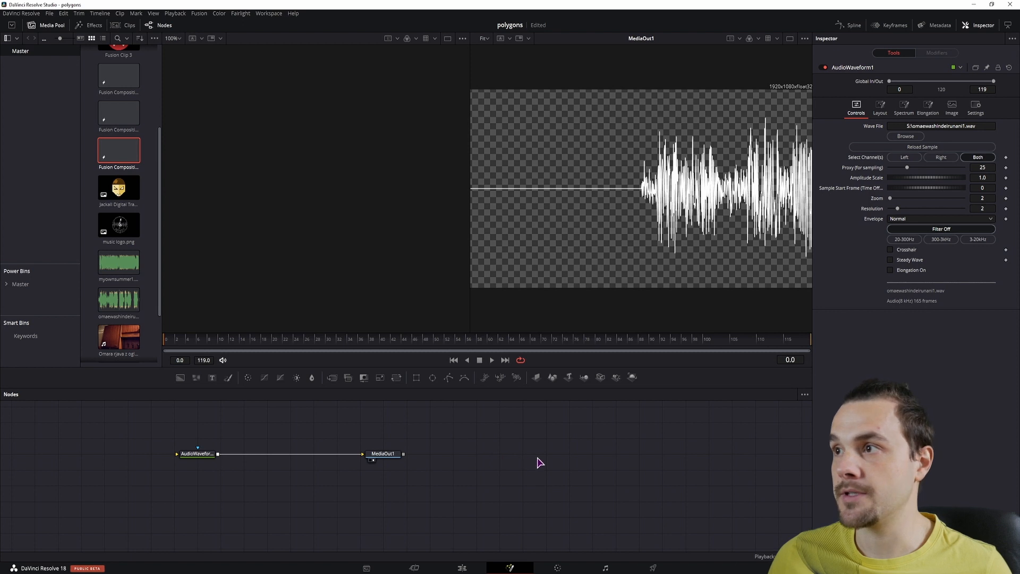
pyautogui.click(491, 360)
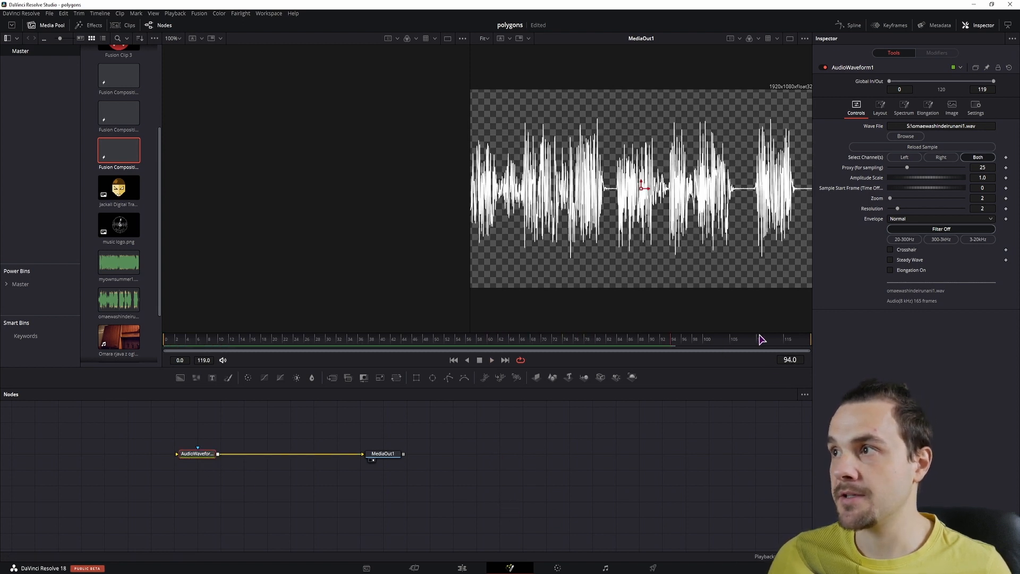
pyautogui.moveTo(347, 485)
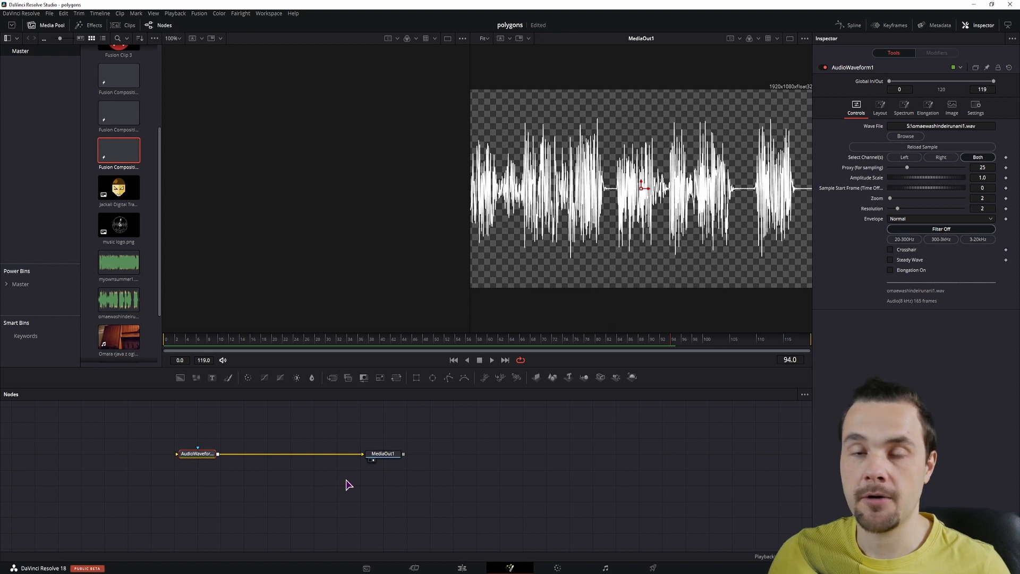
pyautogui.moveTo(337, 482)
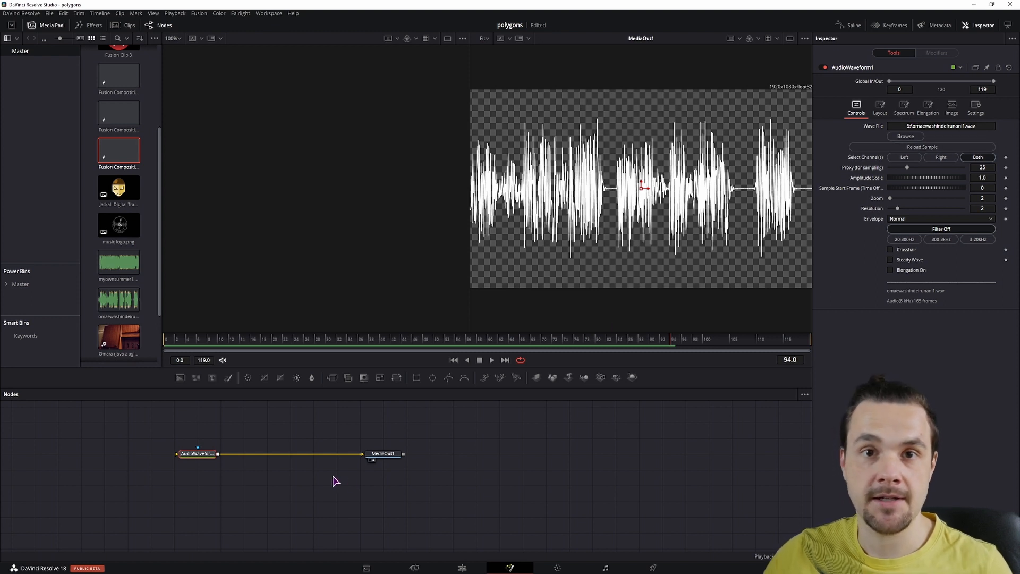
pyautogui.moveTo(636, 190)
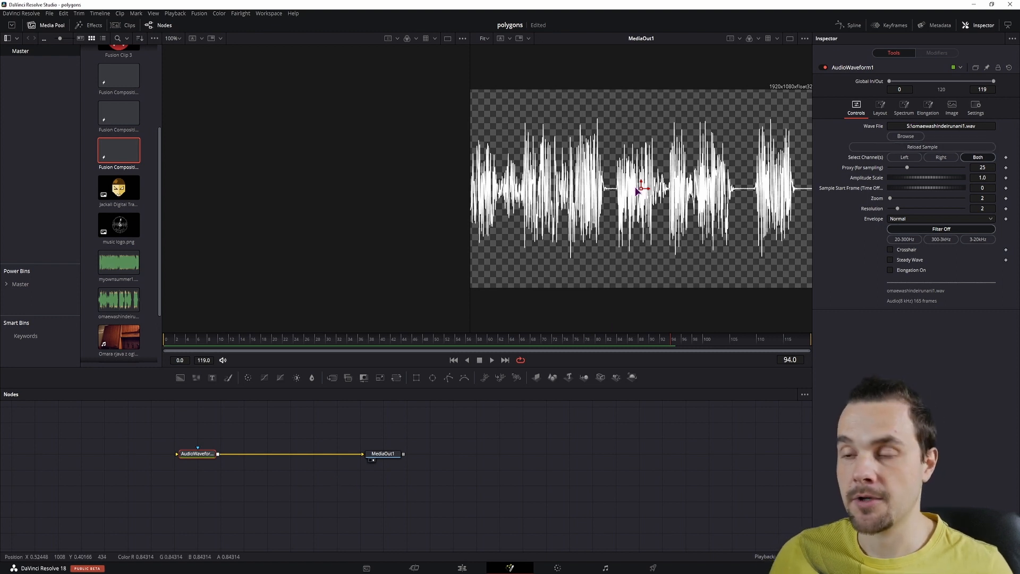
# - On the Edit page, place the .wav clip on track A1 beneath the composition
pyautogui.click(462, 567)
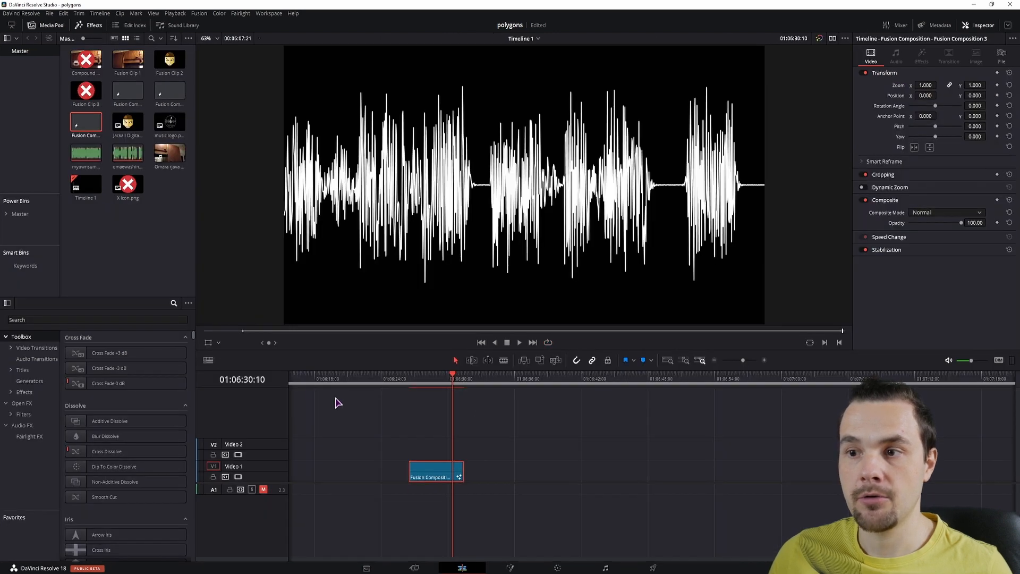
pyautogui.click(128, 154)
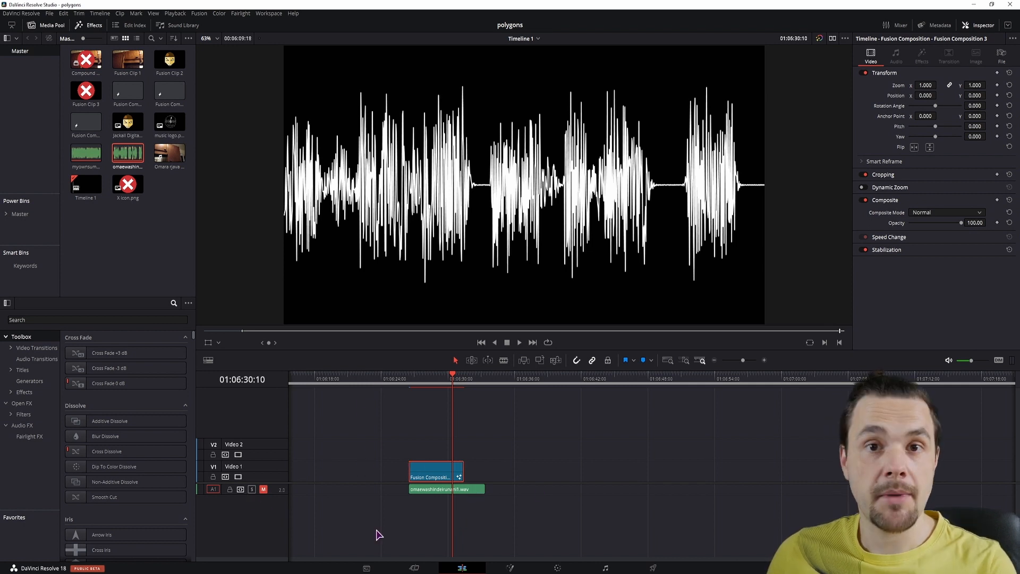
pyautogui.moveTo(263, 489)
pyautogui.write('coo')
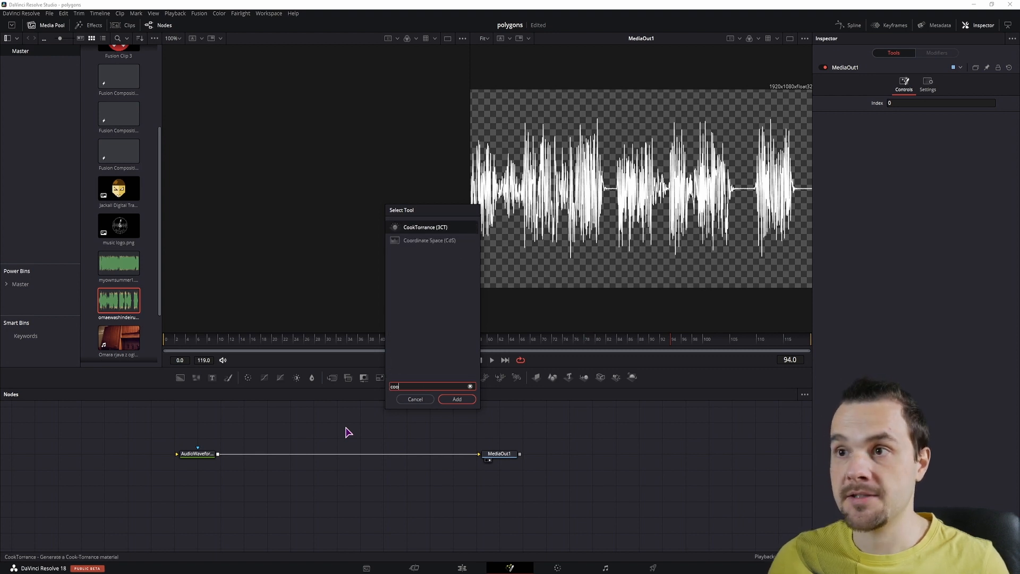
# - Add a Coordinate Space node after the waveform with Shape set to Polar to Rectangular
pyautogui.click(456, 398)
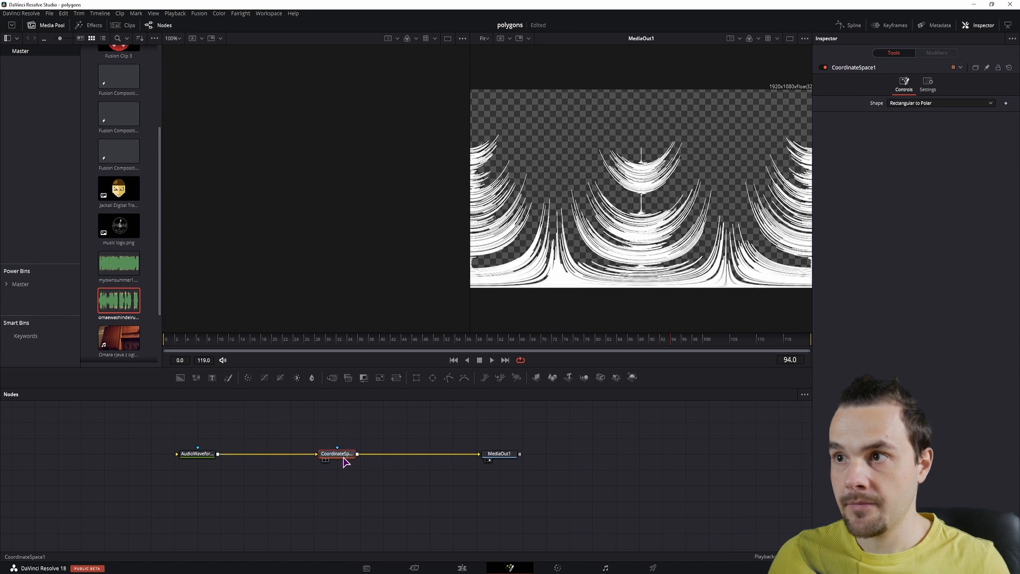
pyautogui.click(989, 103)
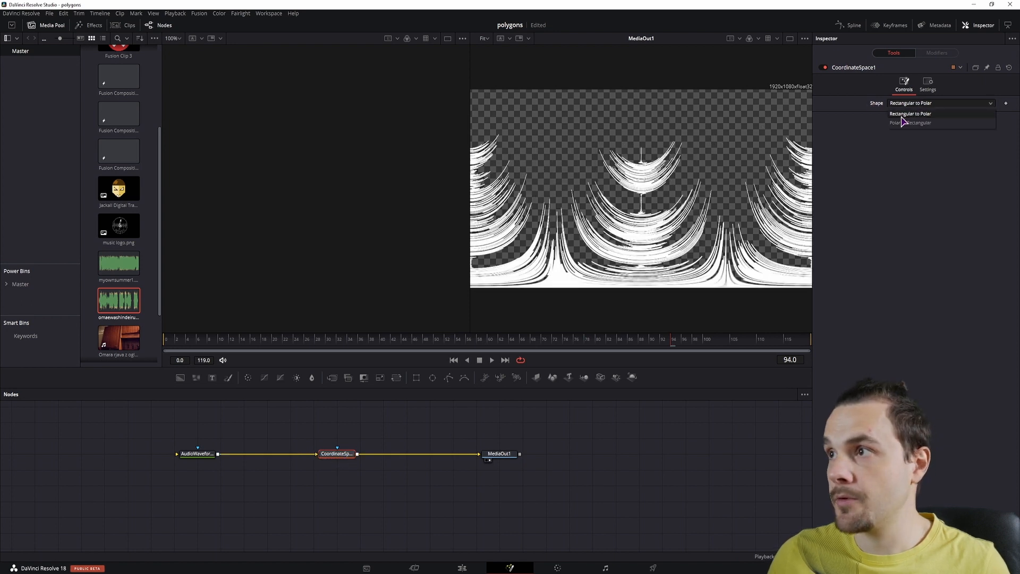
pyautogui.click(911, 122)
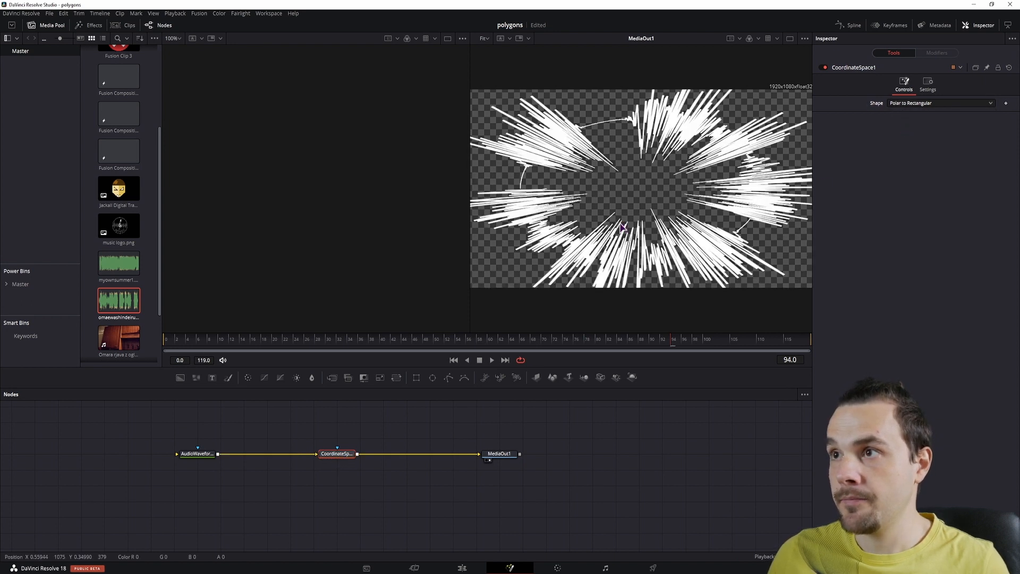
pyautogui.moveTo(579, 144)
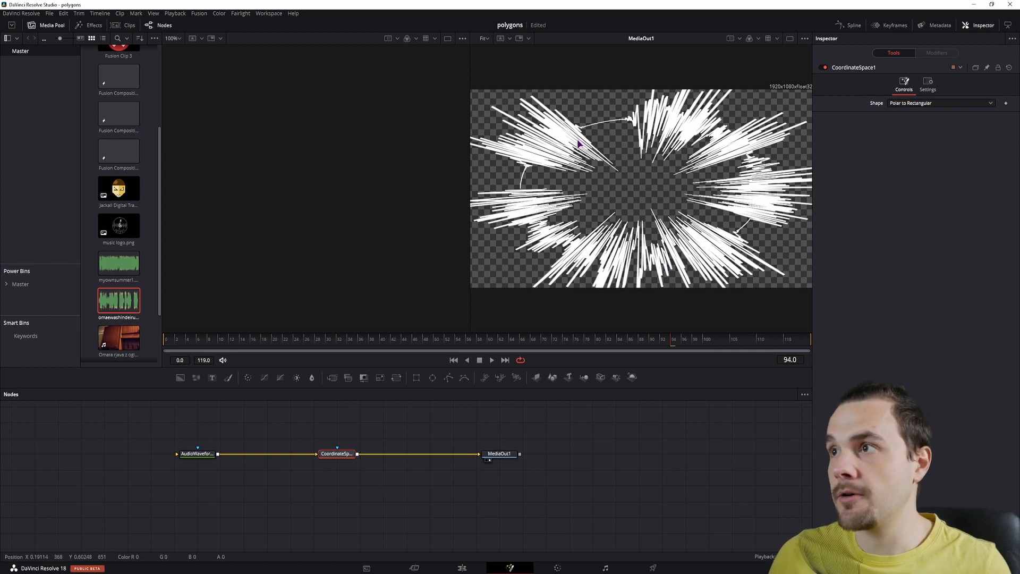
pyautogui.click(521, 453)
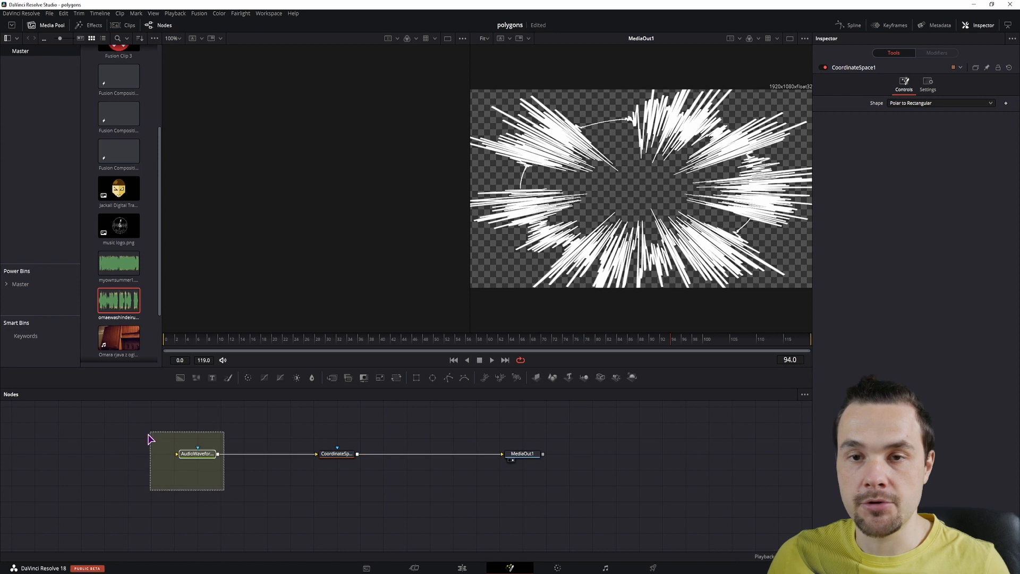
# - Insert a Merge with Background1 before Coordinate Space and set the background height to 1920
pyautogui.click(390, 465)
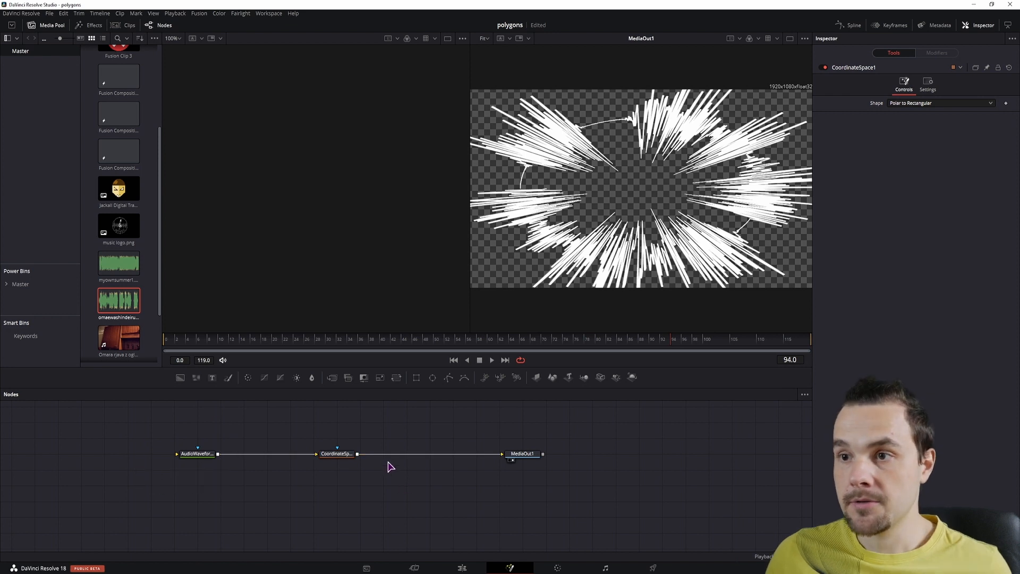
pyautogui.click(273, 453)
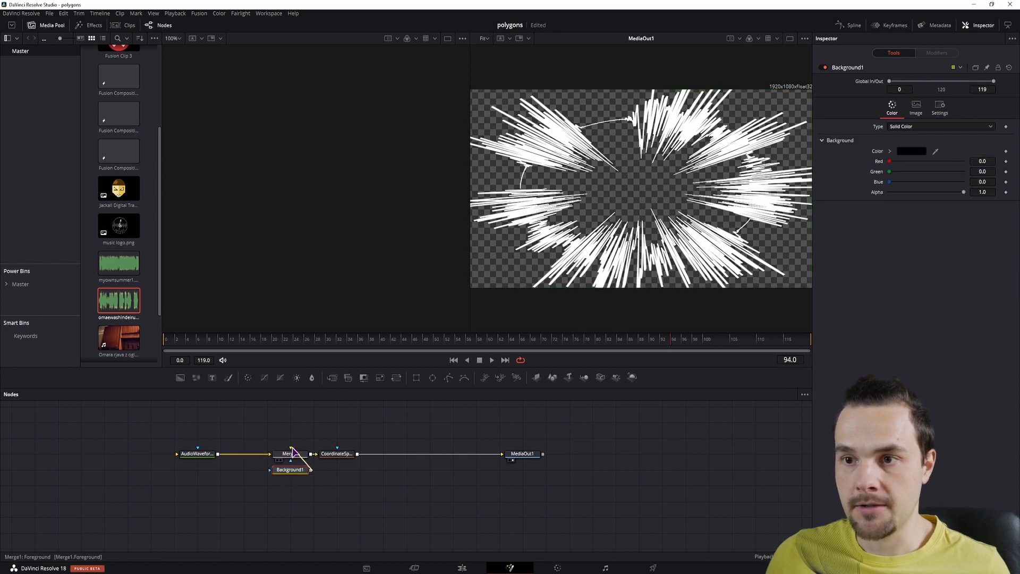
pyautogui.click(290, 454)
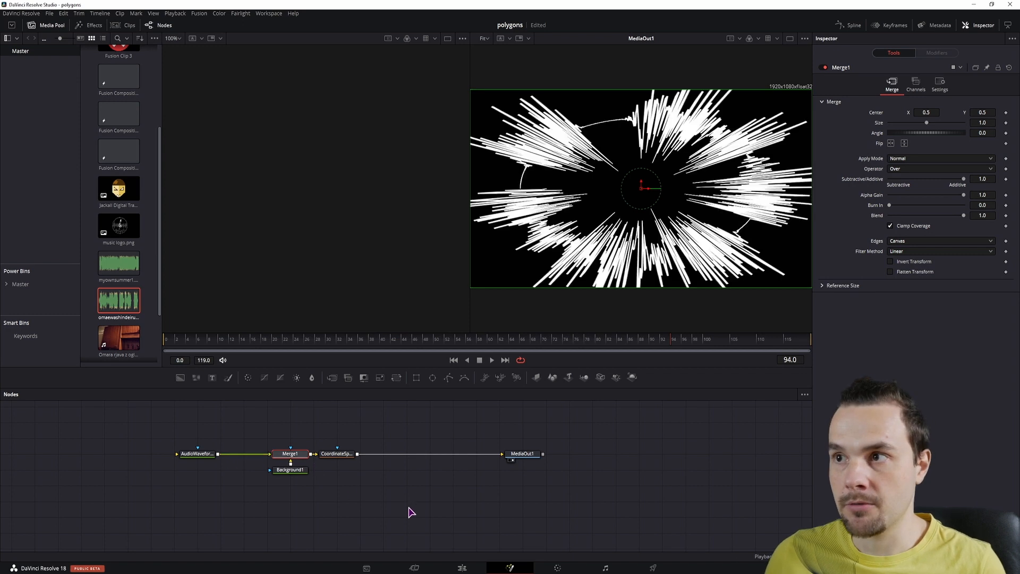
pyautogui.click(289, 469)
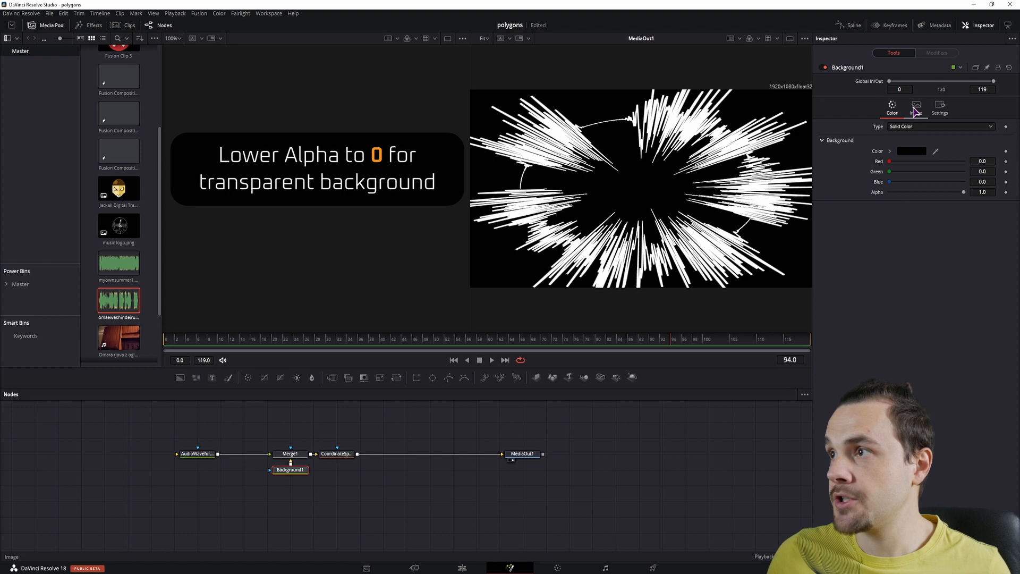
pyautogui.click(916, 107)
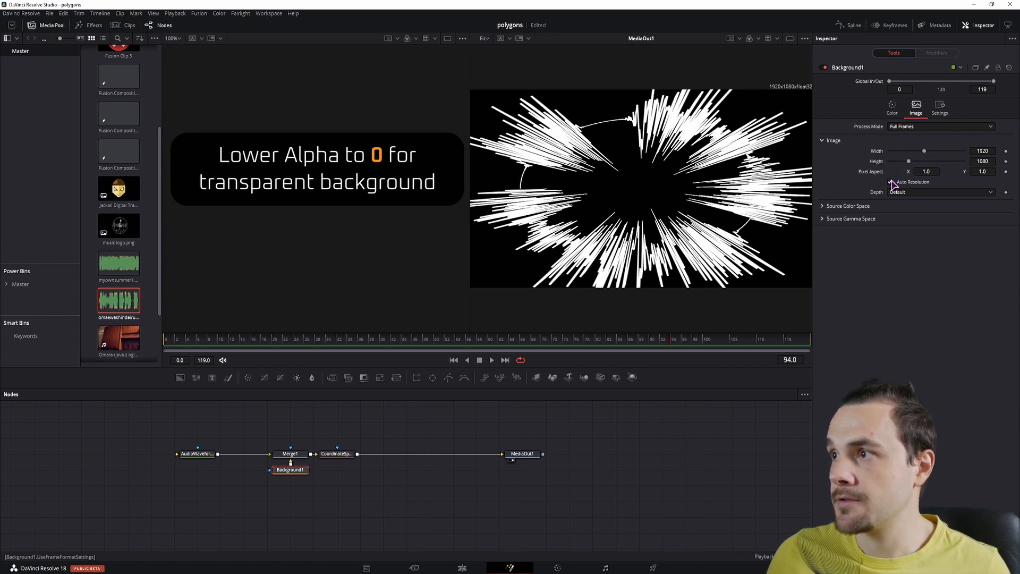
pyautogui.tripleClick(982, 161)
pyautogui.write('1920')
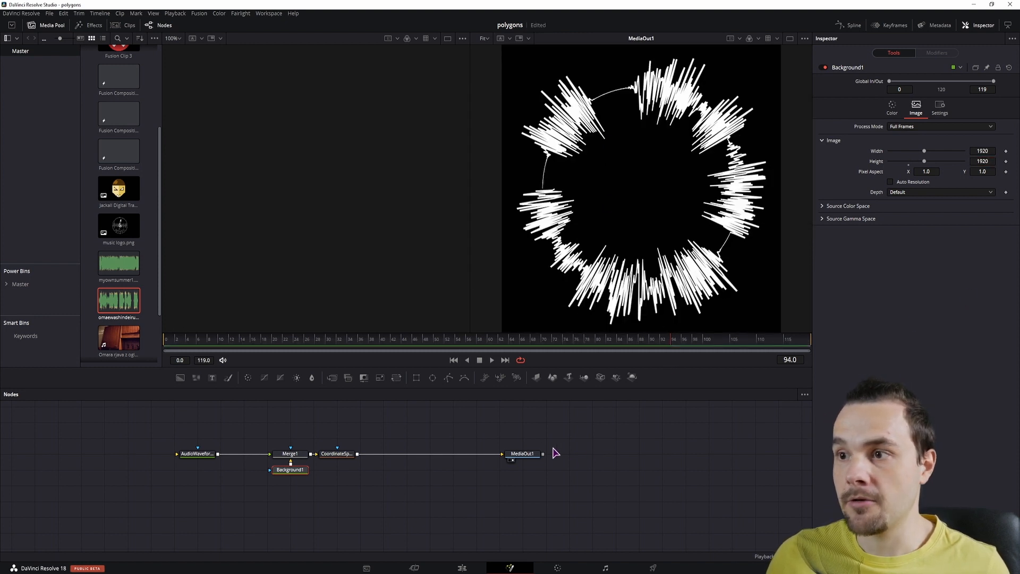
# - Insert a second Merge with Background1_1 before MediaOut1 and review its 1920×1080 image size
pyautogui.click(522, 454)
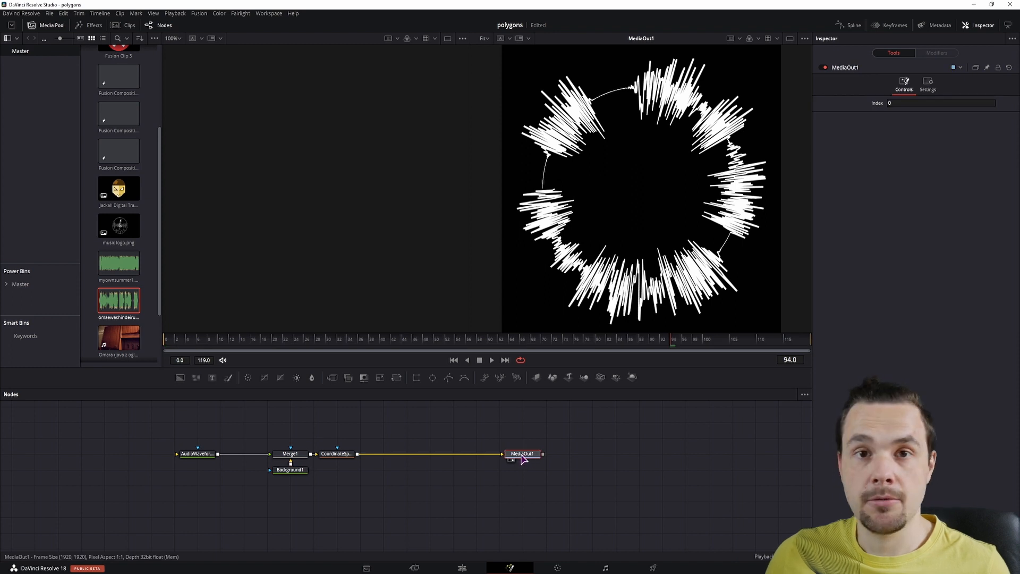
pyautogui.moveTo(729, 138)
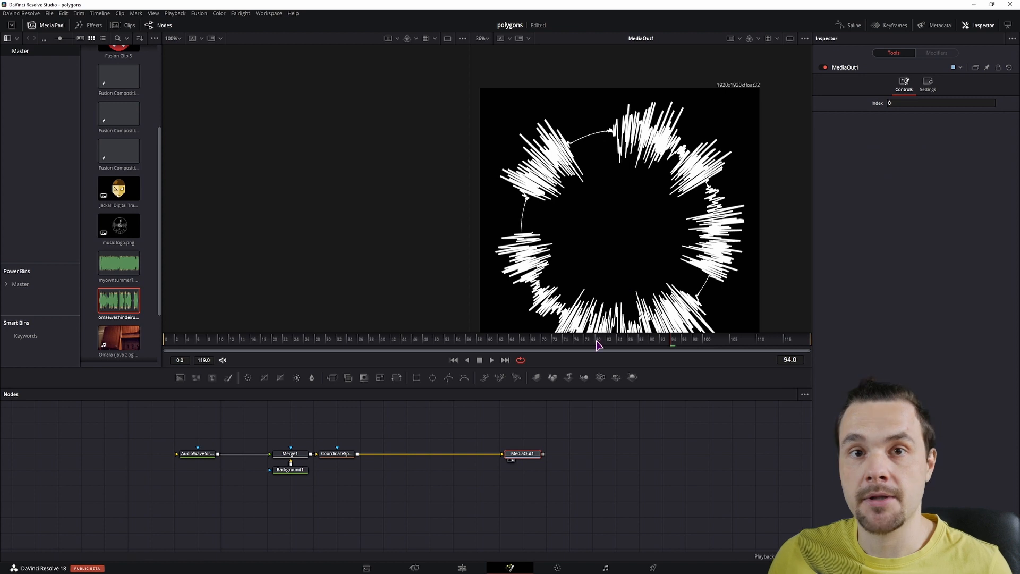
pyautogui.moveTo(734, 150)
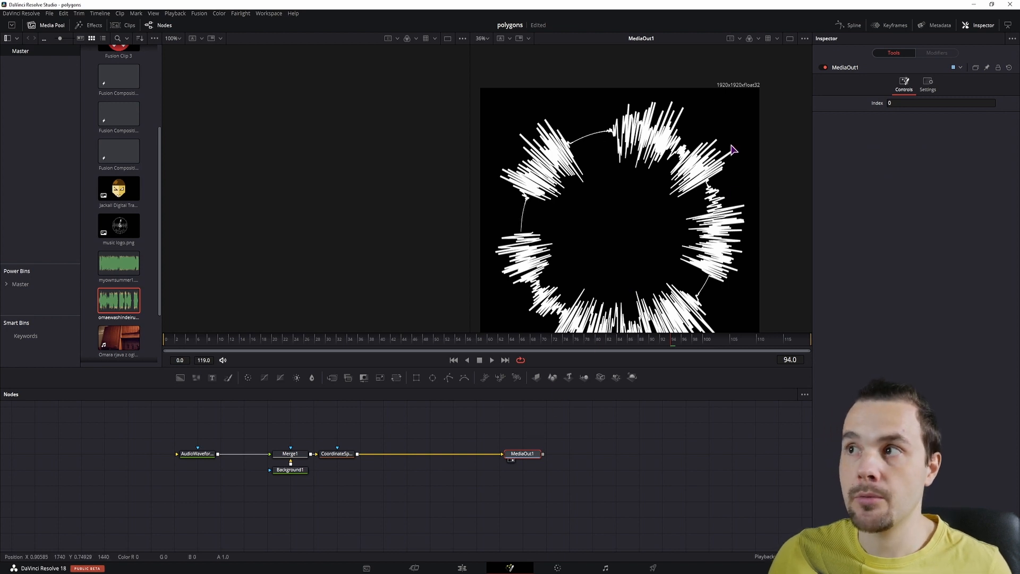
pyautogui.moveTo(475, 431)
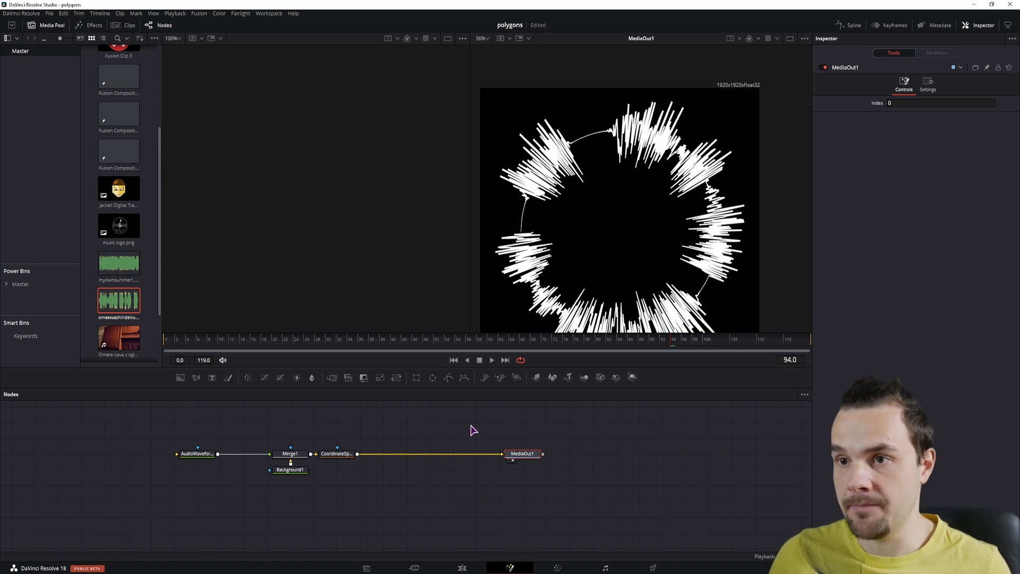
pyautogui.click(290, 454)
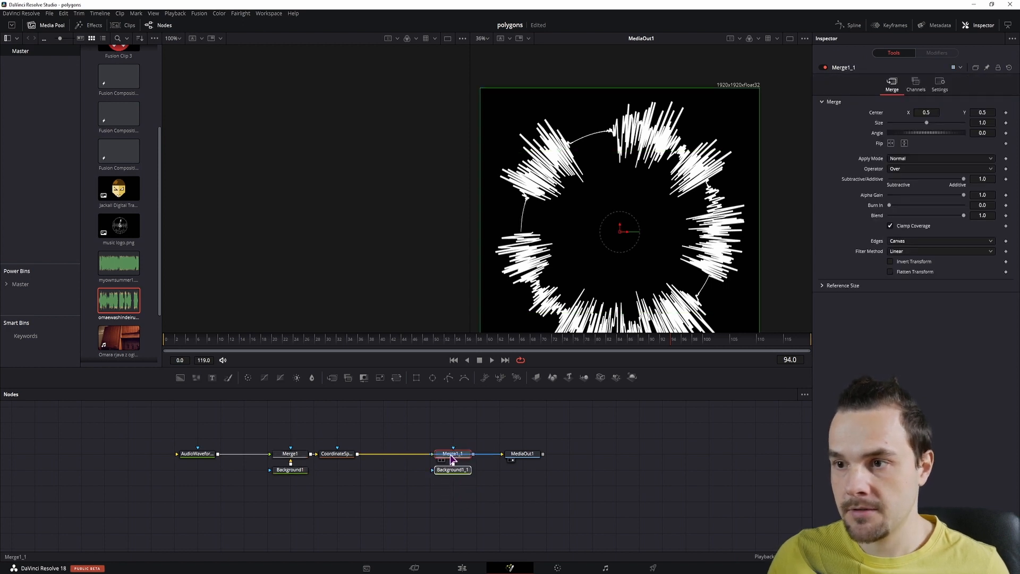
pyautogui.click(451, 469)
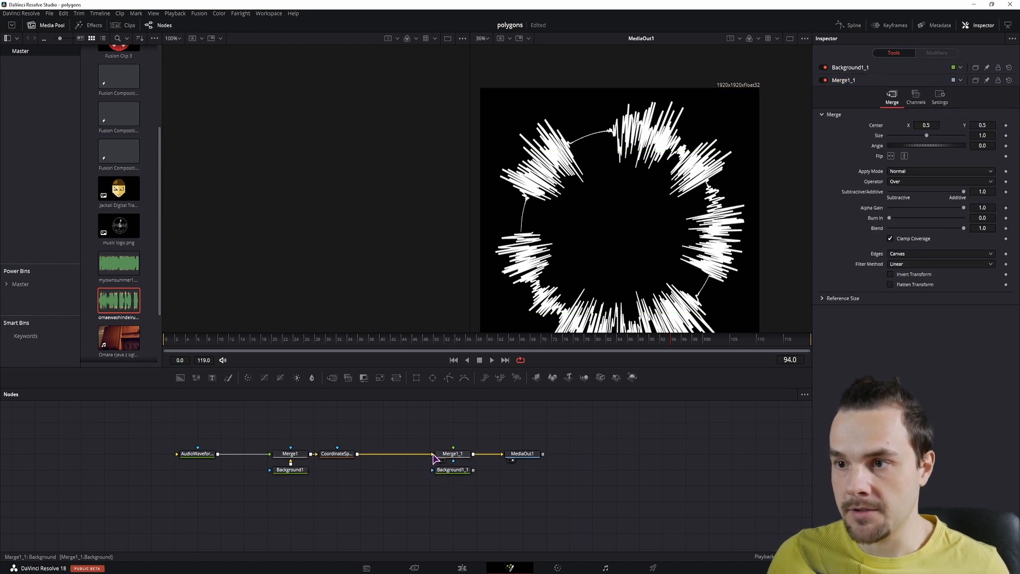
pyautogui.click(452, 454)
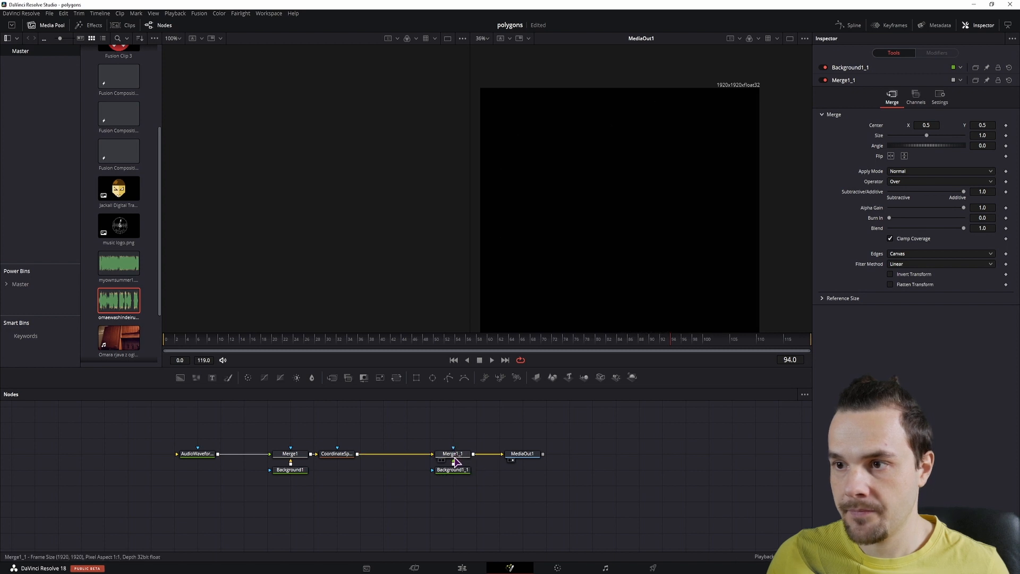
pyautogui.click(452, 454)
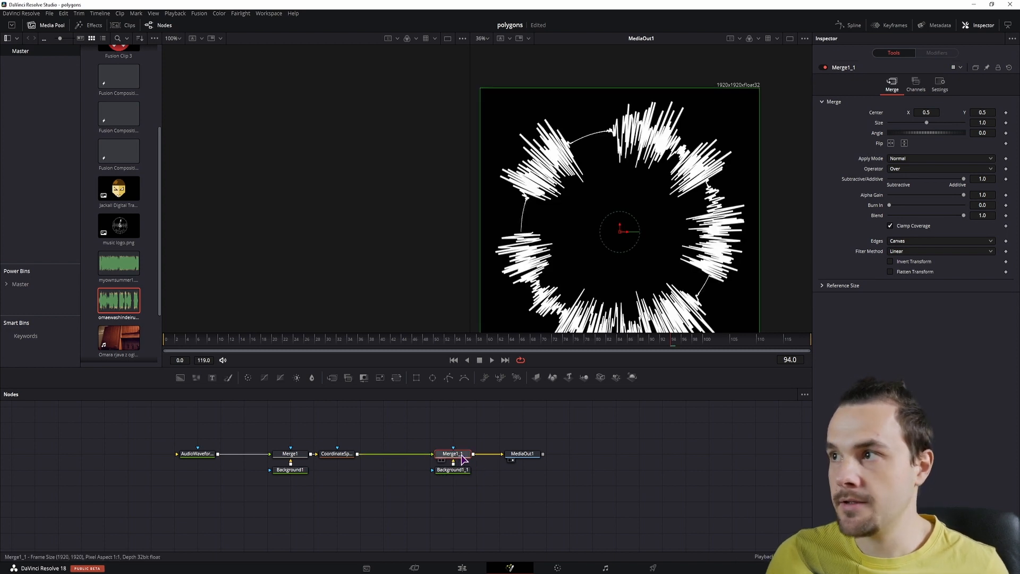
pyautogui.click(453, 469)
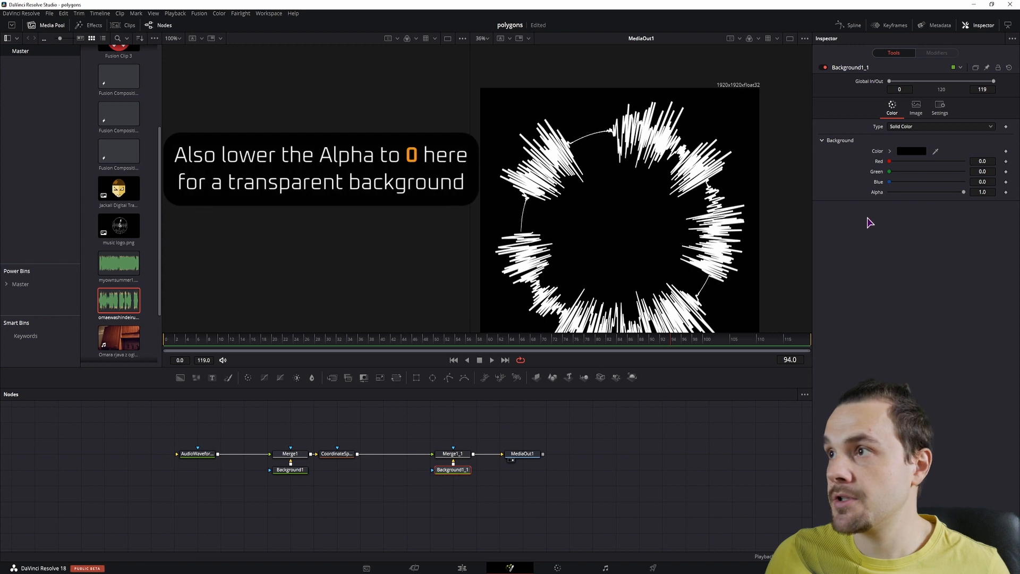
pyautogui.click(915, 105)
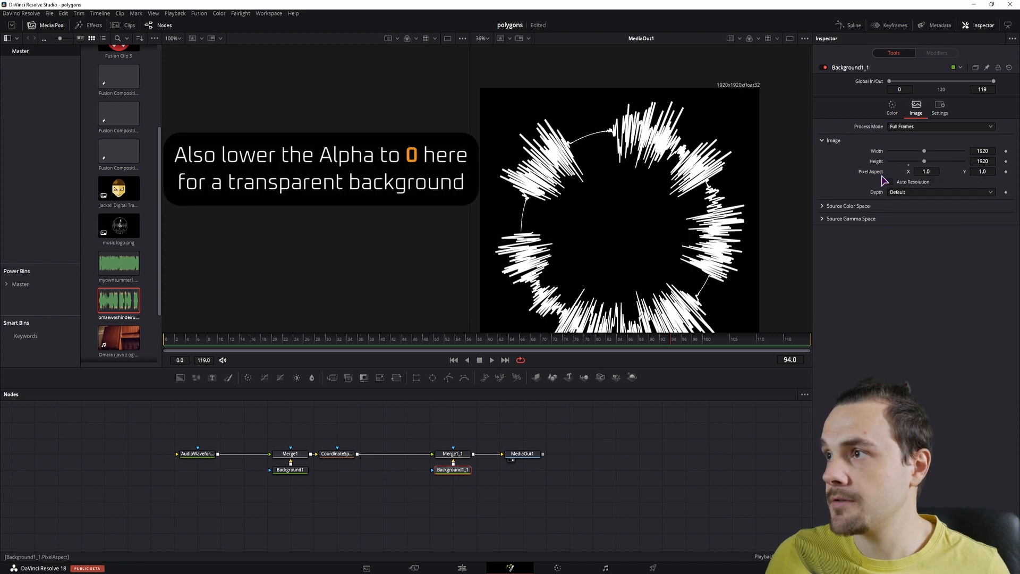
pyautogui.click(453, 454)
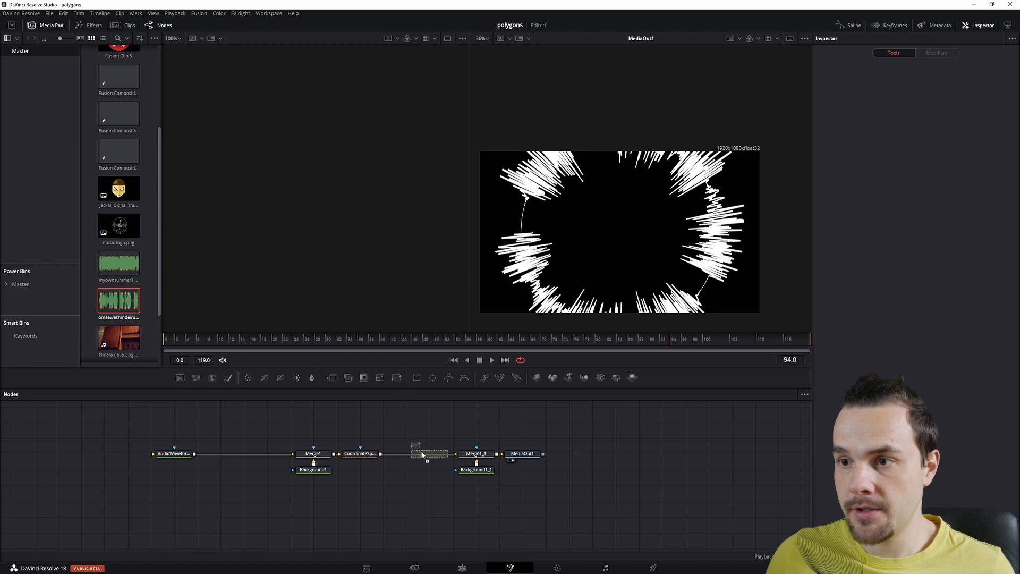
# - Insert a Transform after CoordinateSpace1 sized to about 0.419 to fit the ring in frame
pyautogui.click(428, 454)
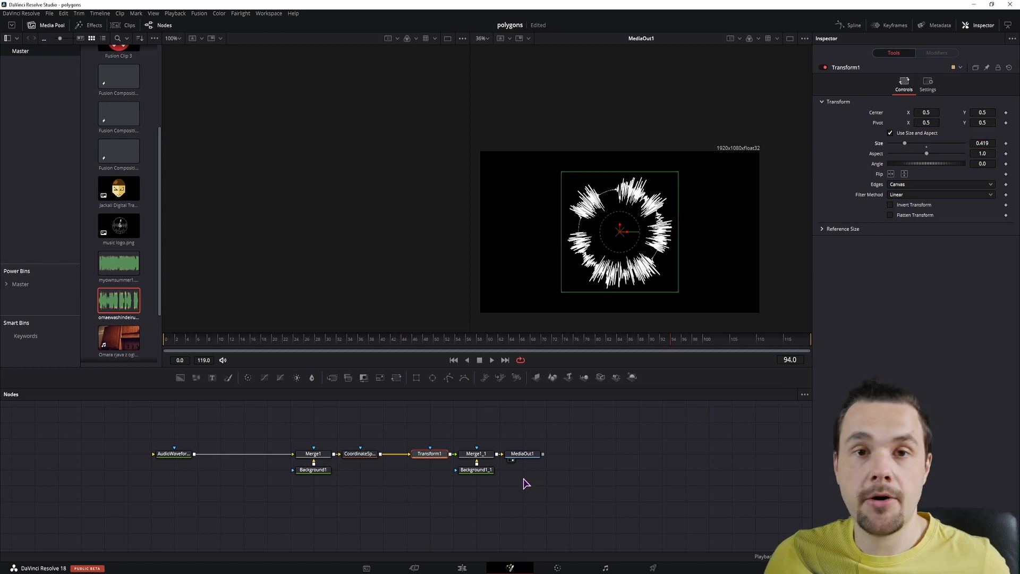
pyautogui.moveTo(561, 508)
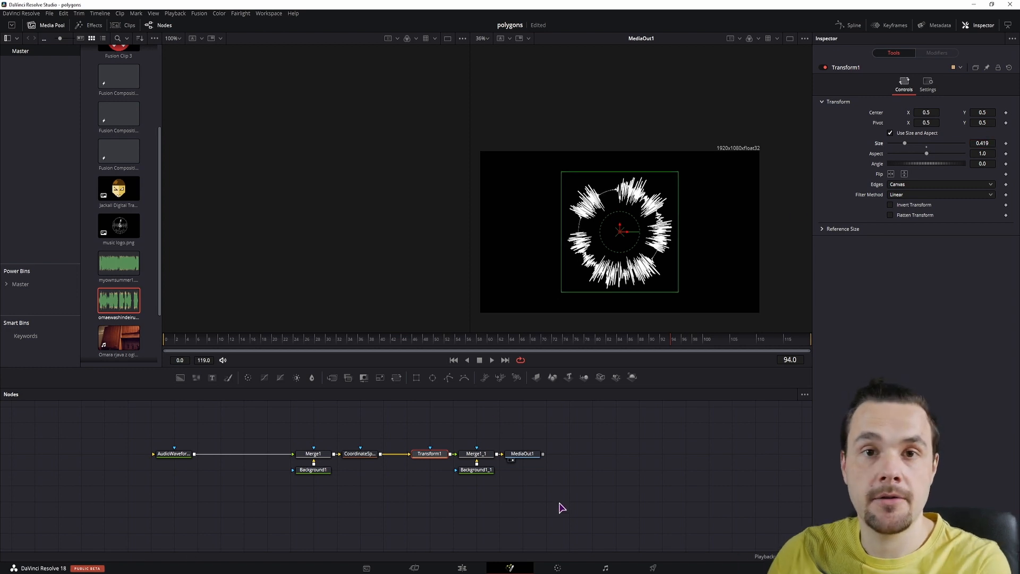
pyautogui.moveTo(591, 215)
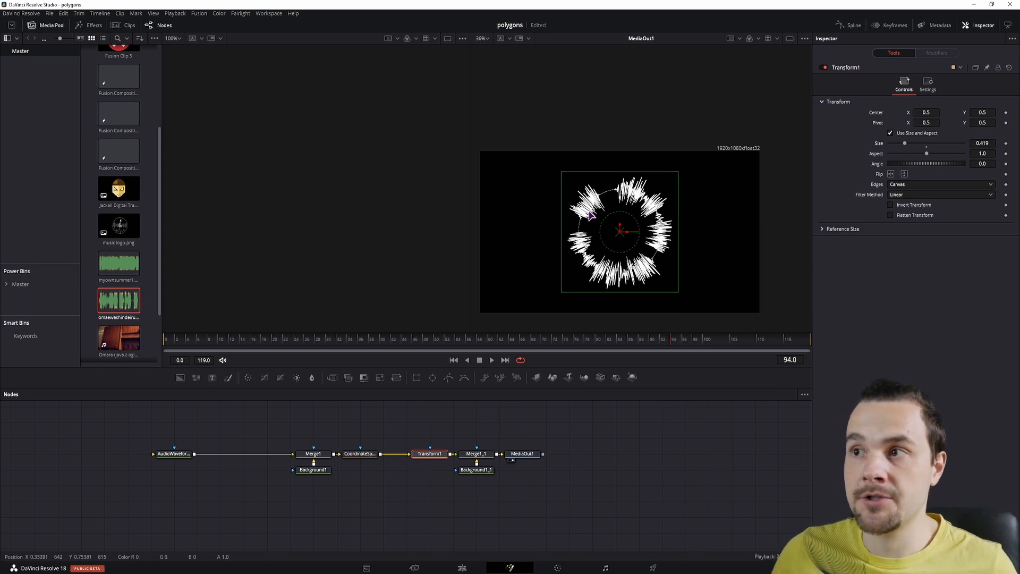
pyautogui.click(172, 454)
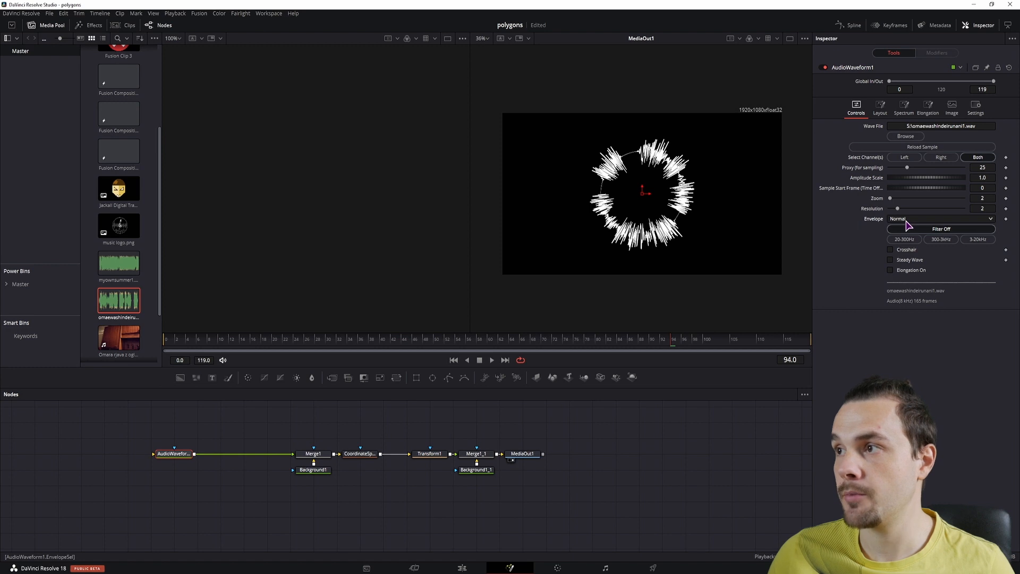
# - Set the AudioWaveform envelope type to Positive for a spikier ring
pyautogui.click(941, 219)
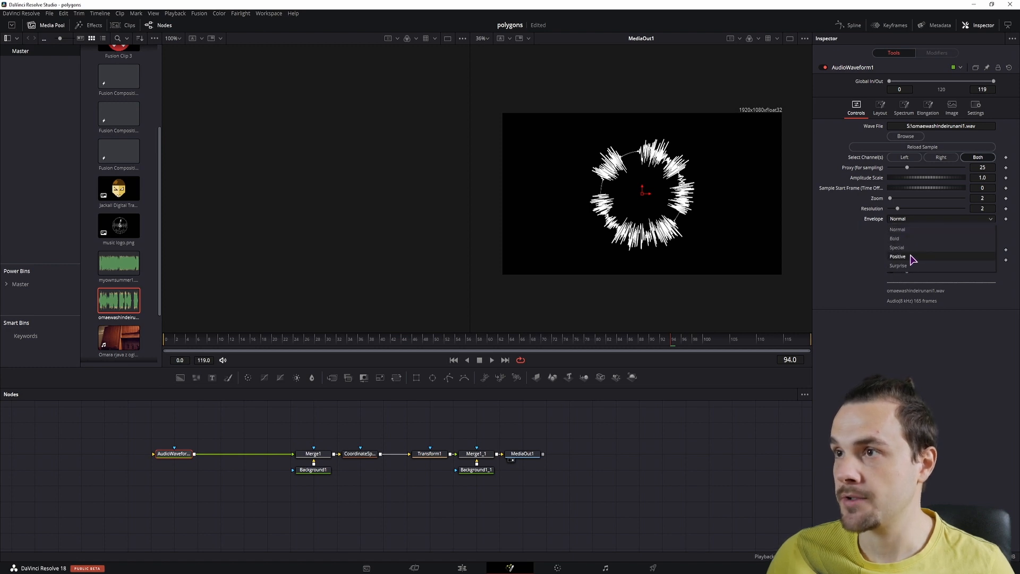
pyautogui.click(898, 256)
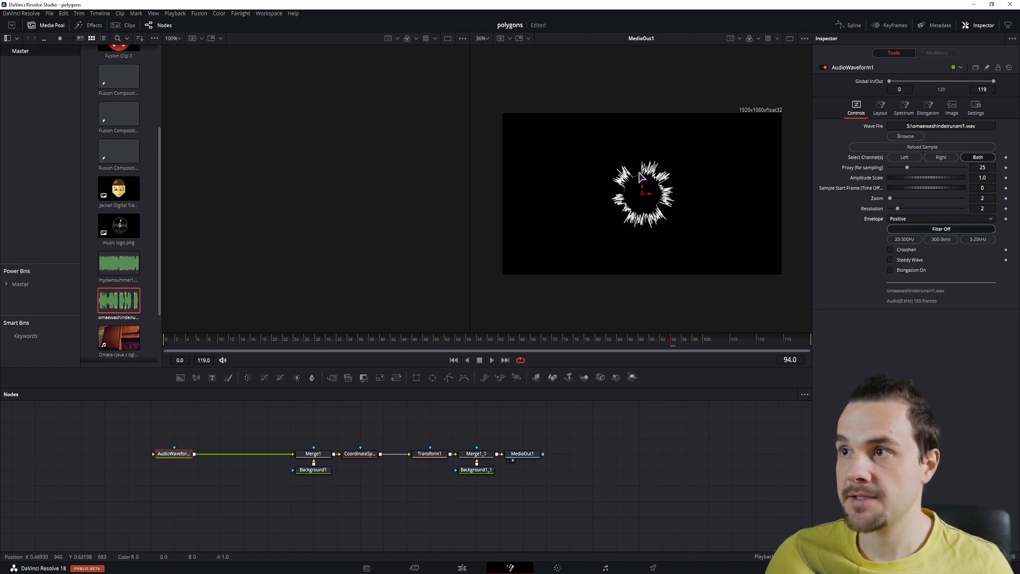
pyautogui.moveTo(668, 185)
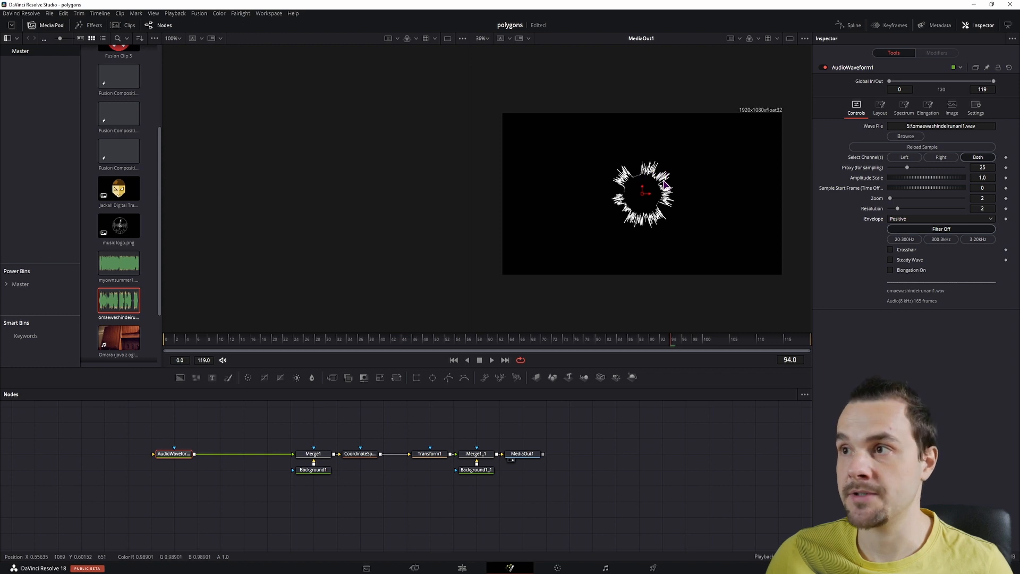
pyautogui.moveTo(628, 226)
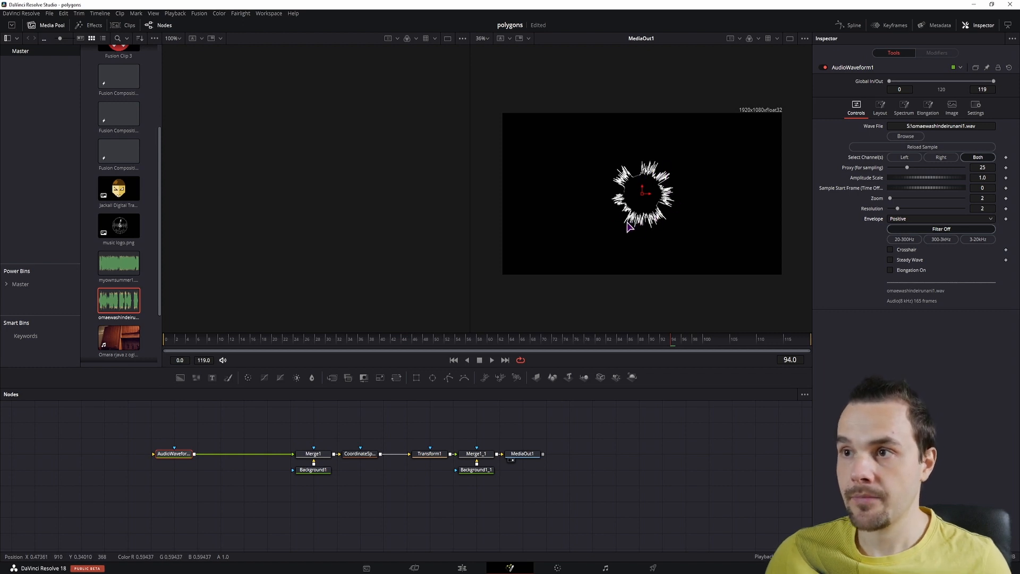
pyautogui.moveTo(641, 184)
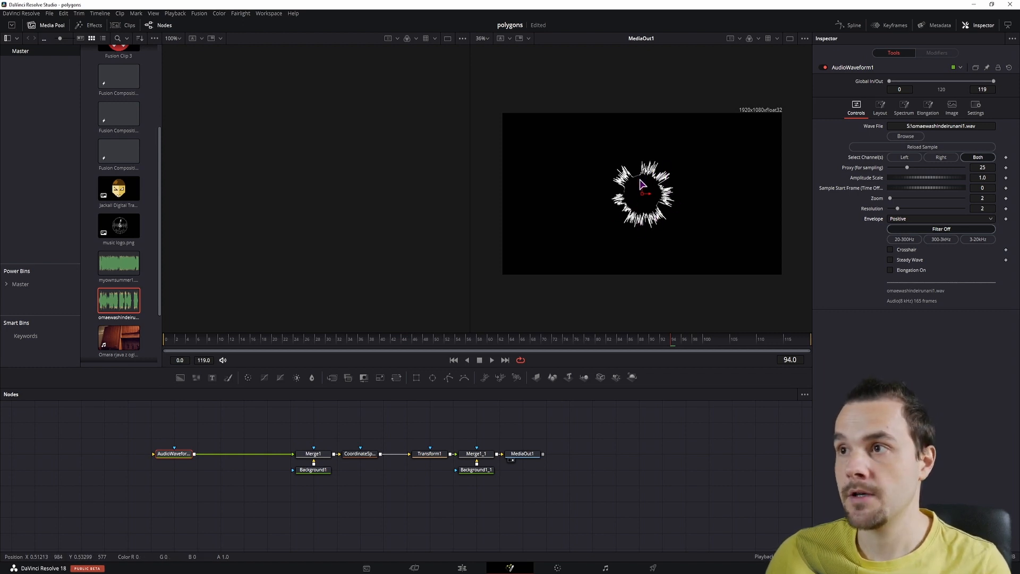
pyautogui.moveTo(632, 195)
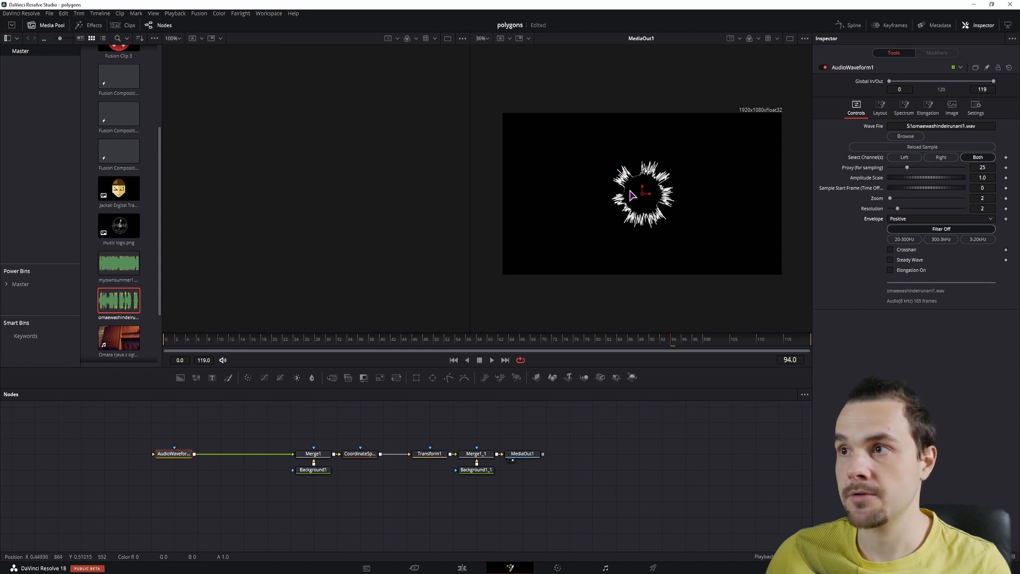
pyautogui.moveTo(629, 184)
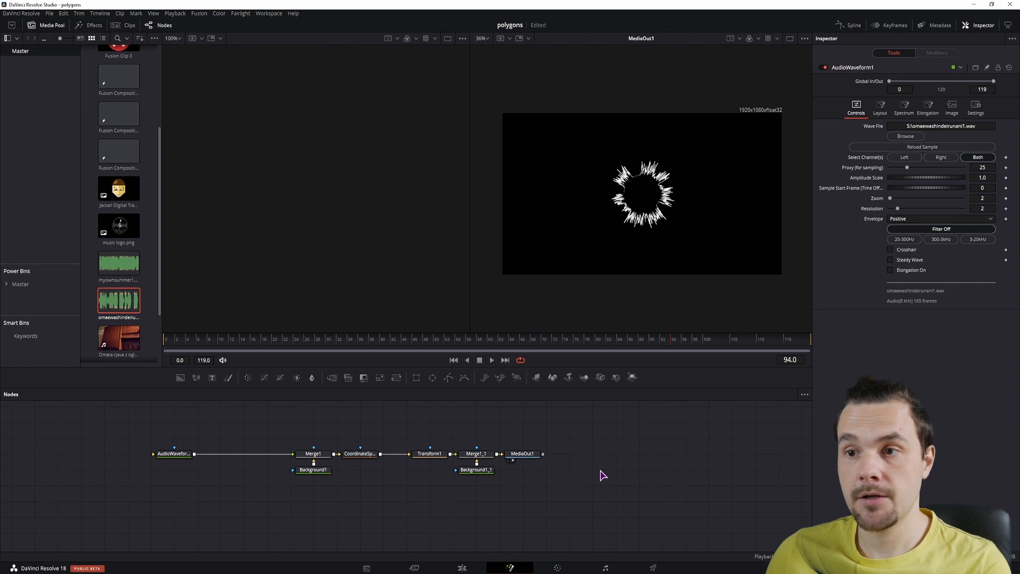
pyautogui.moveTo(300, 437)
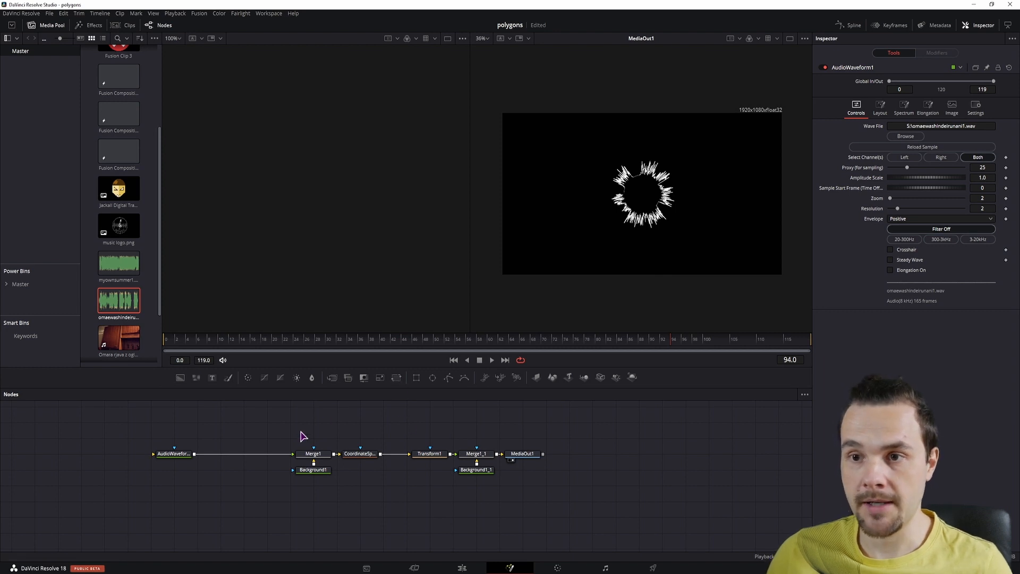
# - Insert Transform2 between AudioWaveform1 and Merge1 with Flip Vertical enabled
pyautogui.click(360, 454)
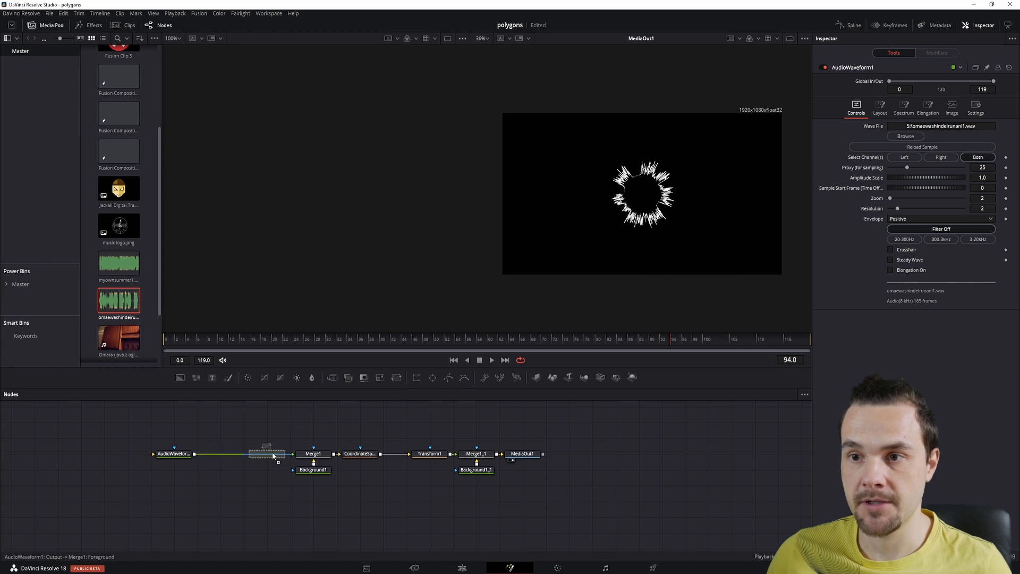
pyautogui.click(265, 454)
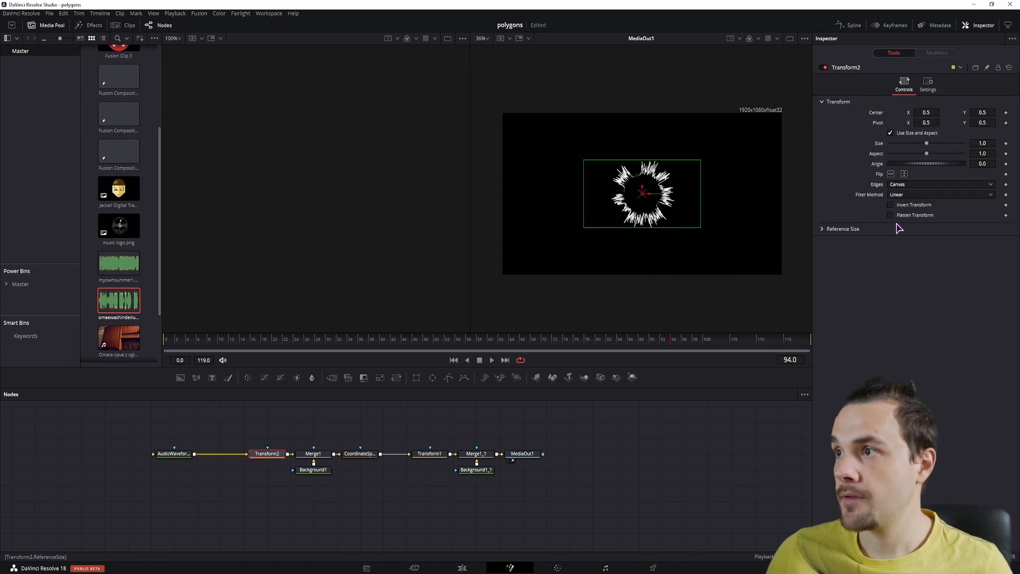
pyautogui.moveTo(905, 173)
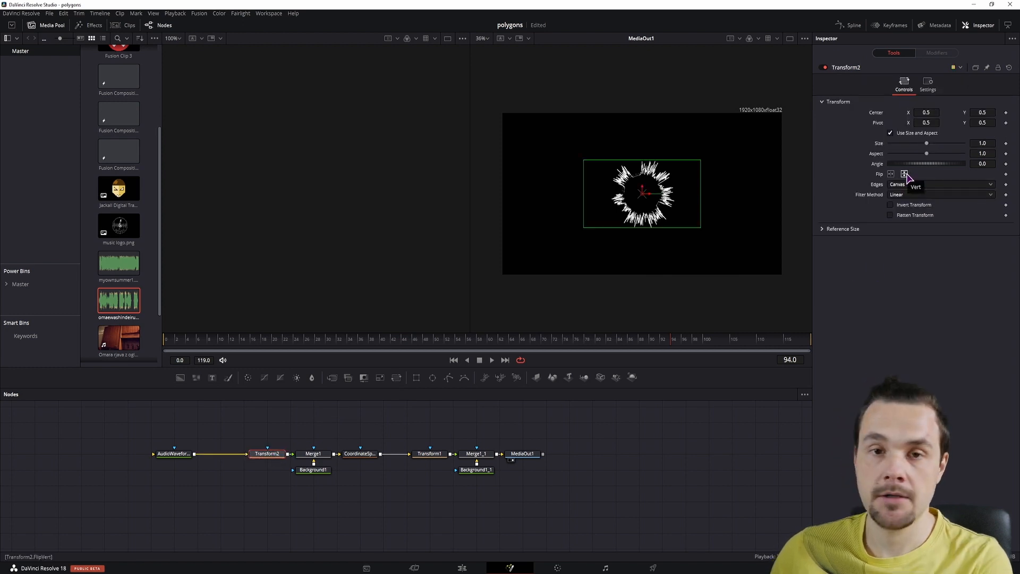
pyautogui.click(904, 173)
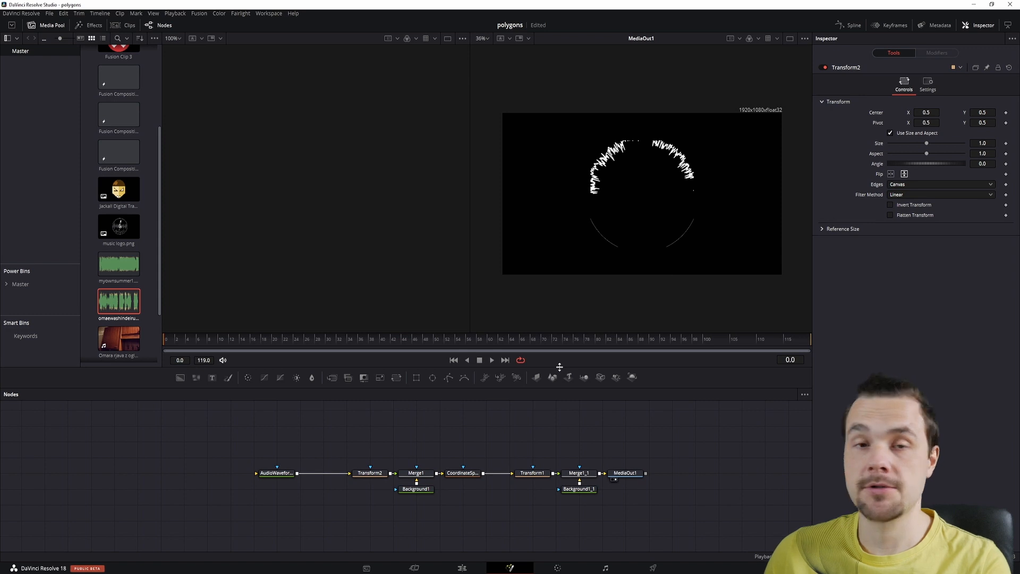
pyautogui.click(370, 472)
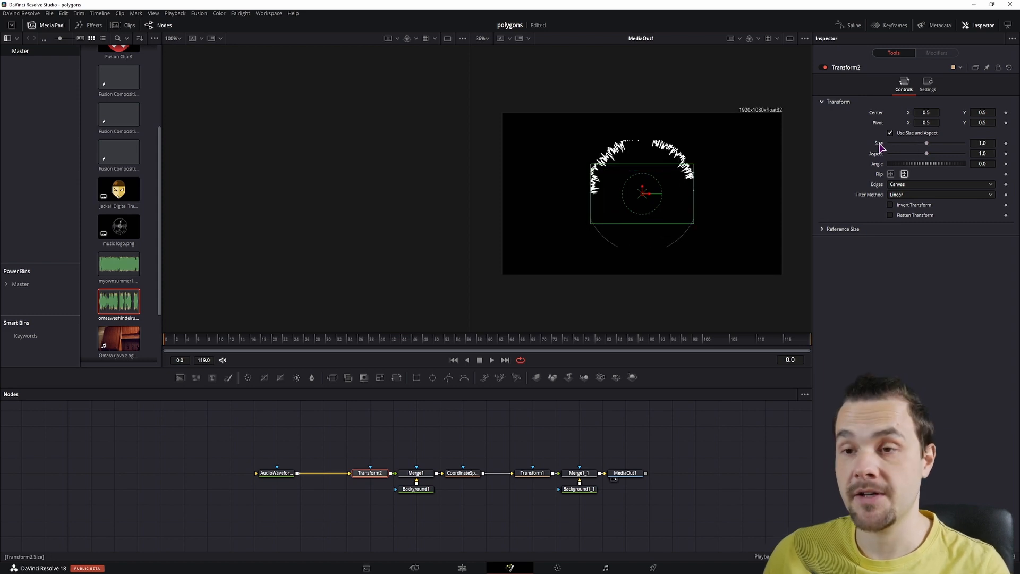
# - Lower Transform2's Center Y so the flipped waveform's spikes hug the ring
pyautogui.click(276, 472)
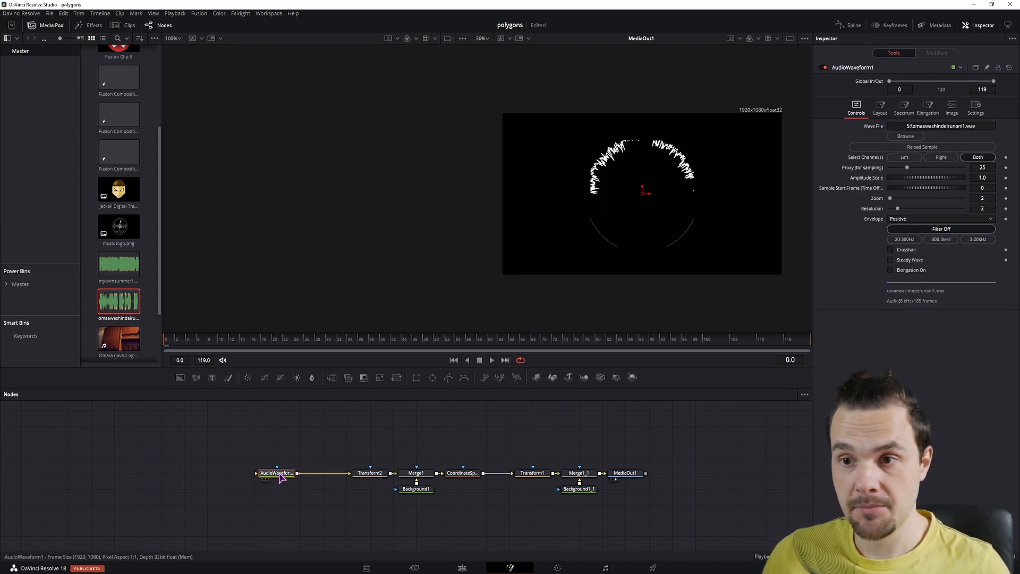
pyautogui.click(276, 473)
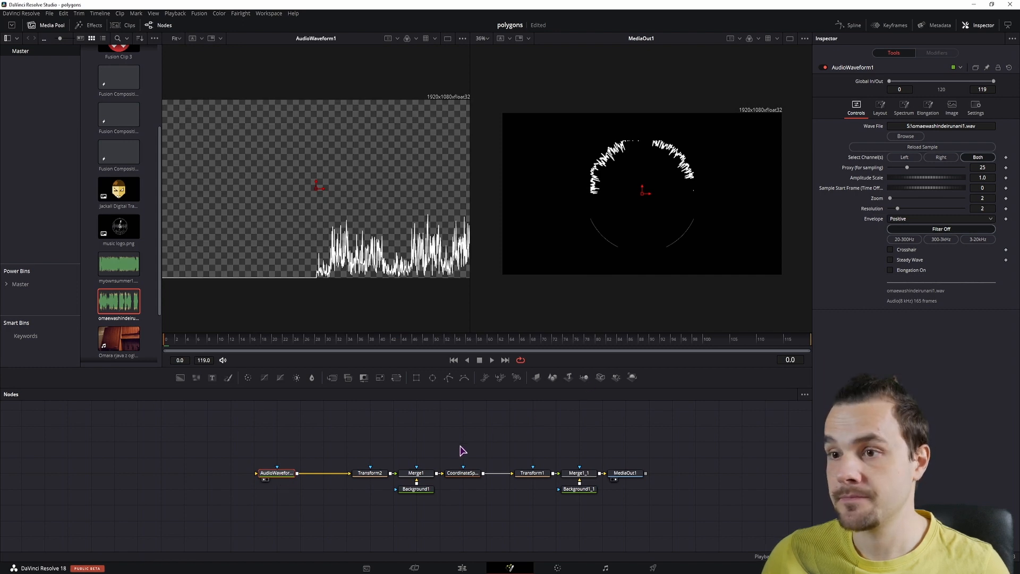
pyautogui.click(370, 473)
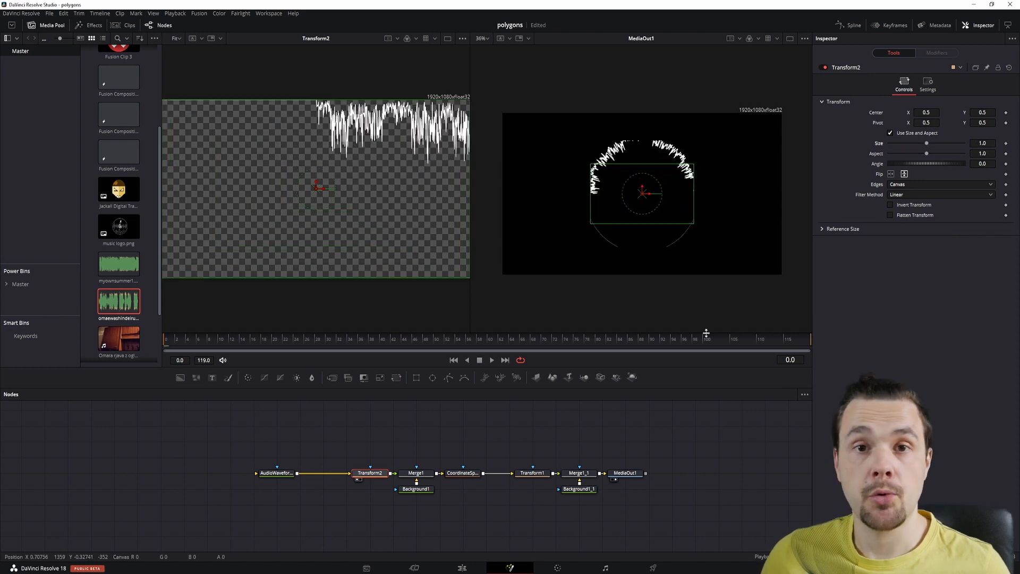
pyautogui.click(982, 112)
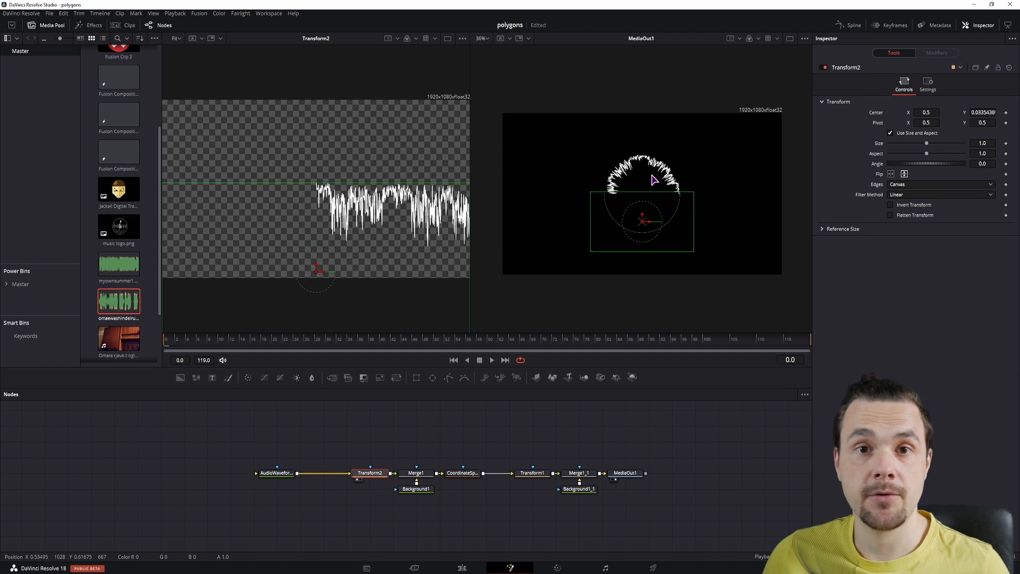
# - Scale the ring via Transform1 to size 0.74, keeping waveform zoom 20 and amplitude 0.5
pyautogui.click(532, 473)
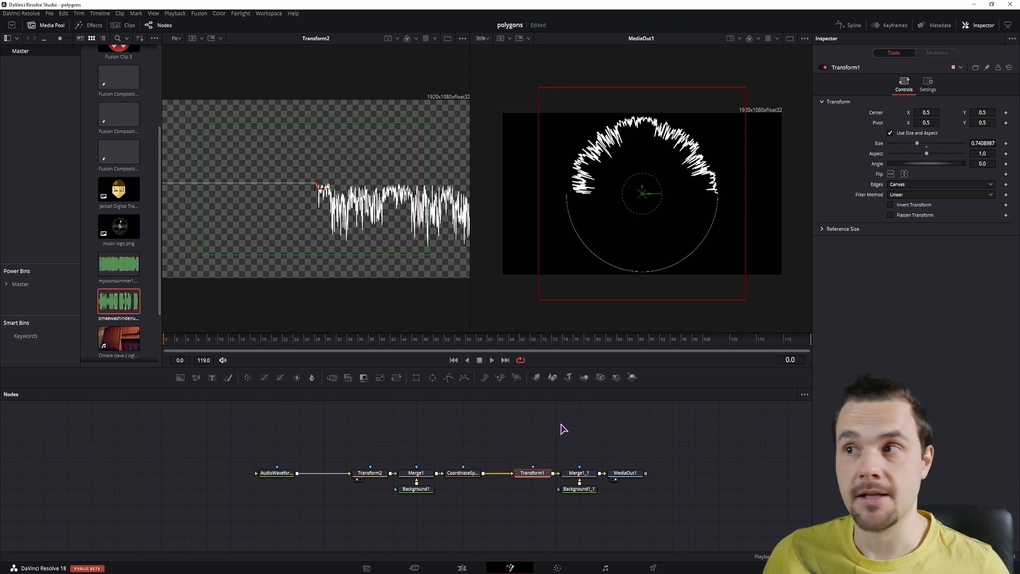
pyautogui.click(276, 474)
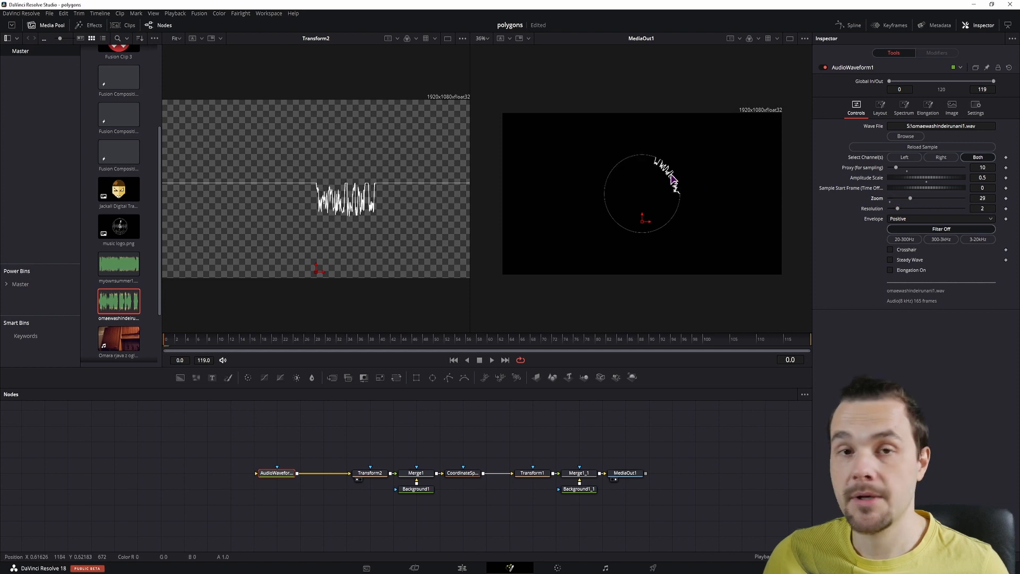
# - Adjust AudioWaveform1's proxy, amplitude scale and zoom (to 6) so spikes circle the ring
pyautogui.click(335, 339)
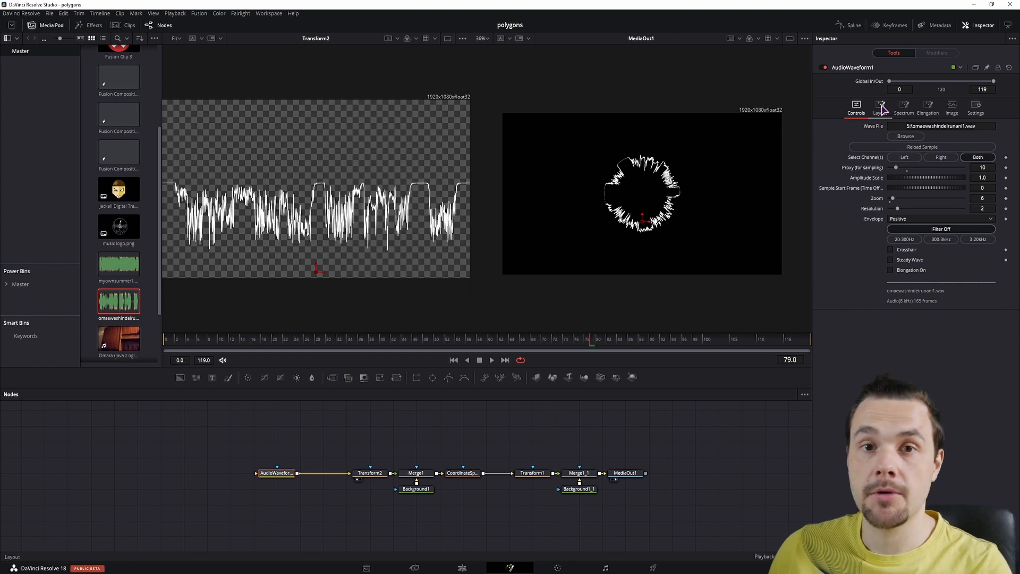
pyautogui.click(881, 107)
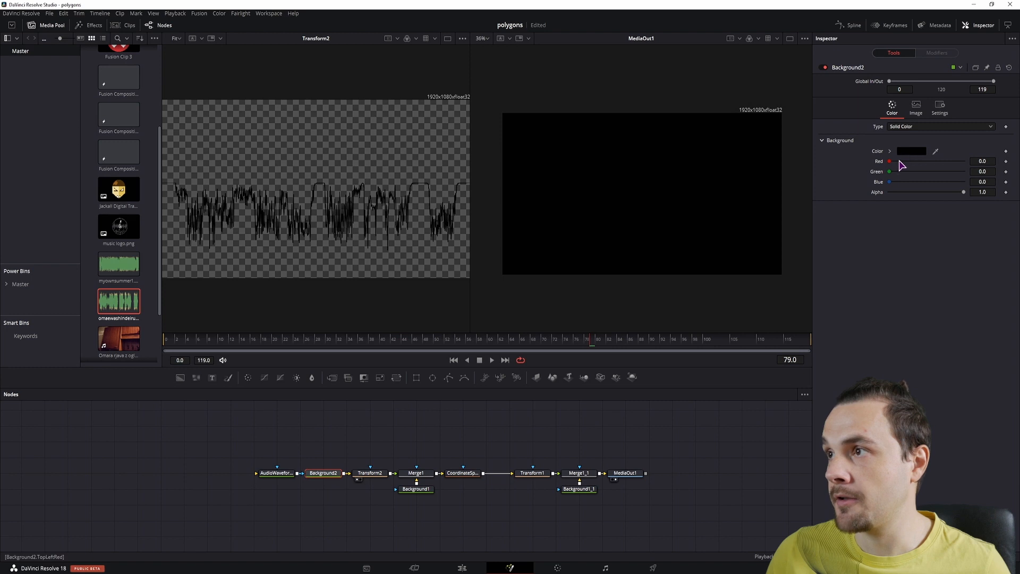
# - Make Background2 a gradient fill, trying radial before settling on a vertical linear gradient
pyautogui.click(938, 127)
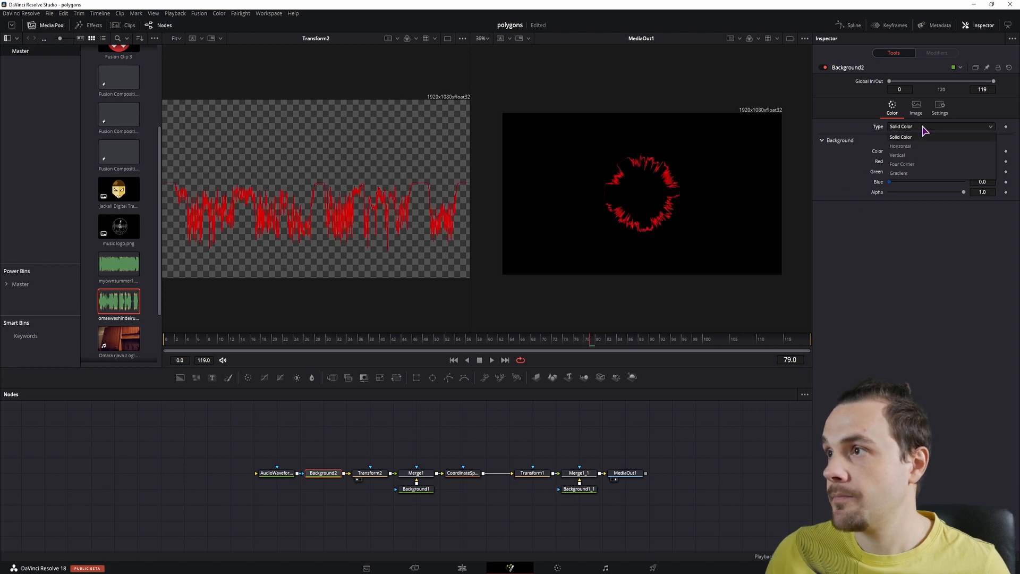
pyautogui.click(898, 164)
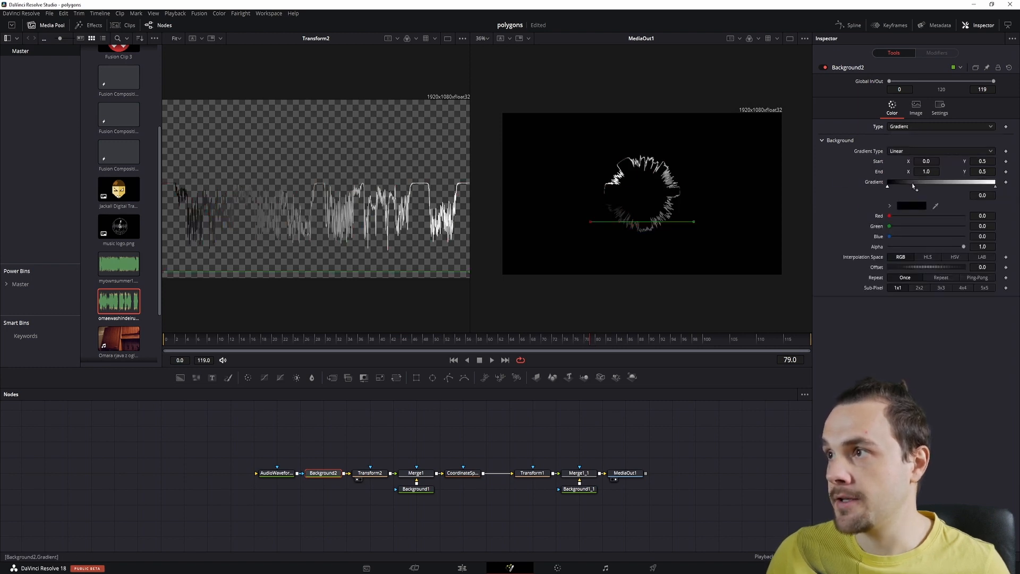
pyautogui.click(941, 150)
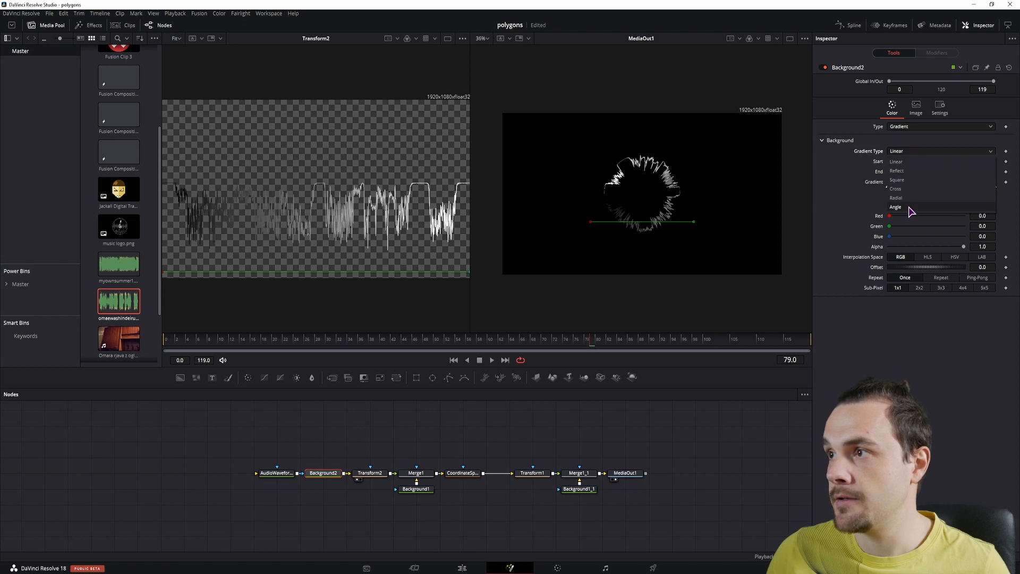
pyautogui.moveTo(909, 202)
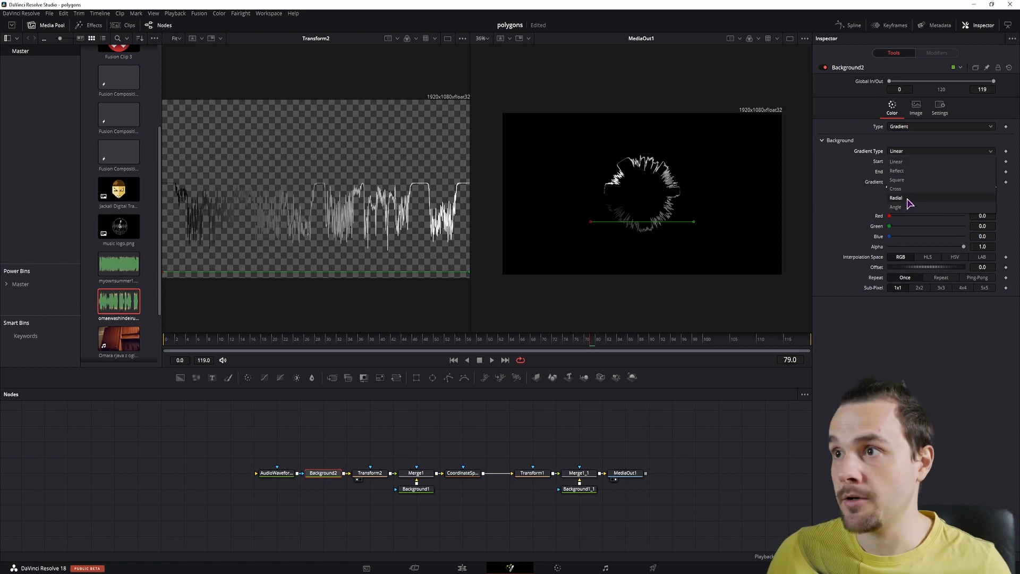
pyautogui.click(896, 198)
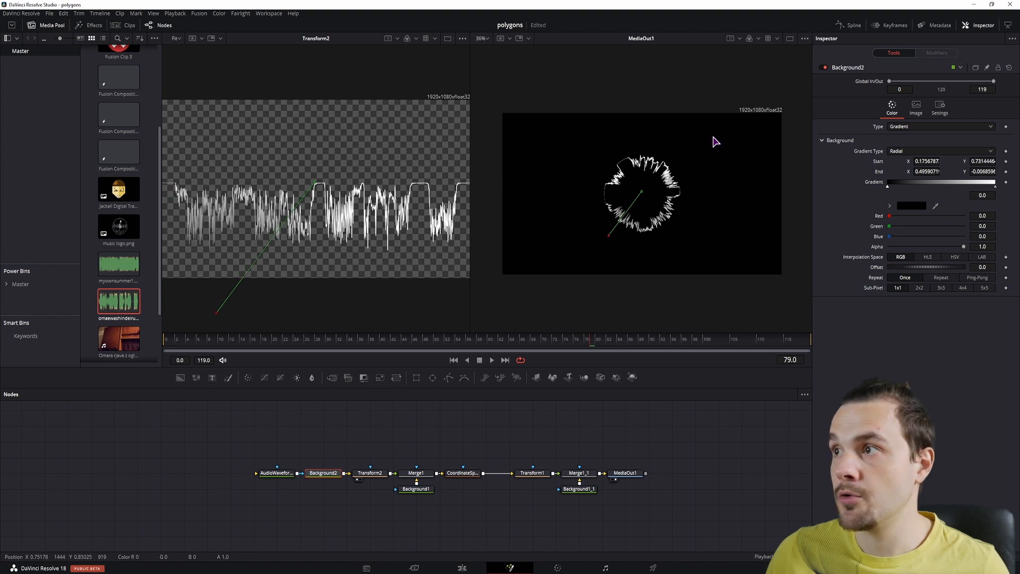
pyautogui.click(941, 149)
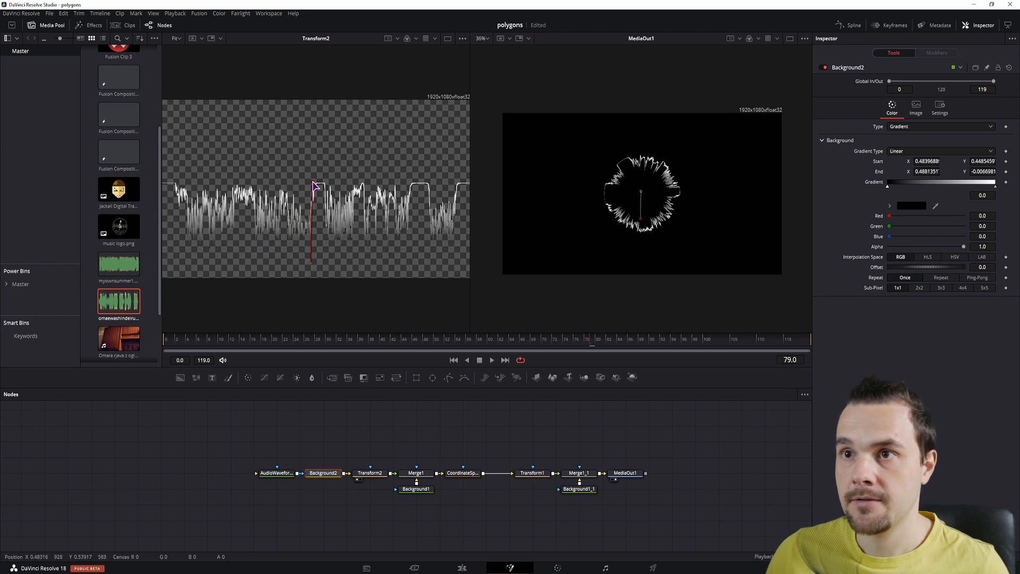
# - Set the gradient stops to pink and blue, then lighten the pink stop
pyautogui.click(913, 205)
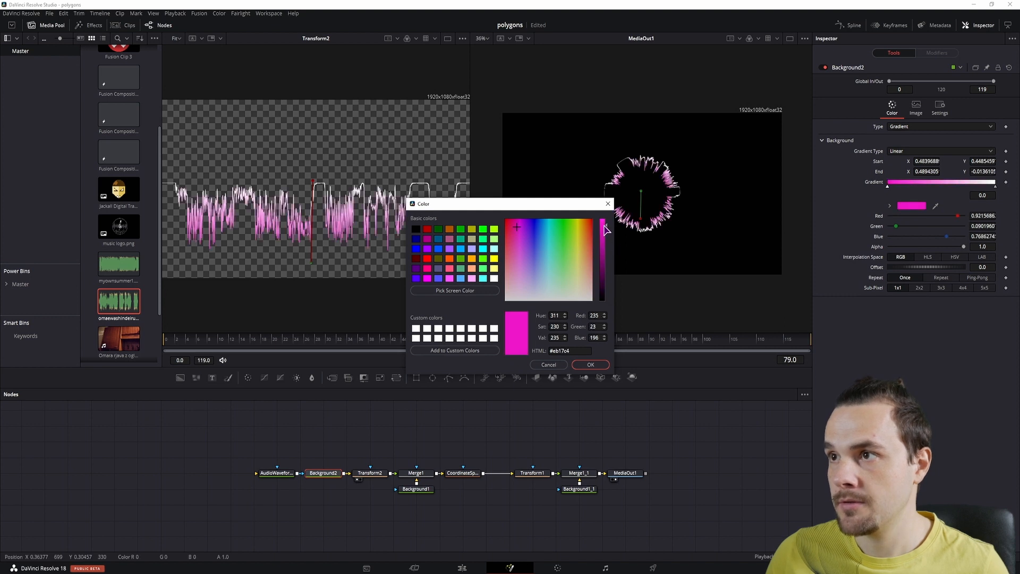
pyautogui.click(543, 226)
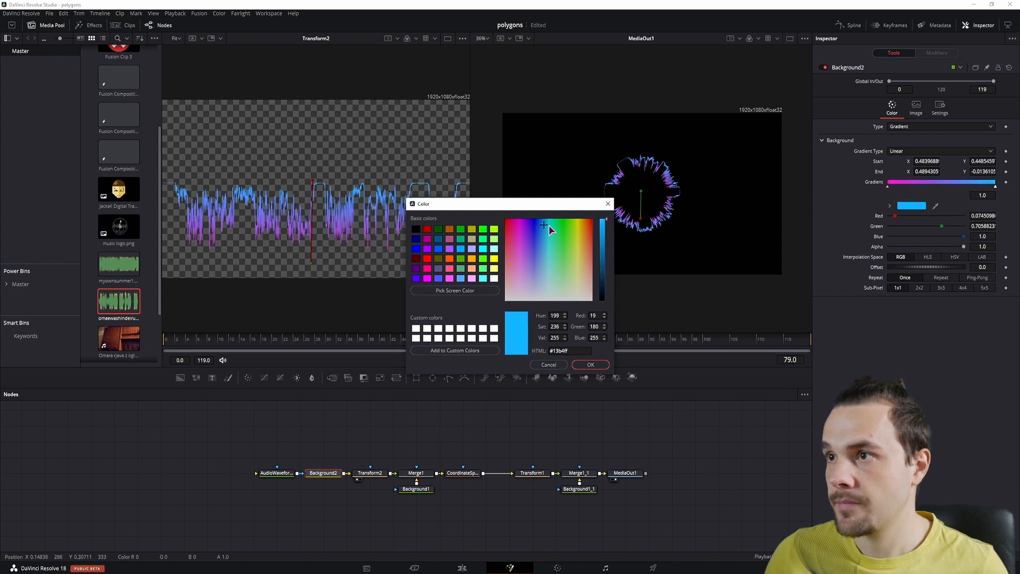
pyautogui.click(590, 365)
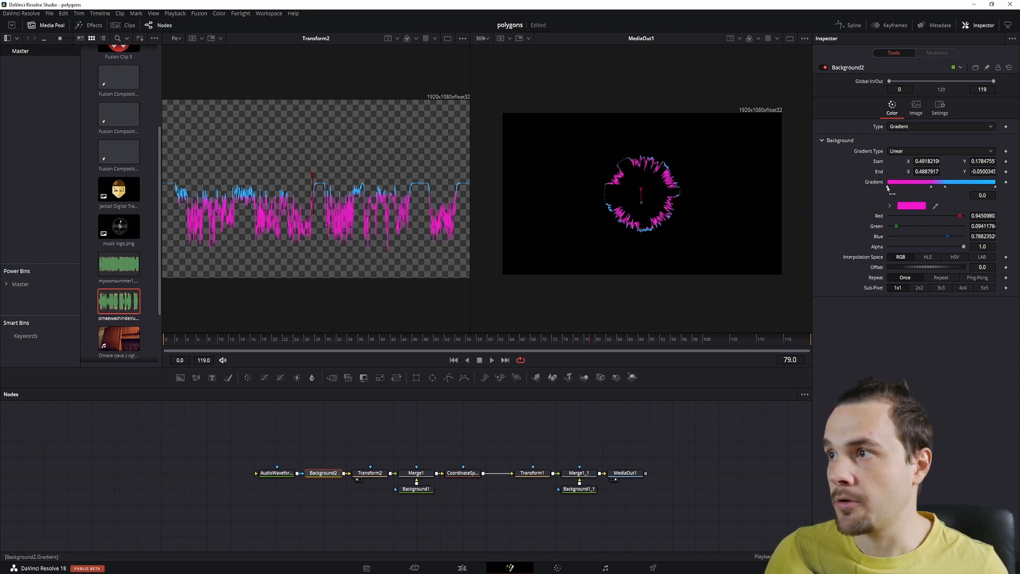
pyautogui.click(911, 205)
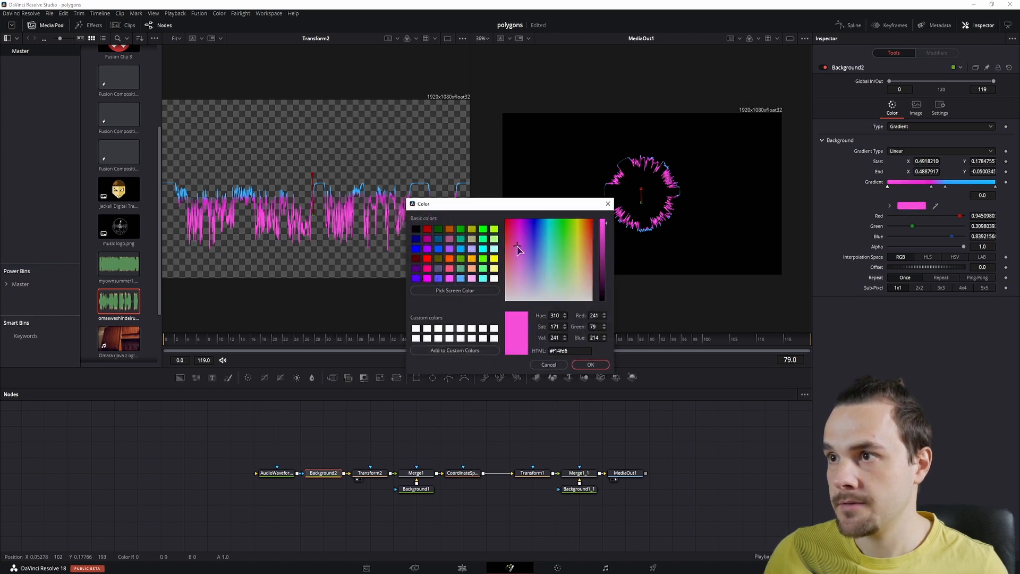
pyautogui.click(590, 365)
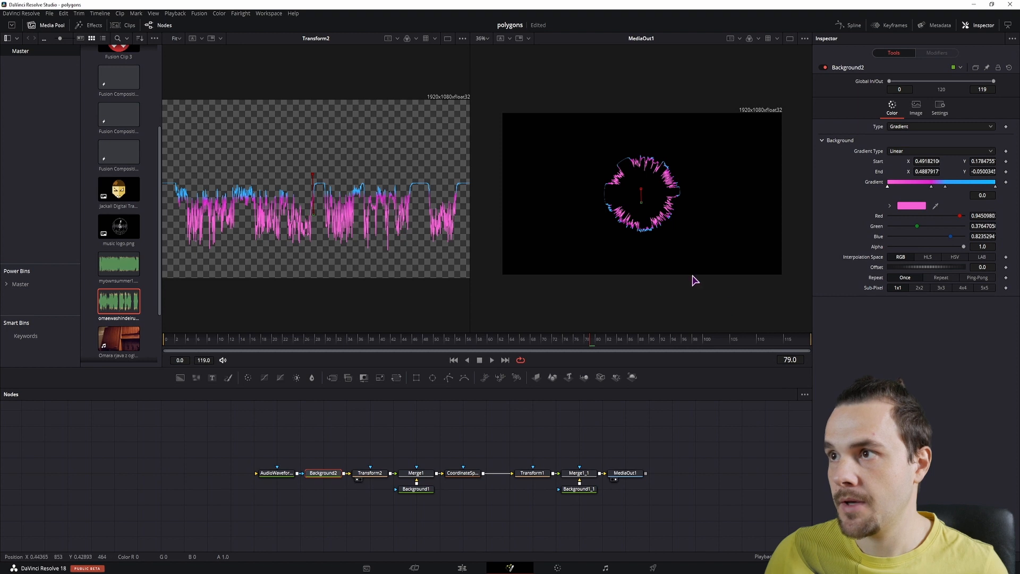
pyautogui.moveTo(623, 475)
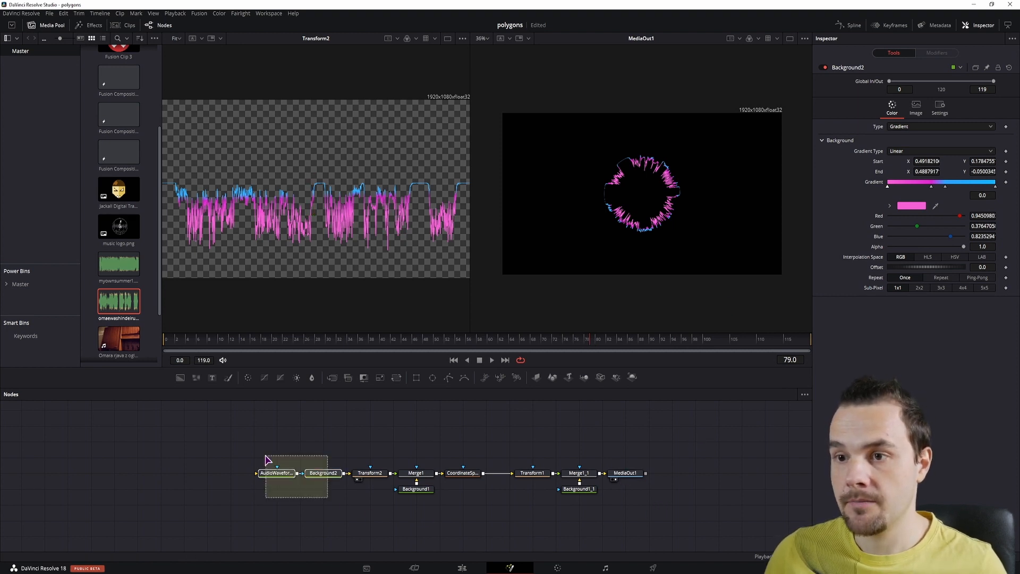
# - Move AudioWaveform1 and Background2 aside and add a Soft Glow effect into the chain
pyautogui.click(297, 509)
pyautogui.write('soft')
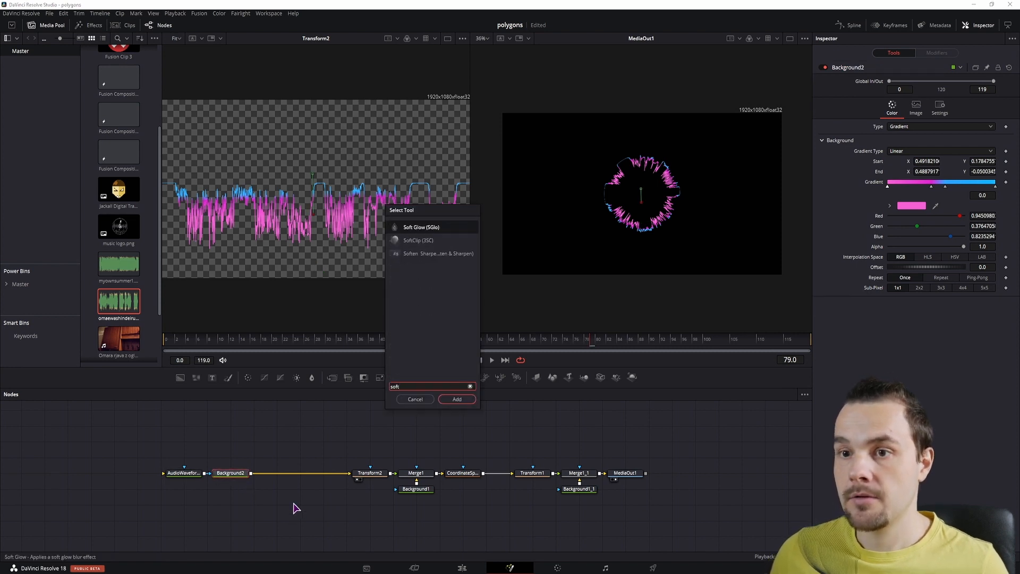
pyautogui.click(457, 398)
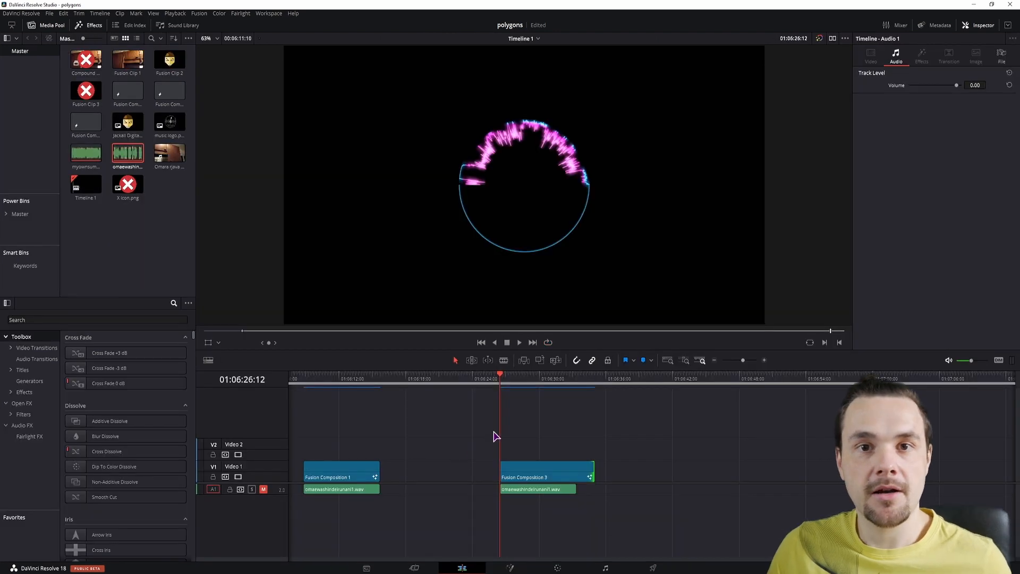
# - Heighten the Audio 1 track to show clip waveforms, then return to the Fusion node tree
pyautogui.click(519, 343)
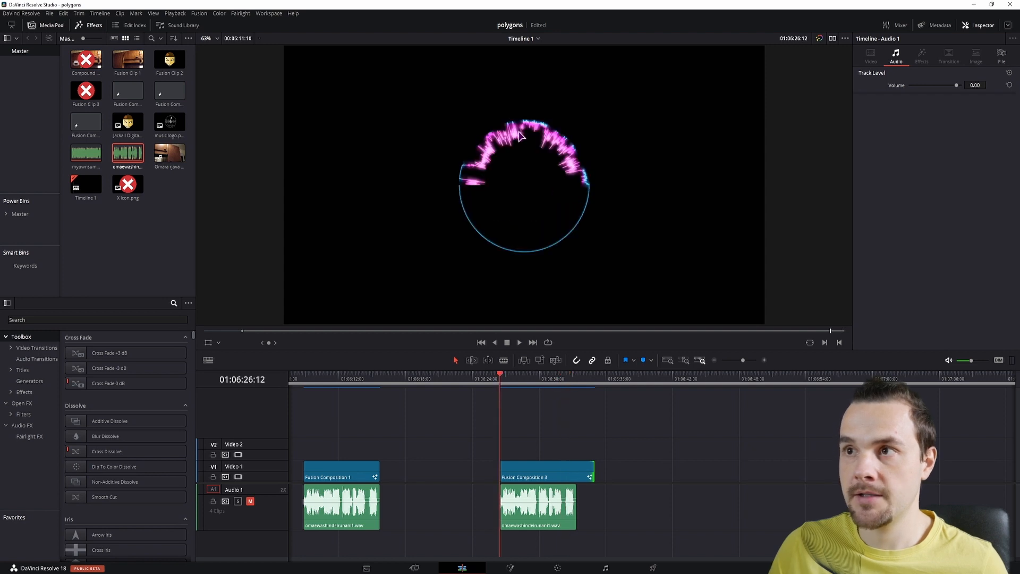
pyautogui.moveTo(492, 162)
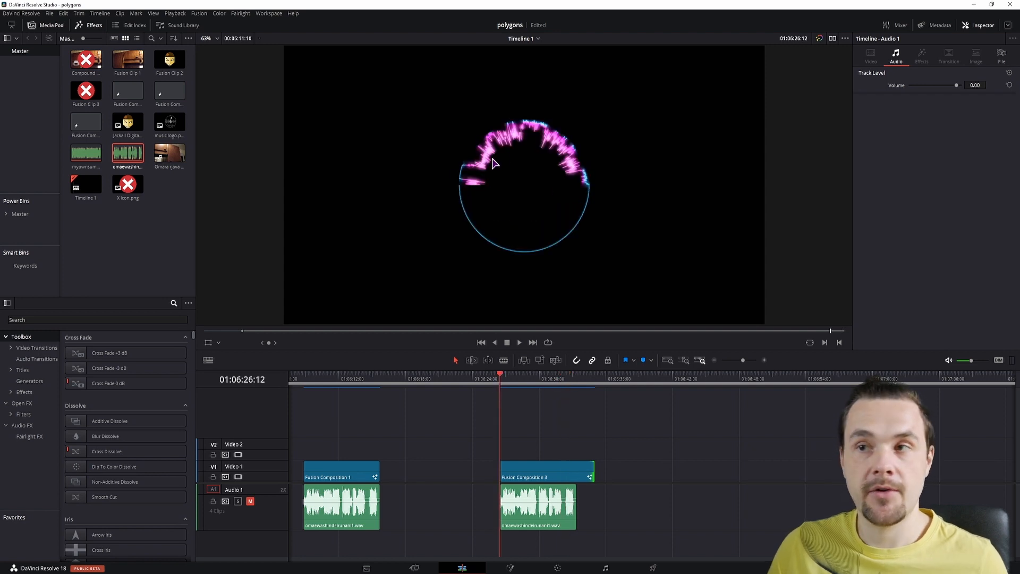
pyautogui.click(509, 568)
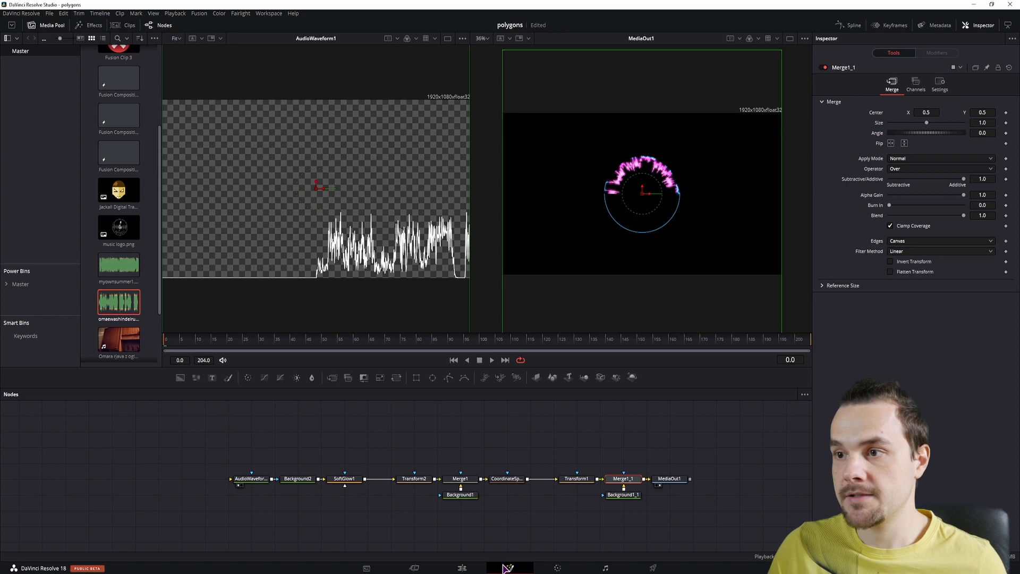
# - Set AudioWaveform1's Global In to frame 27 and review Background2's gradient settings
pyautogui.click(251, 480)
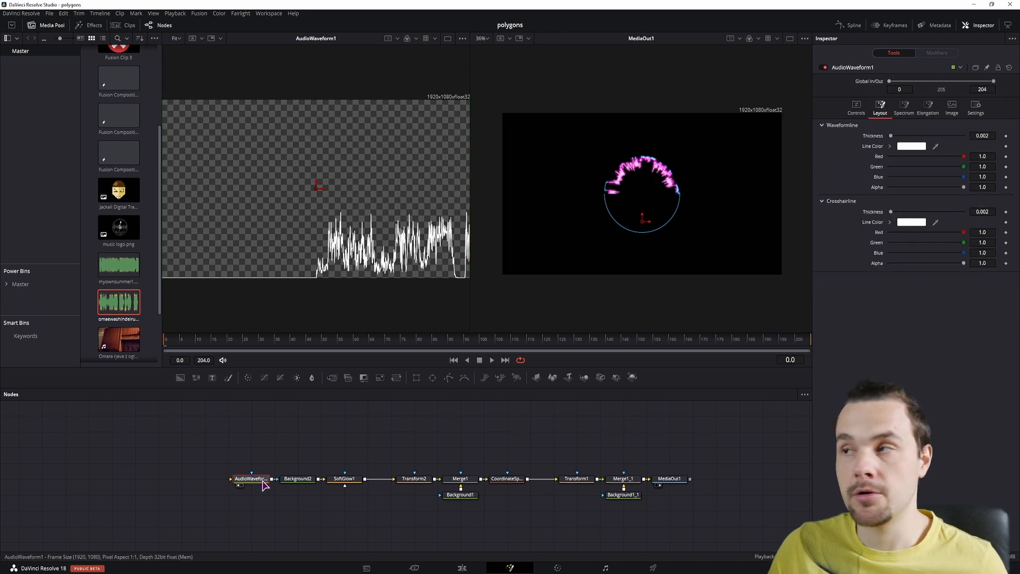
pyautogui.click(857, 108)
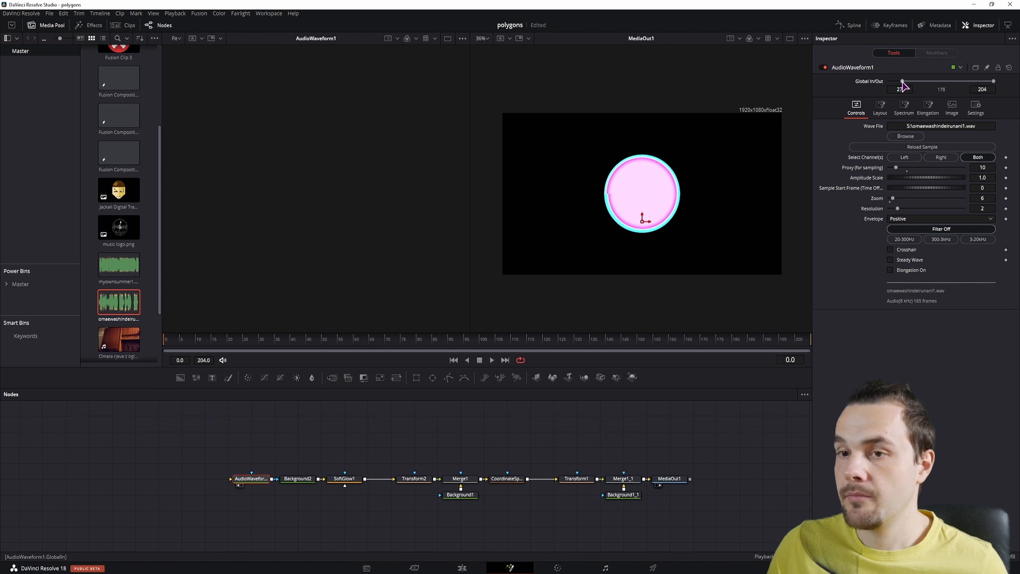
pyautogui.click(461, 495)
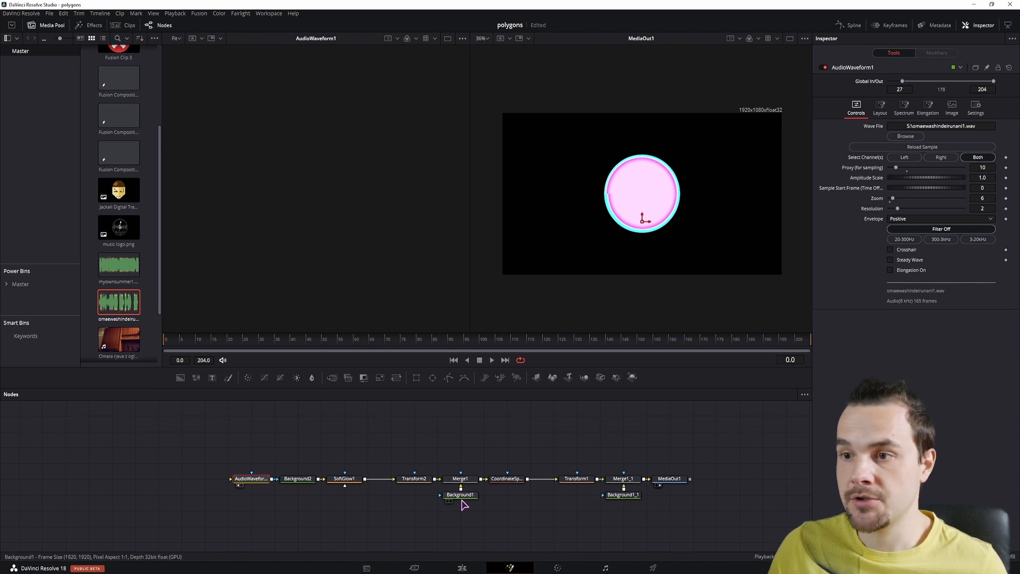
pyautogui.click(297, 478)
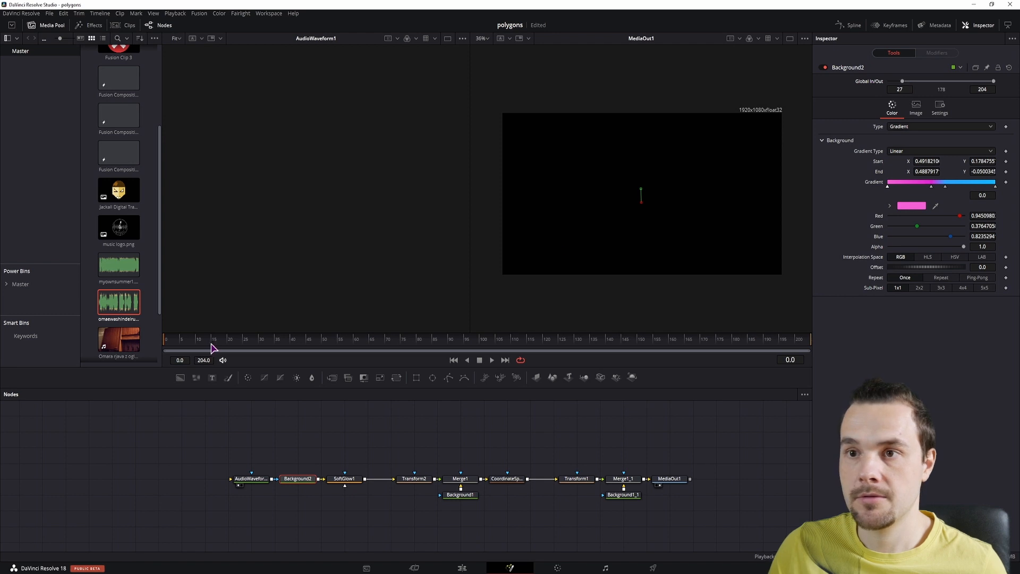
pyautogui.click(324, 339)
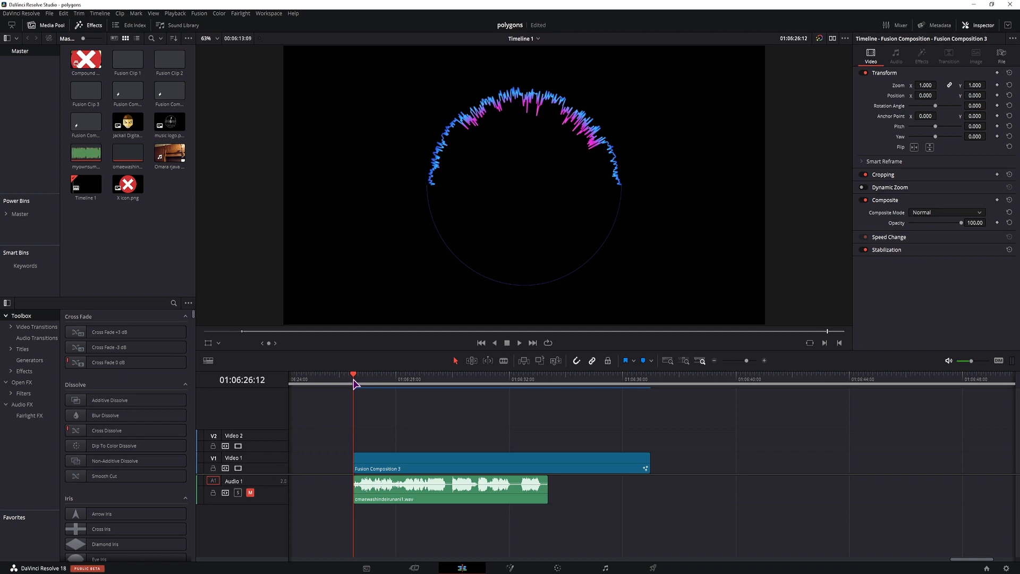
pyautogui.moveTo(376, 407)
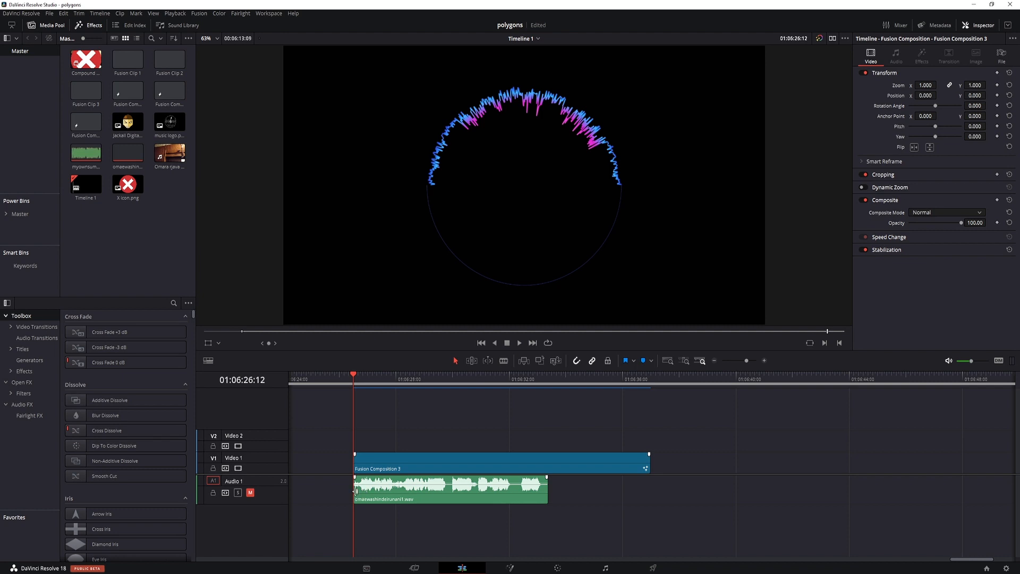
pyautogui.moveTo(612, 206)
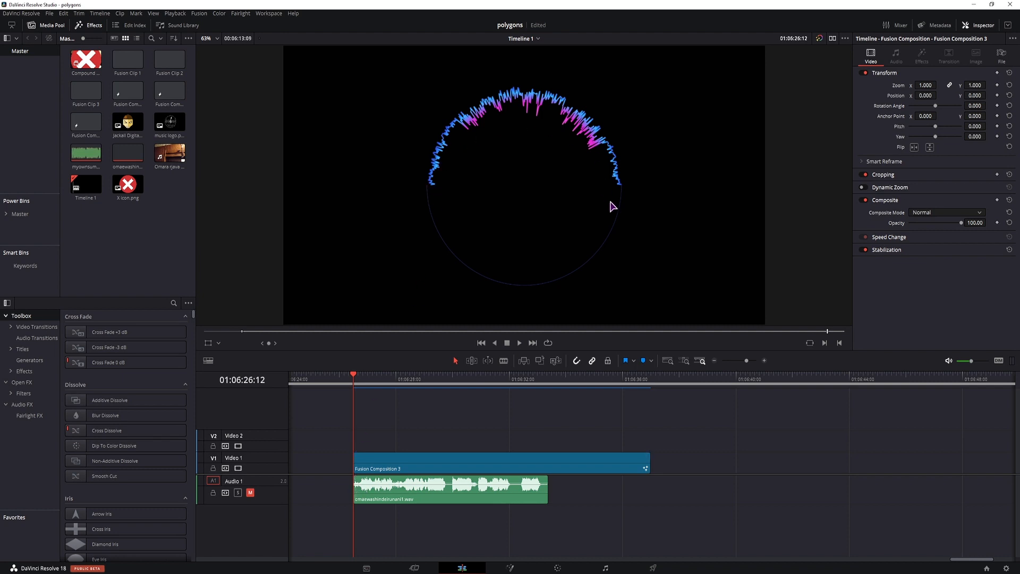
pyautogui.click(422, 374)
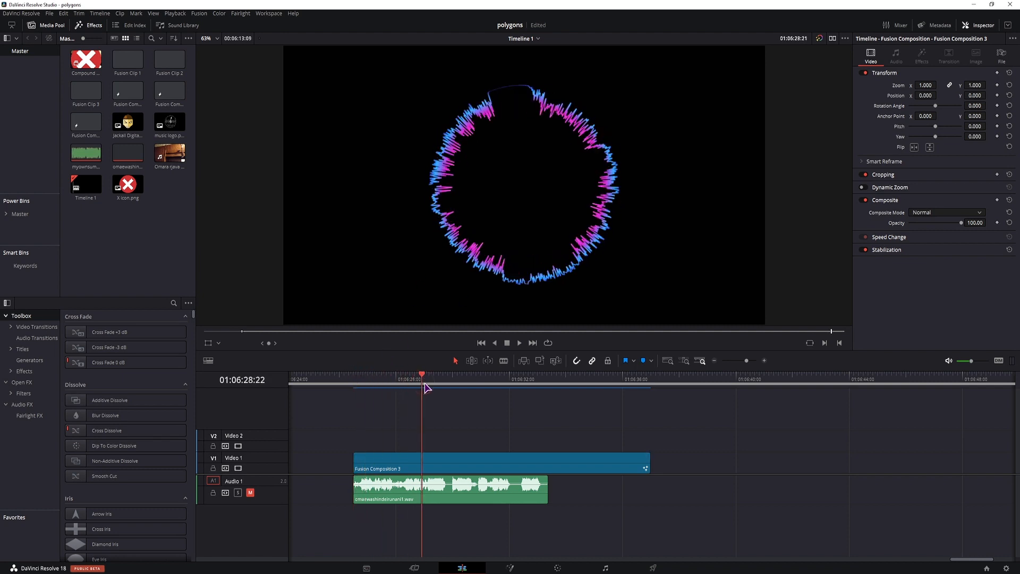
pyautogui.click(487, 374)
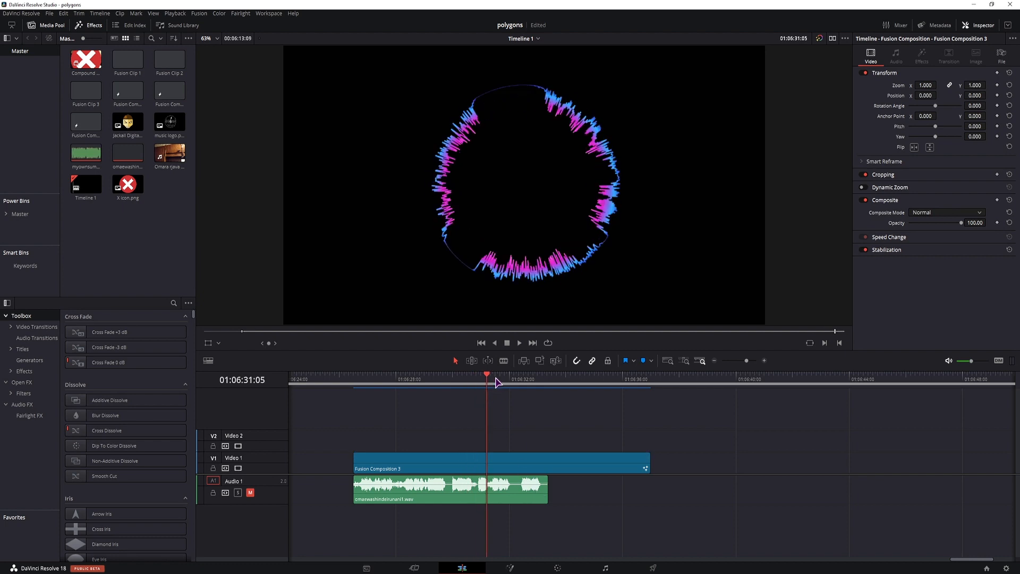
pyautogui.click(520, 380)
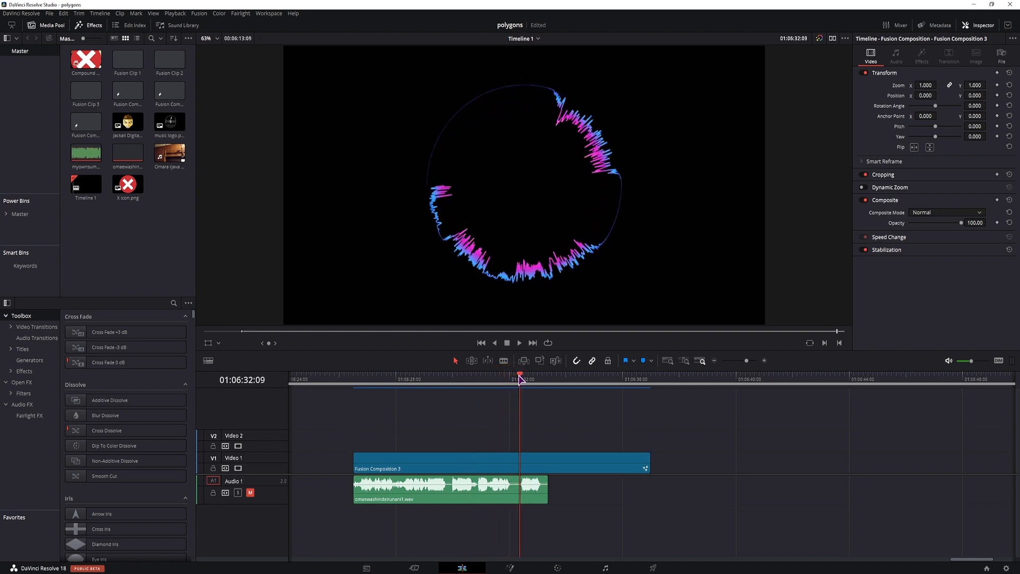
pyautogui.moveTo(623, 190)
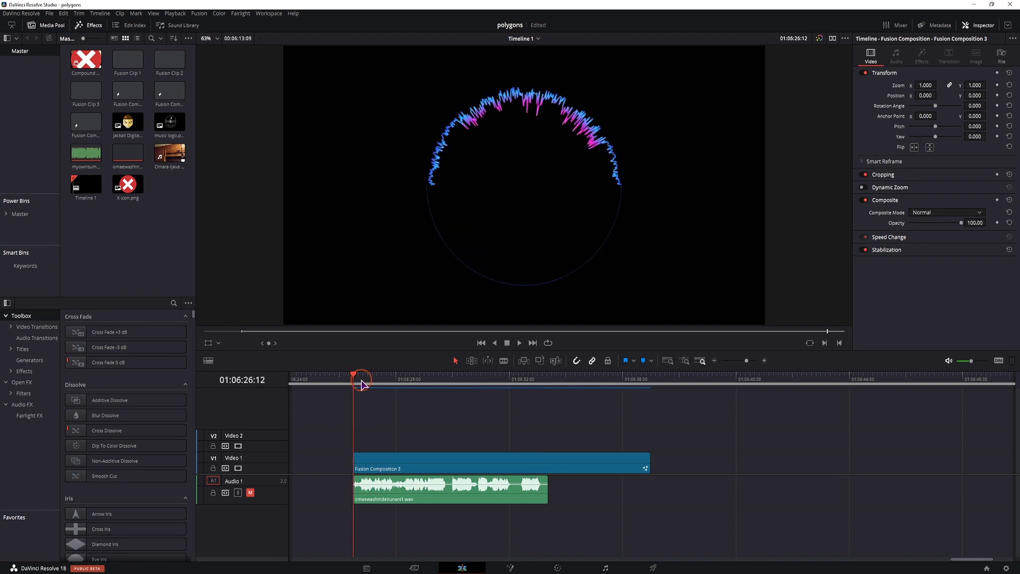
pyautogui.moveTo(436, 185)
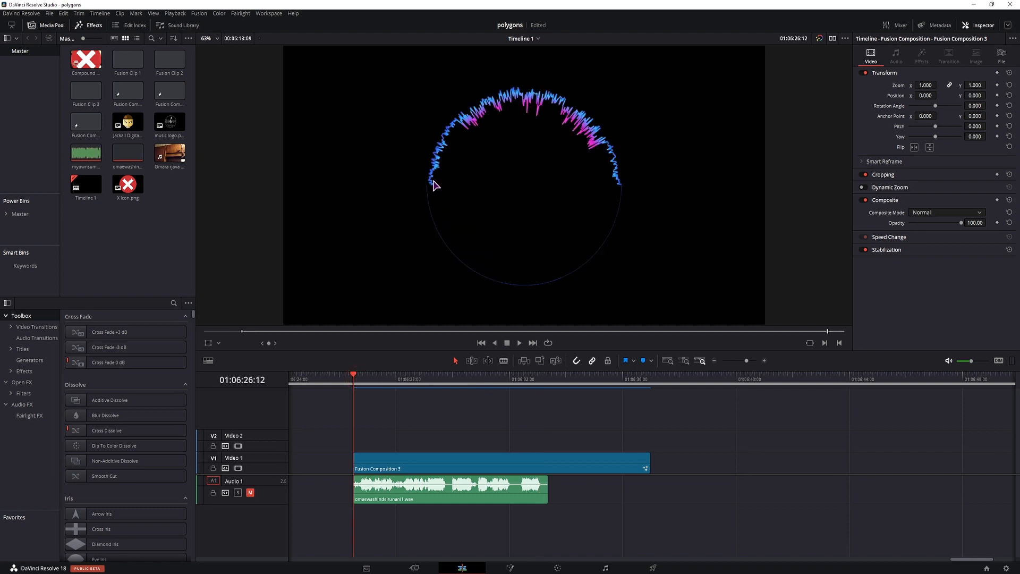
pyautogui.moveTo(589, 276)
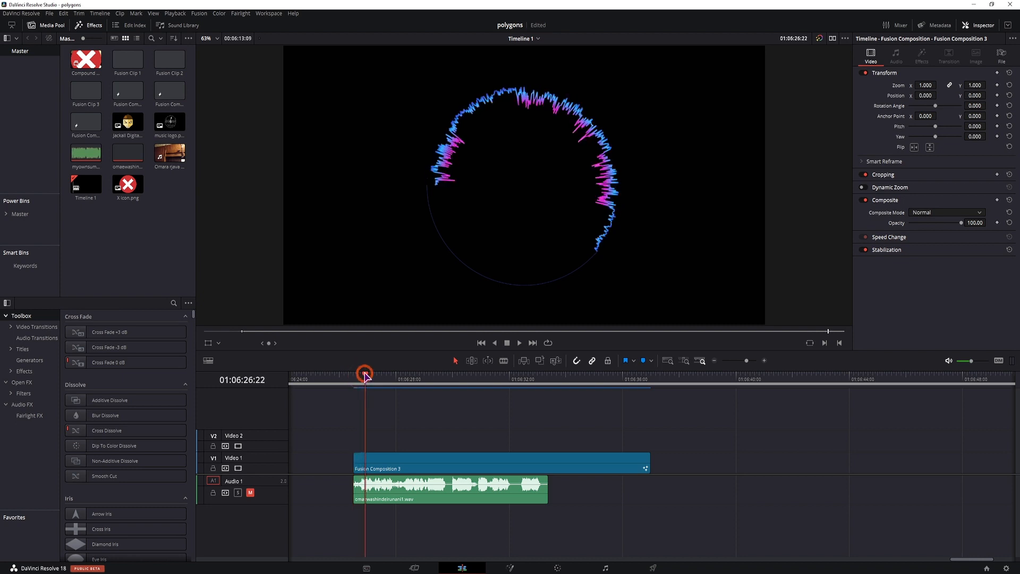
pyautogui.moveTo(451, 149)
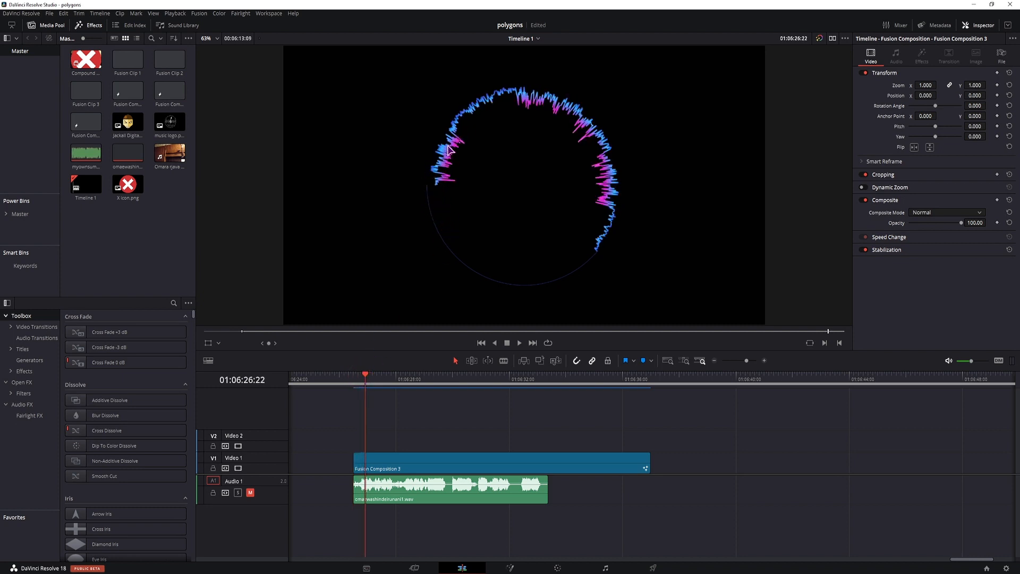
pyautogui.click(362, 381)
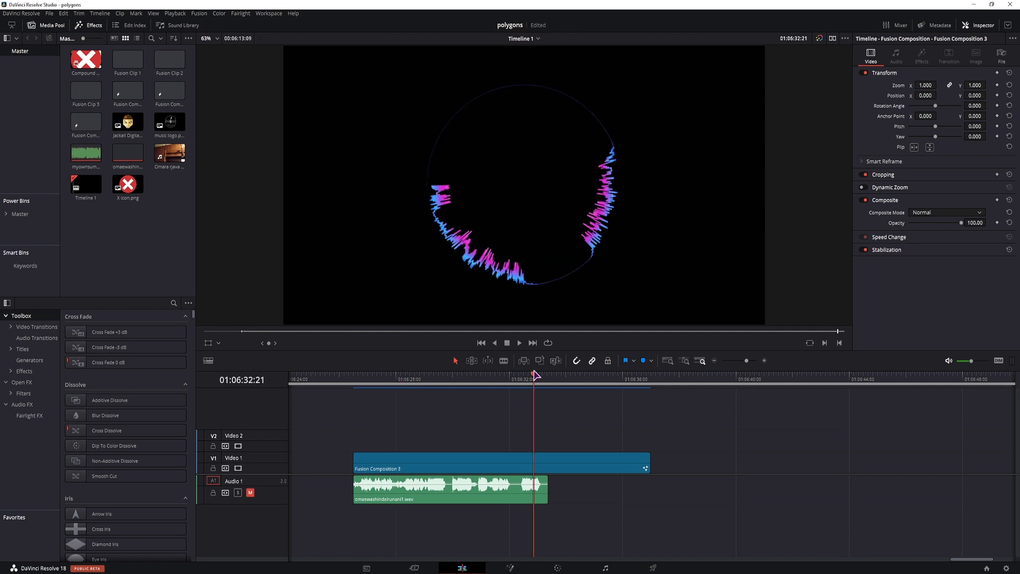
pyautogui.click(353, 375)
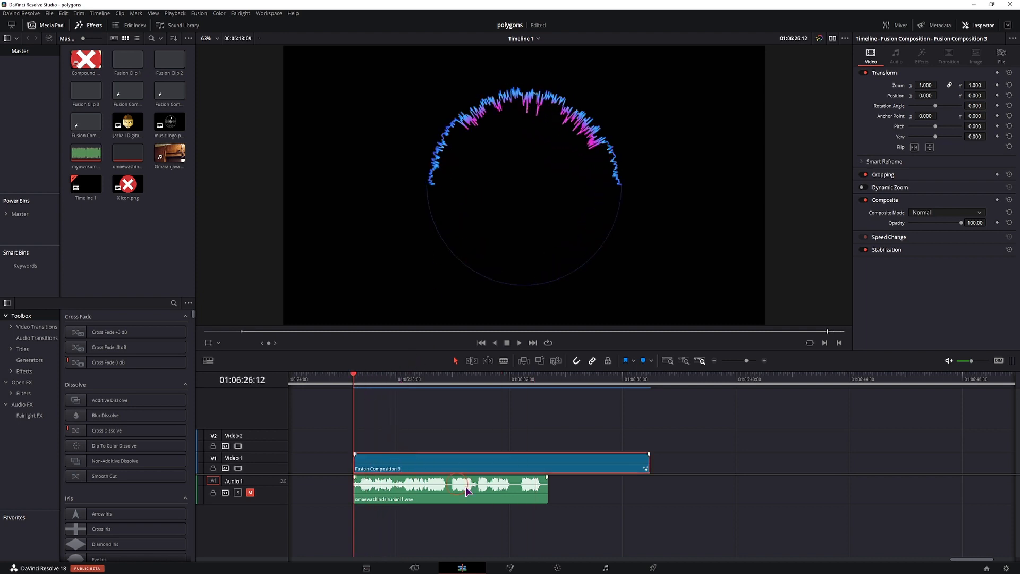
pyautogui.moveTo(510, 568)
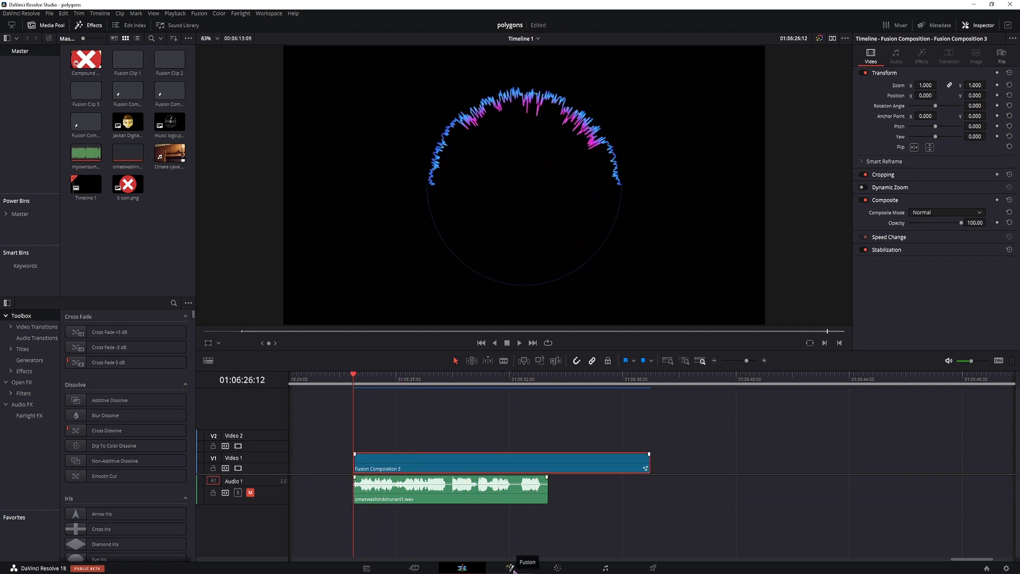
# - View Transform2 in the left viewer and set its Center X to 1.0
pyautogui.click(510, 568)
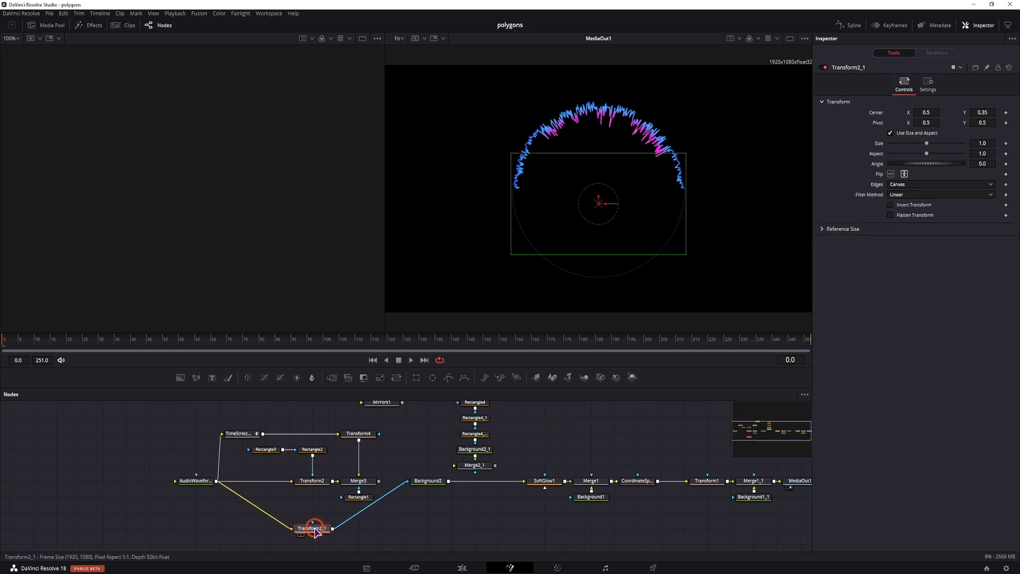
pyautogui.moveTo(957, 150)
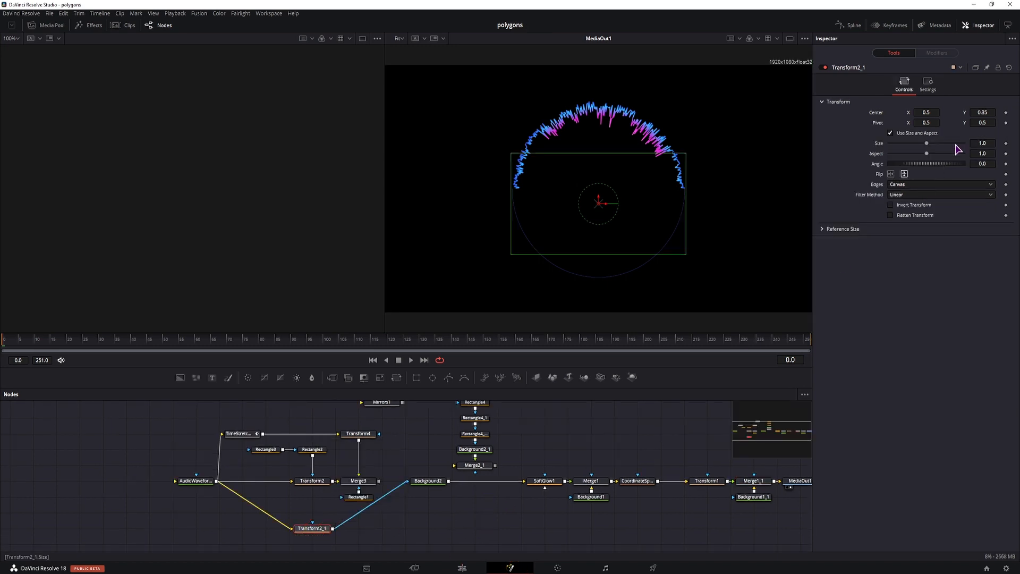
pyautogui.click(358, 480)
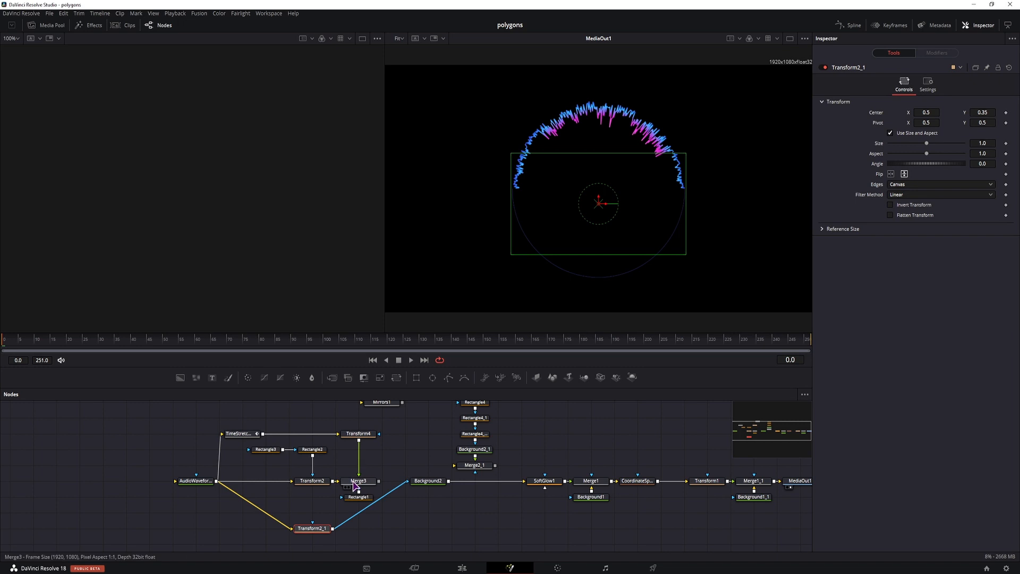
pyautogui.click(312, 481)
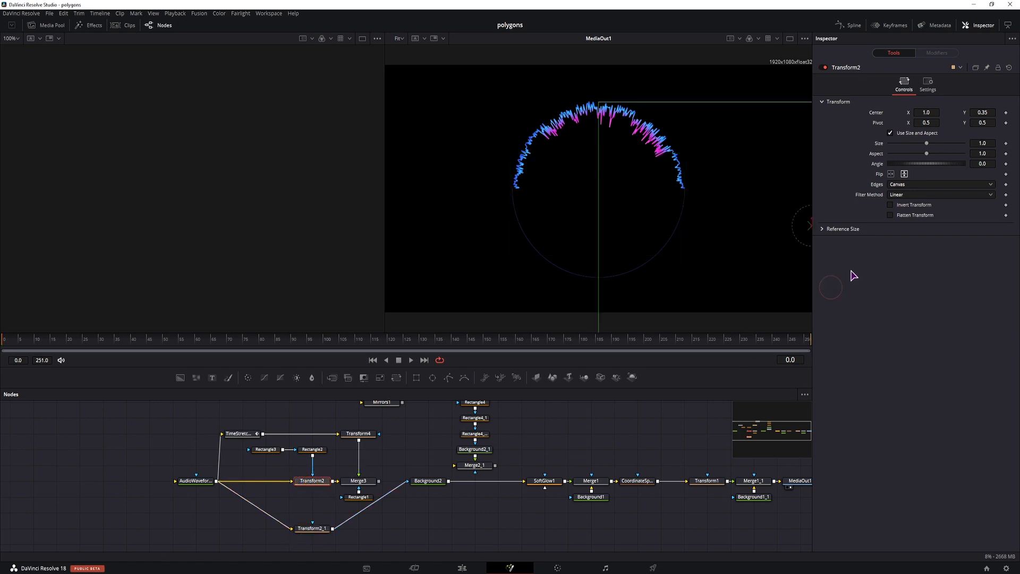
pyautogui.moveTo(885, 119)
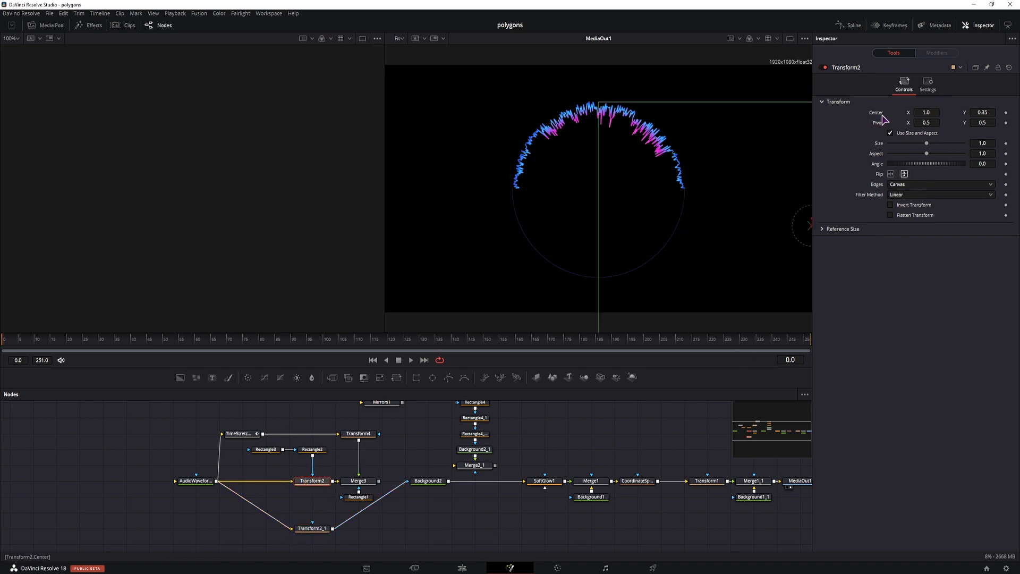
pyautogui.click(312, 481)
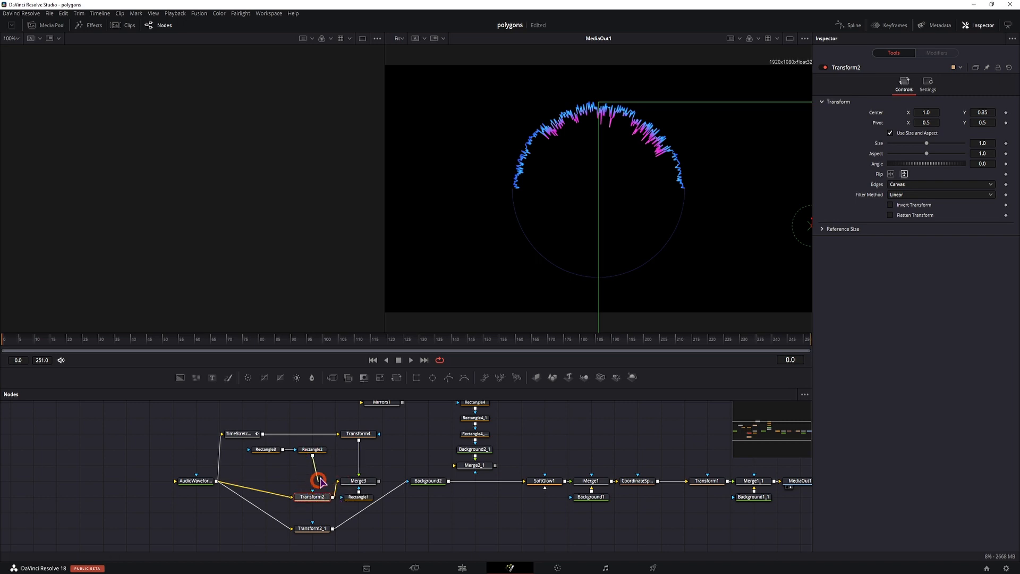
pyautogui.click(312, 496)
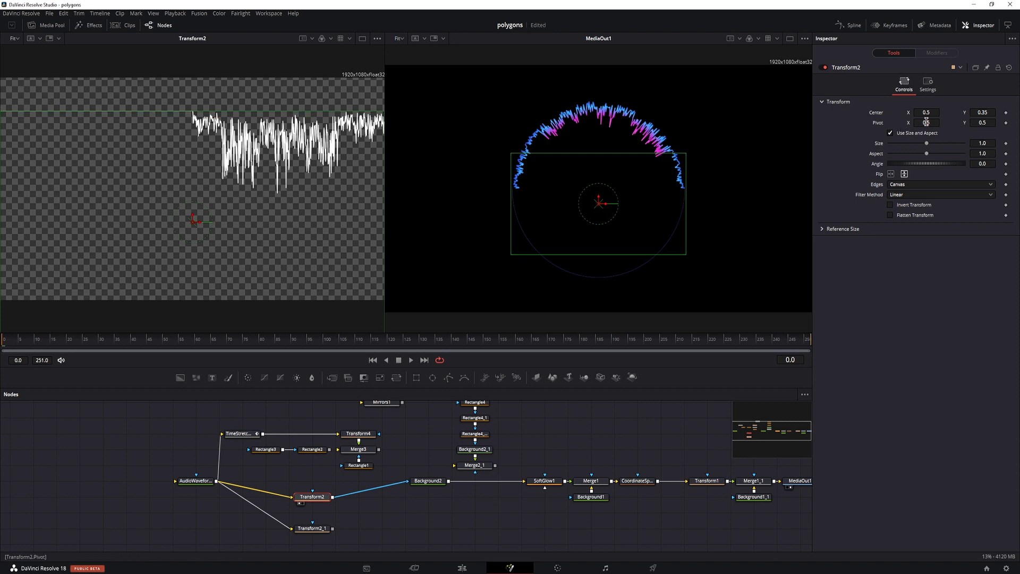
pyautogui.tripleClick(927, 112)
pyautogui.write('1')
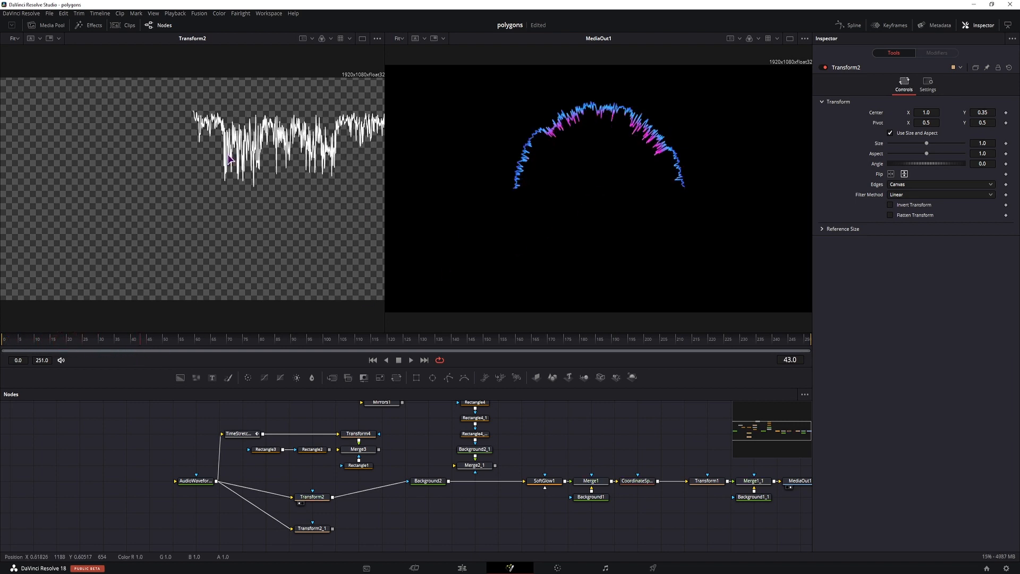
pyautogui.moveTo(320, 244)
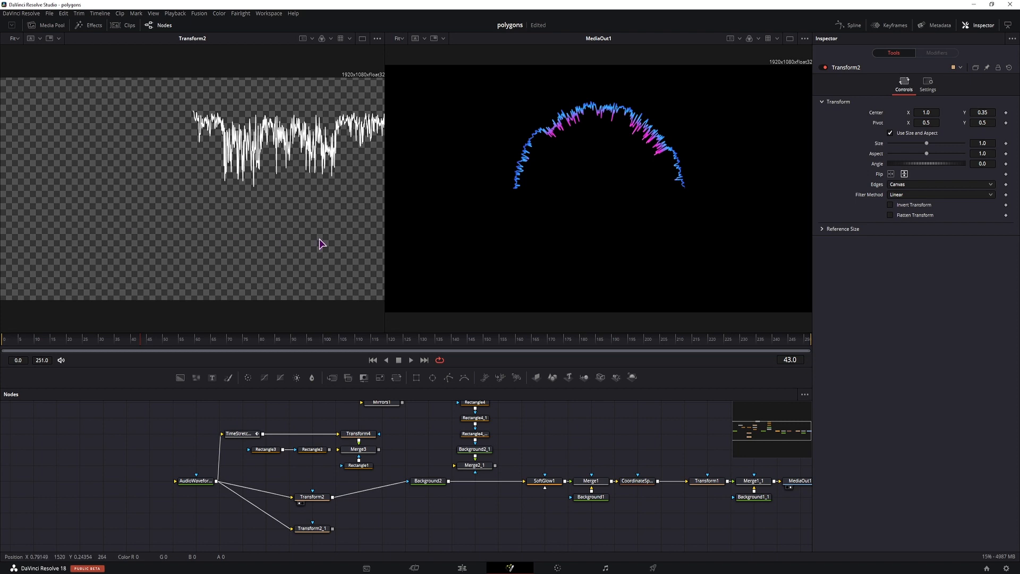
pyautogui.moveTo(137, 335)
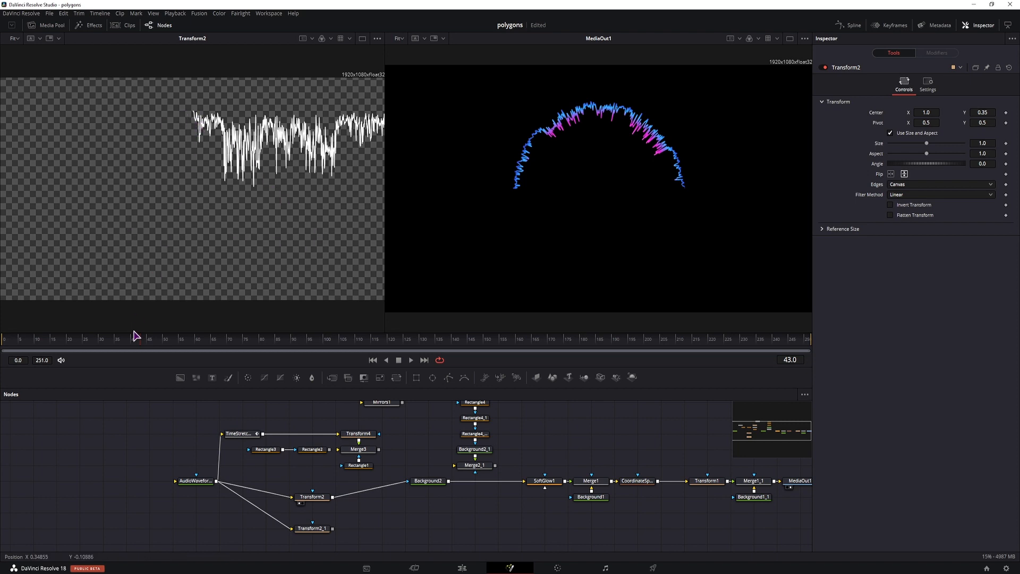
# - Rewind the playhead to the first frame and check the clip on the Edit timeline
pyautogui.click(7, 343)
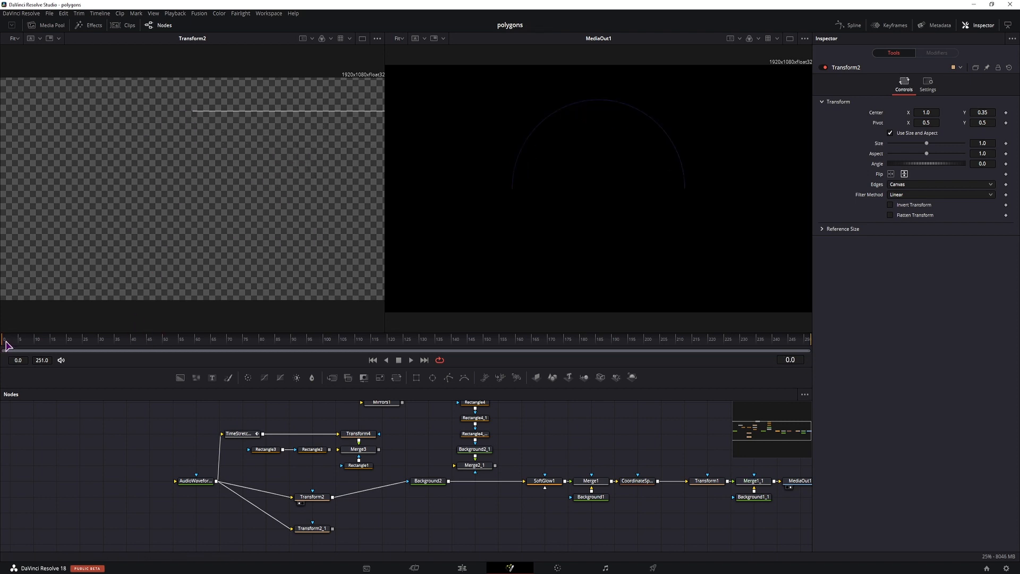
pyautogui.moveTo(212, 123)
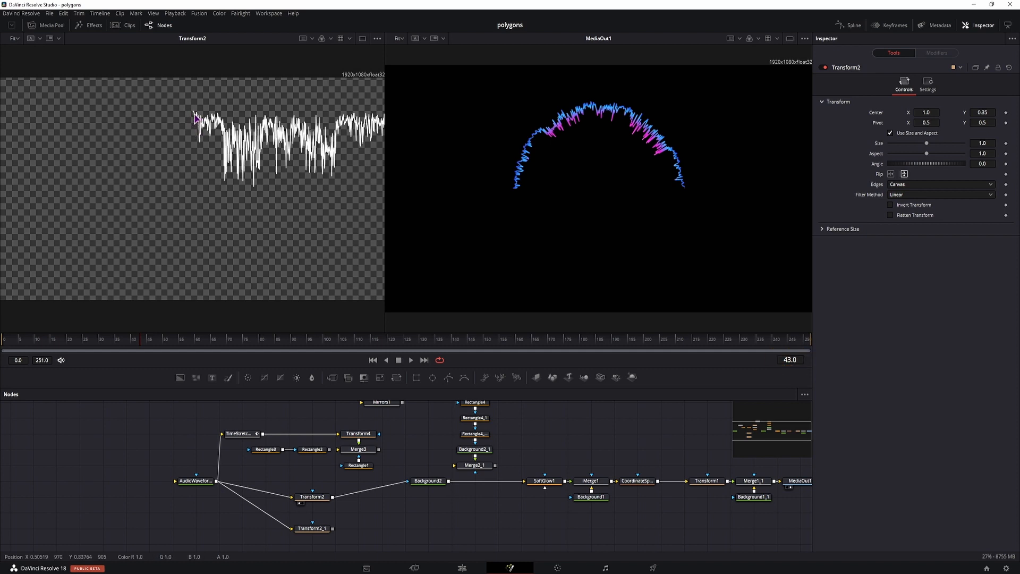
pyautogui.moveTo(199, 117)
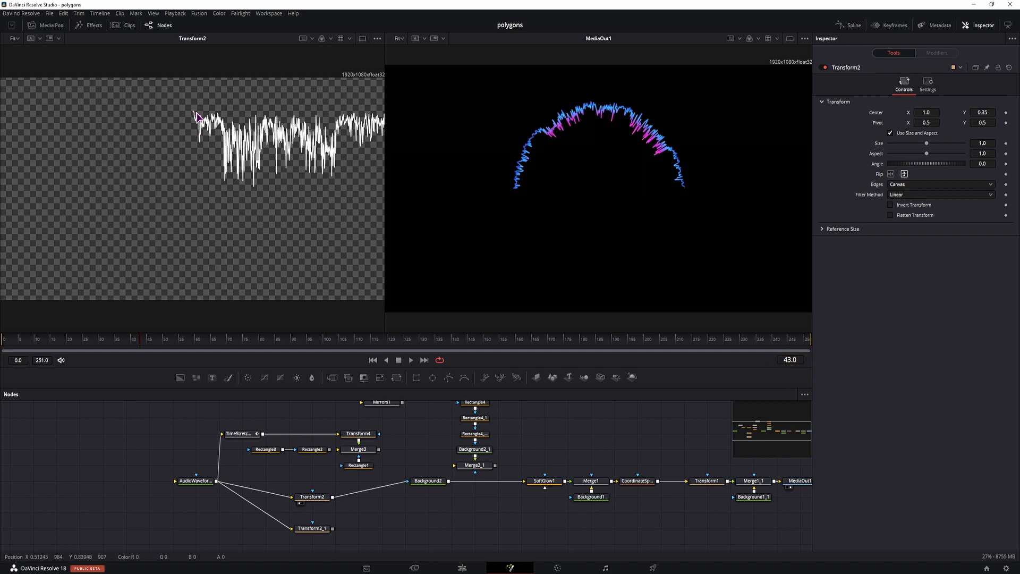
pyautogui.moveTo(213, 281)
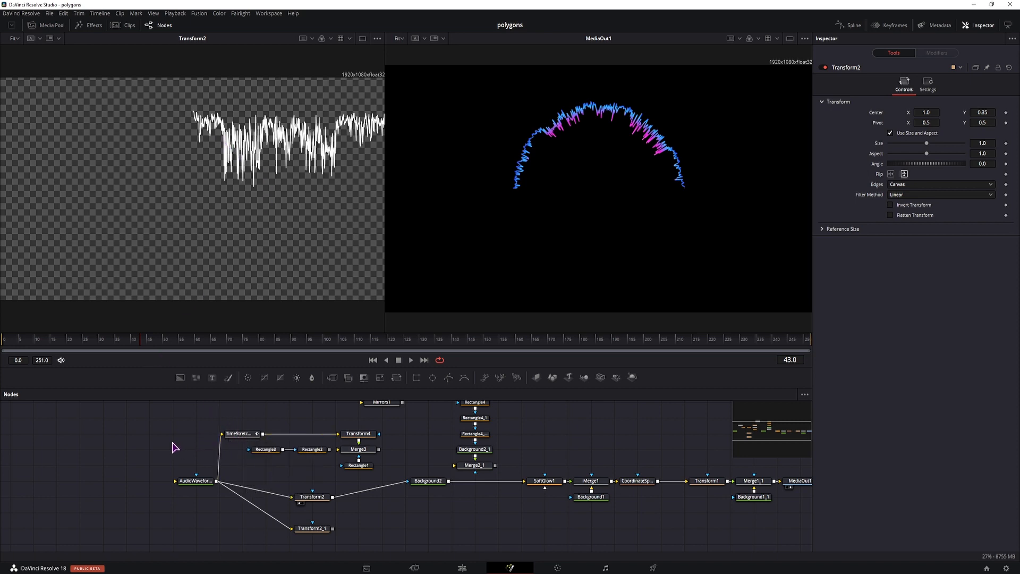
pyautogui.moveTo(682, 192)
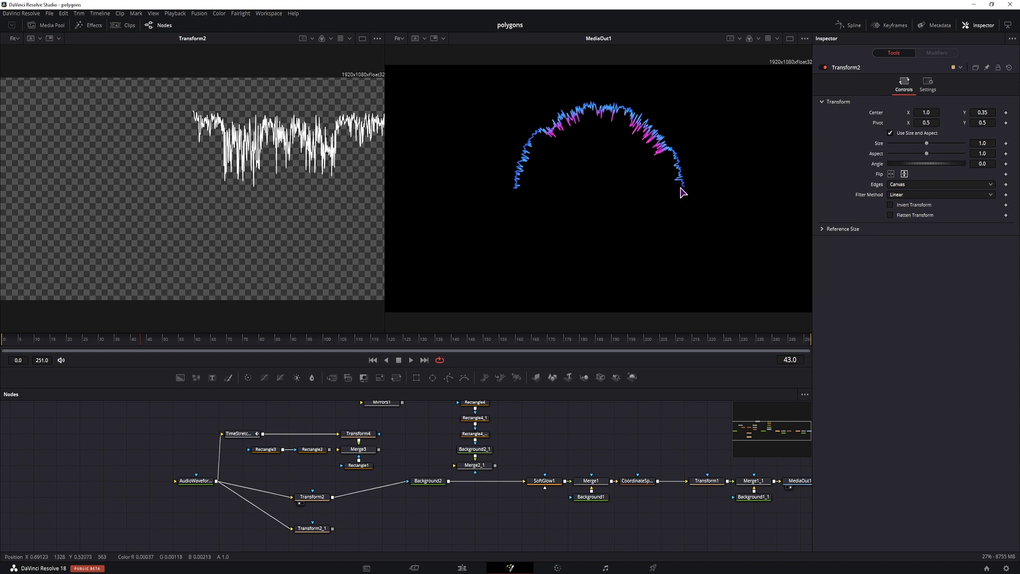
pyautogui.moveTo(519, 198)
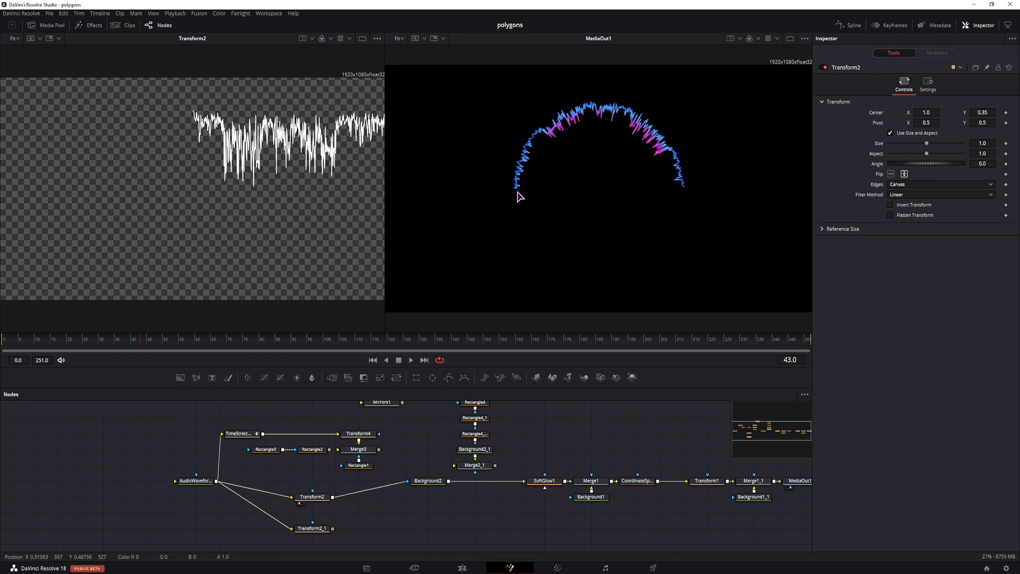
pyautogui.moveTo(518, 189)
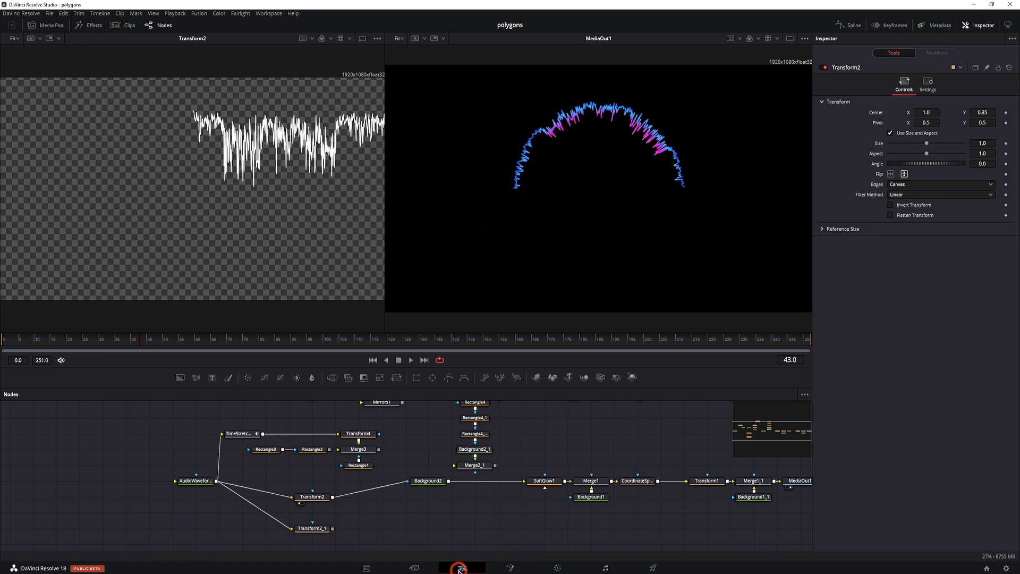
pyautogui.click(463, 567)
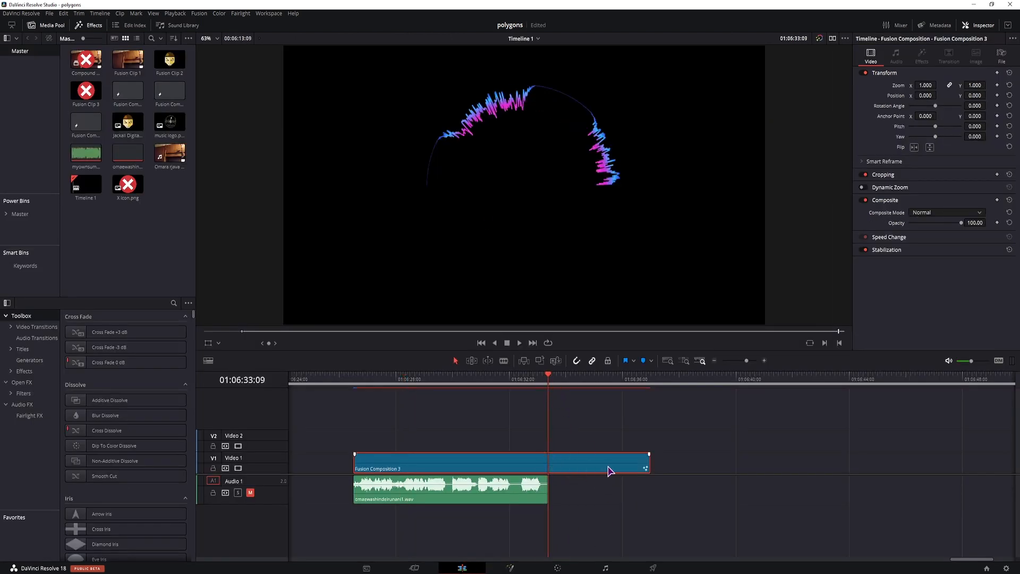
pyautogui.moveTo(600, 471)
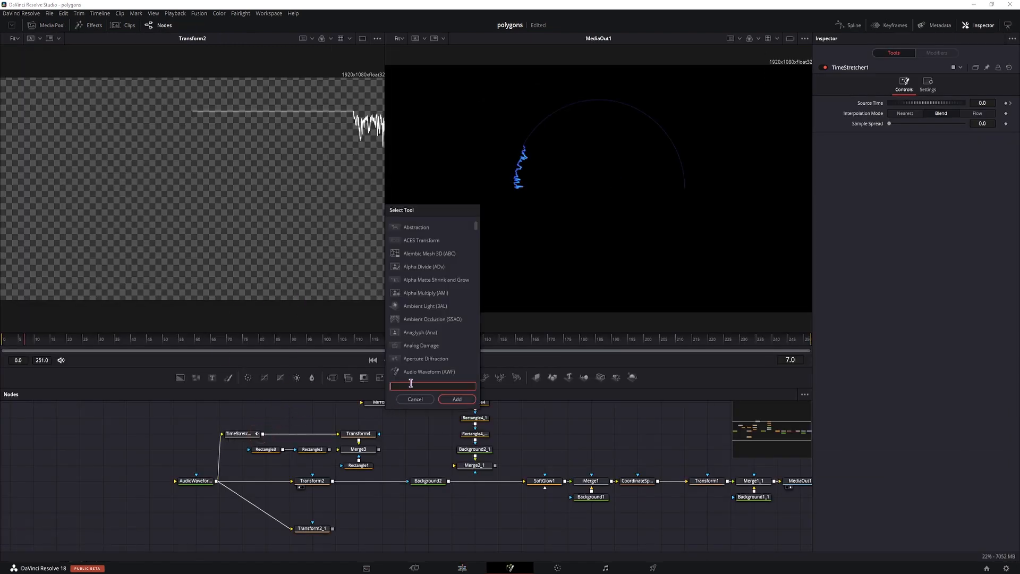
# - Keyframe TimeStretcher1's Source Time (e.g. 36 at frame 79) to delay waveform playback
pyautogui.write('time')
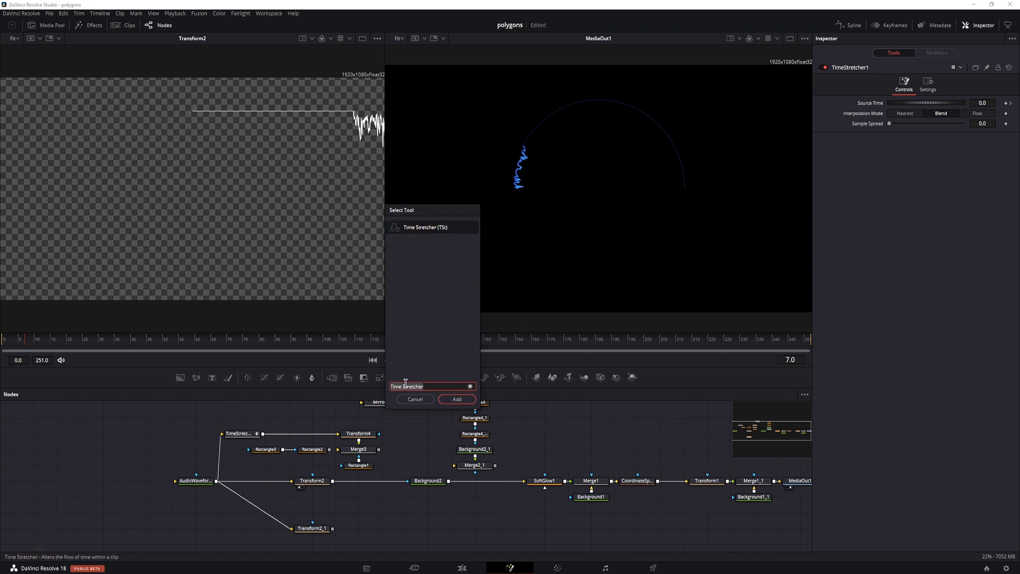
pyautogui.click(456, 399)
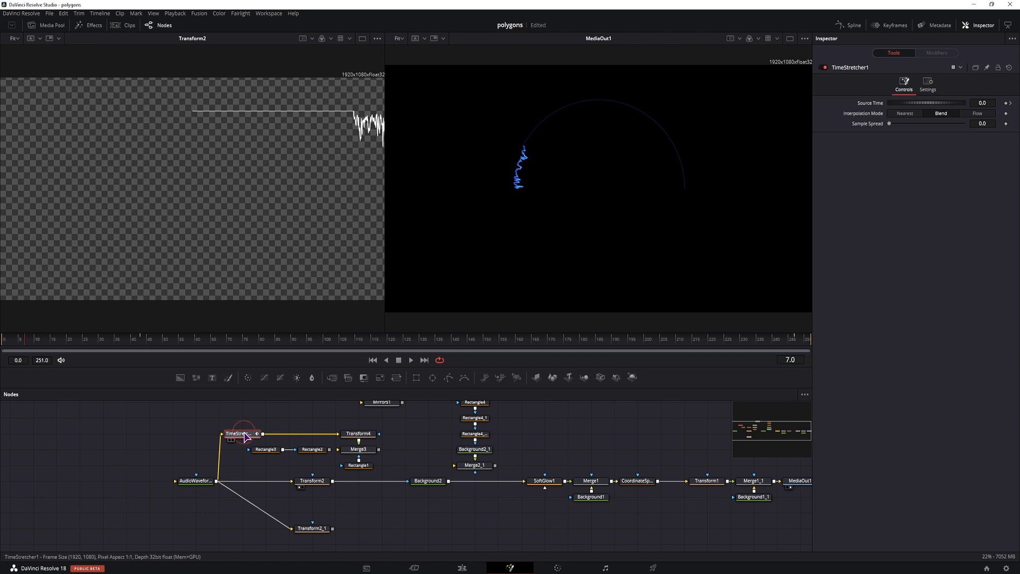
pyautogui.click(237, 434)
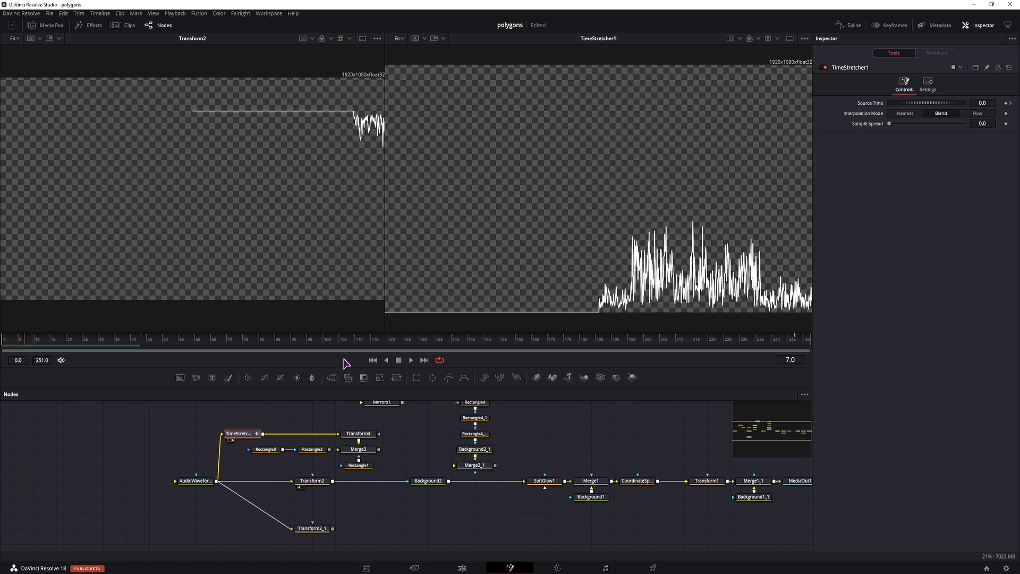
pyautogui.click(83, 338)
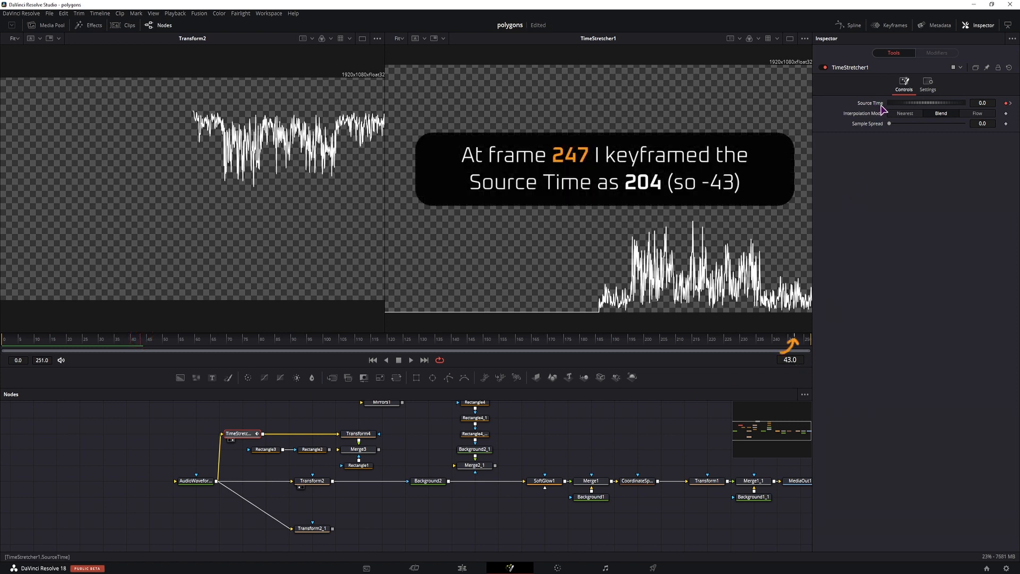
pyautogui.click(141, 339)
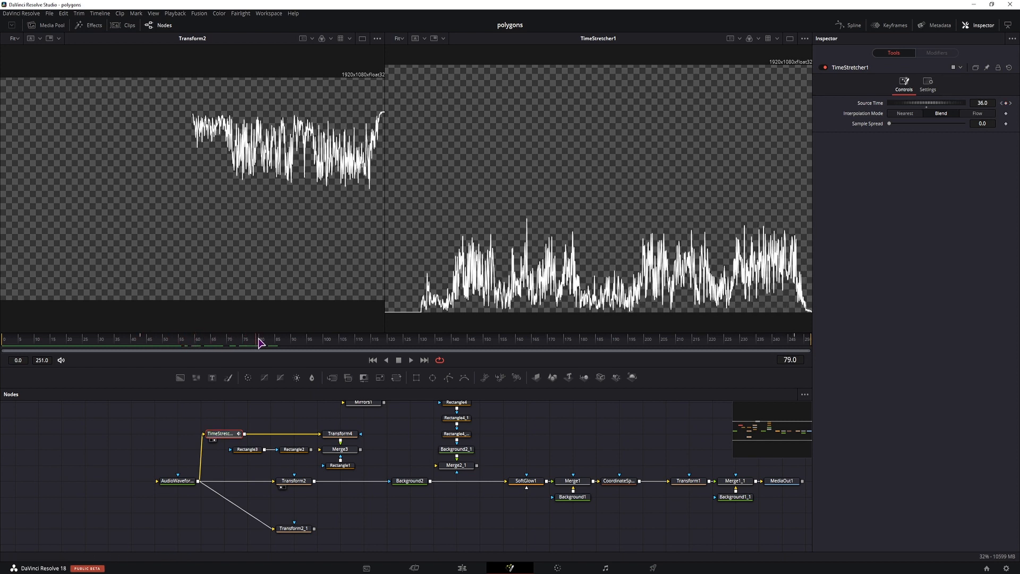
# - Insert Merge3 onto the Transform2–Background2 link after checking Transform4's settings
pyautogui.click(781, 480)
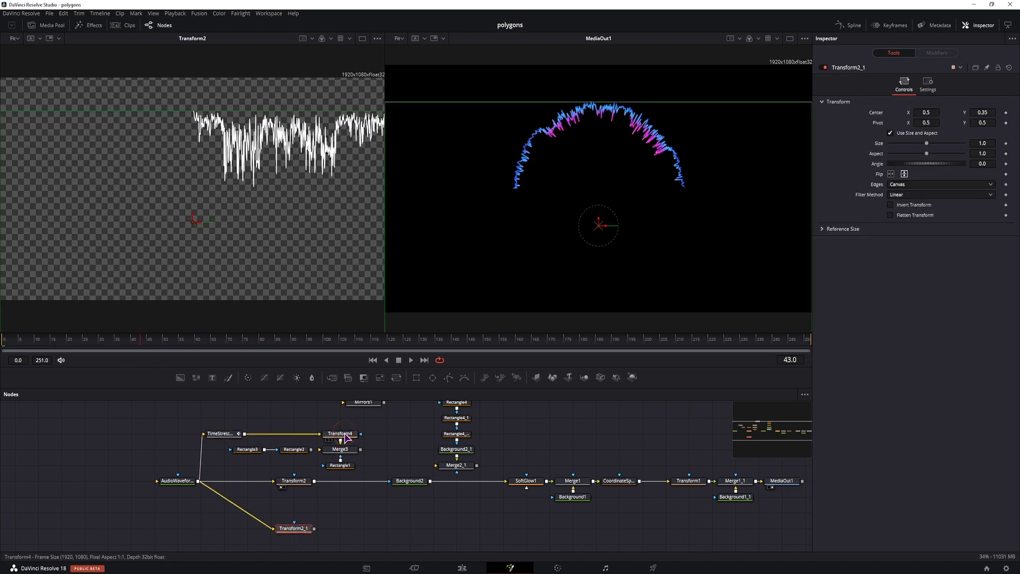
pyautogui.click(340, 434)
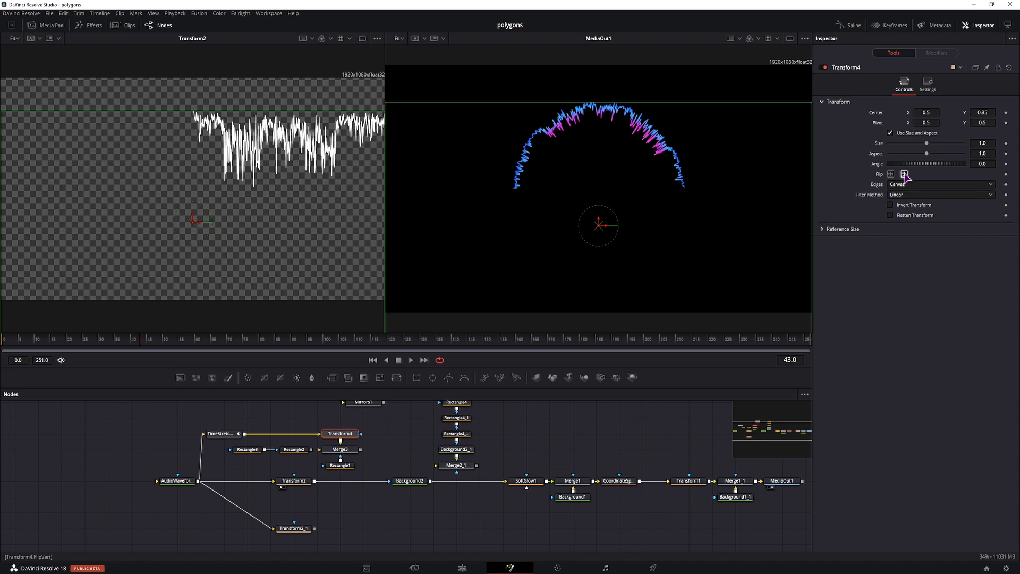
pyautogui.moveTo(904, 174)
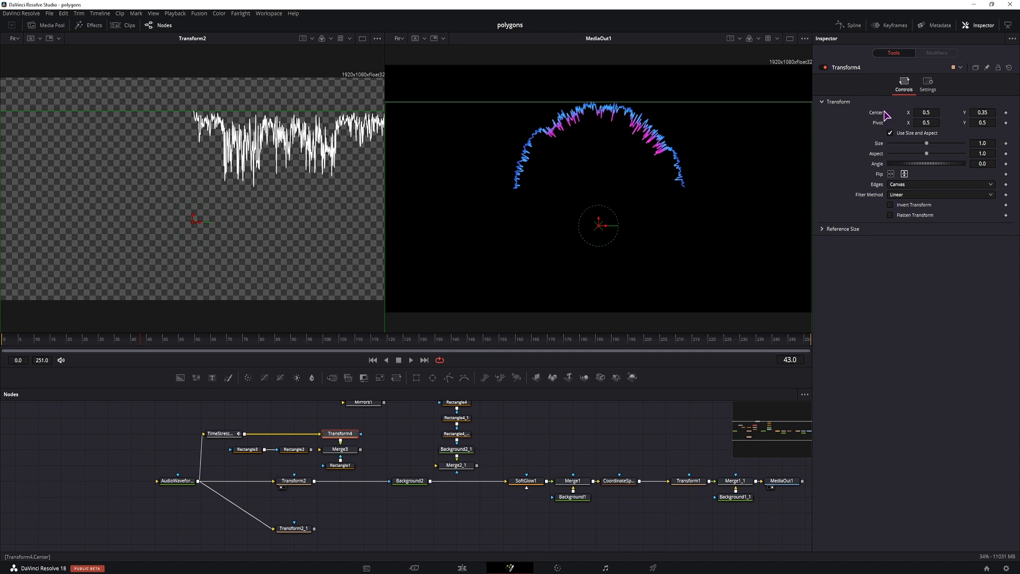
pyautogui.moveTo(508, 328)
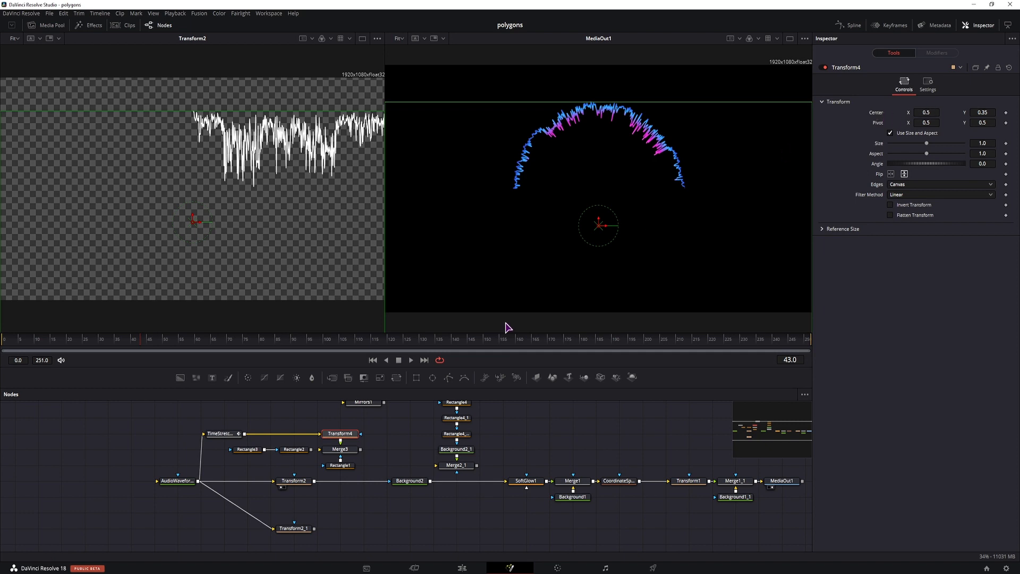
pyautogui.click(294, 481)
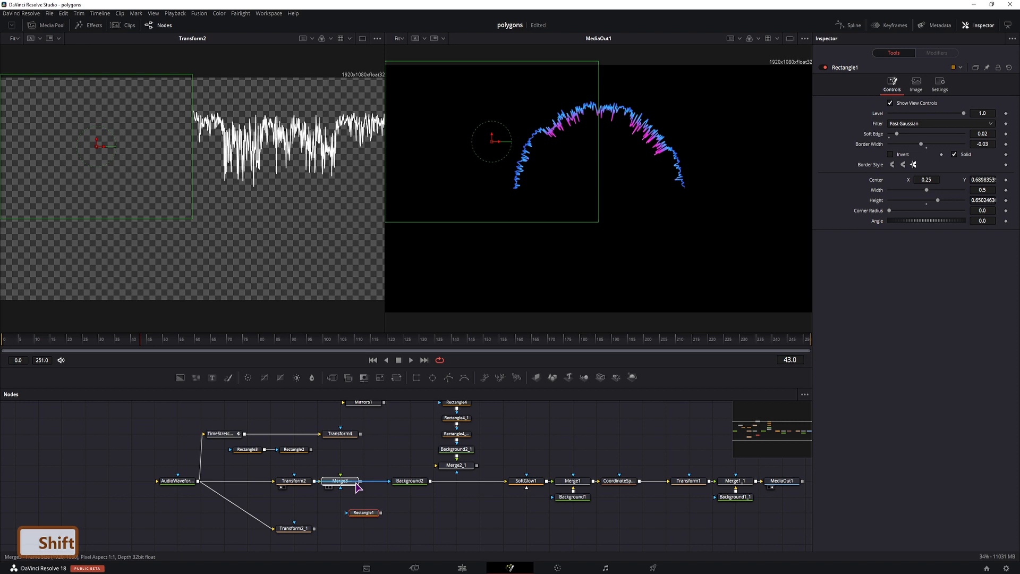
# - Wire Rectangle1's output into Merge3's effect mask input
pyautogui.click(340, 434)
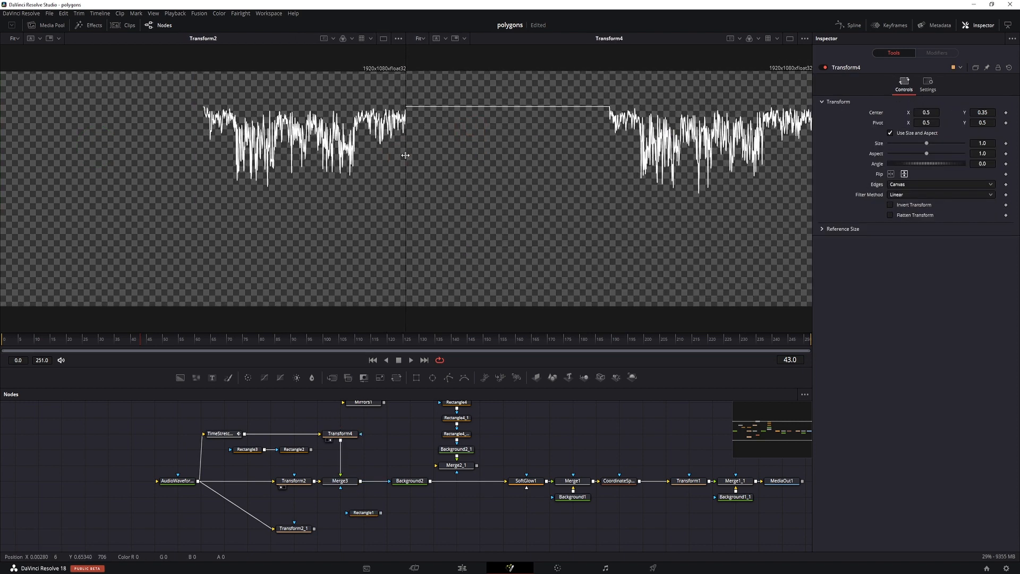
pyautogui.click(293, 481)
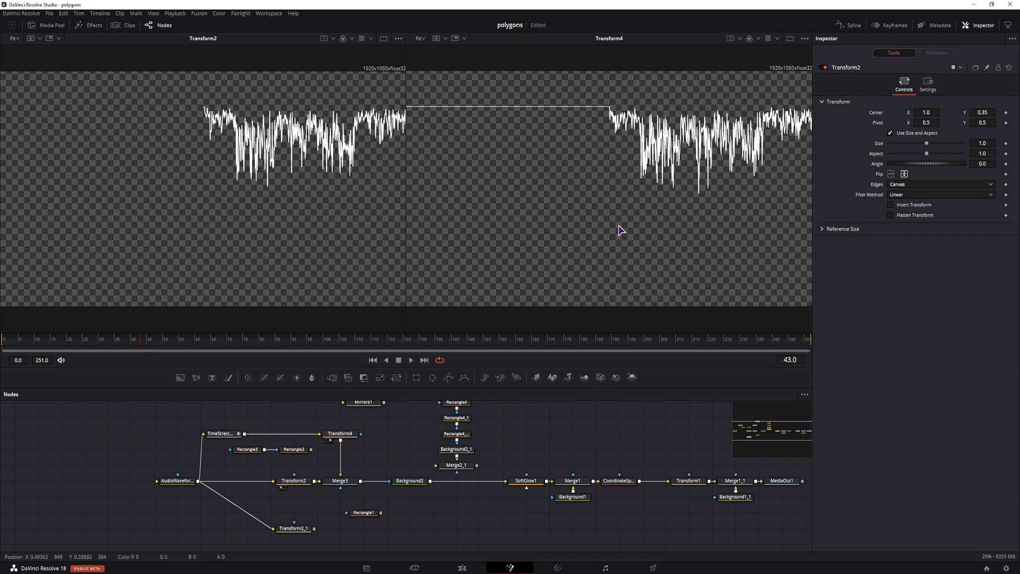
pyautogui.click(363, 512)
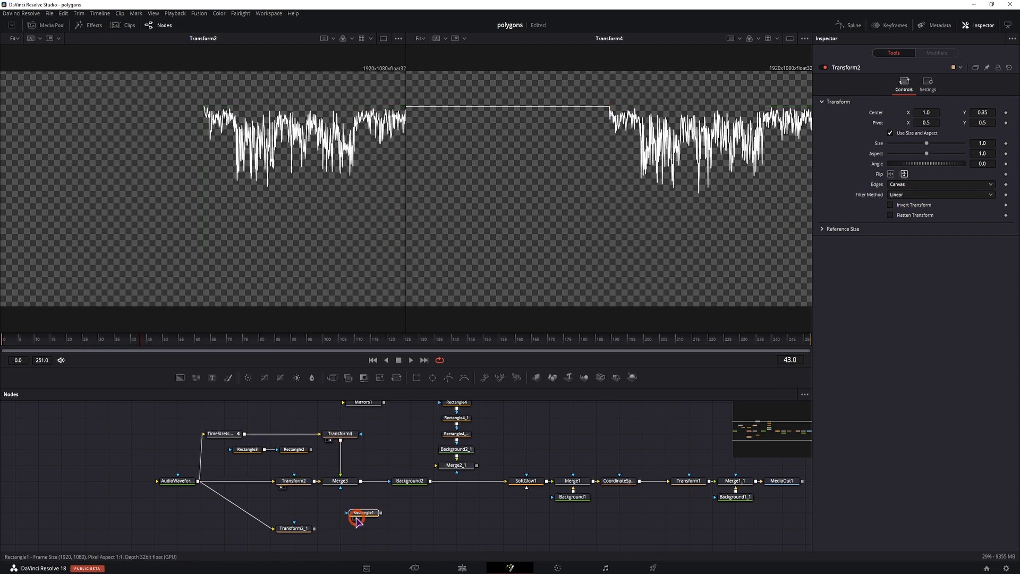
pyautogui.click(363, 513)
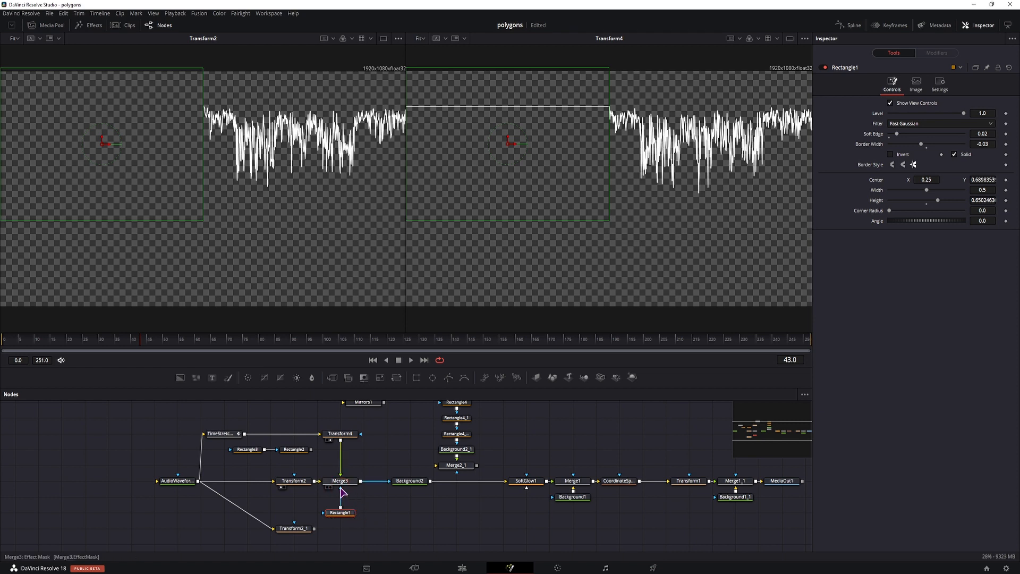
# - Select Merge3 and load its masked waveform result into the second viewer
pyautogui.click(340, 480)
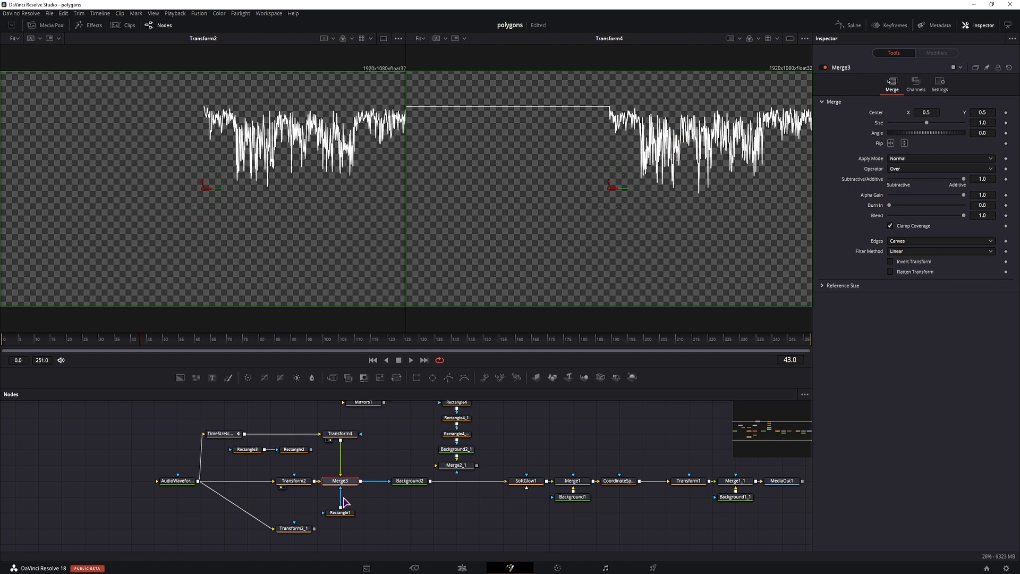
pyautogui.click(338, 512)
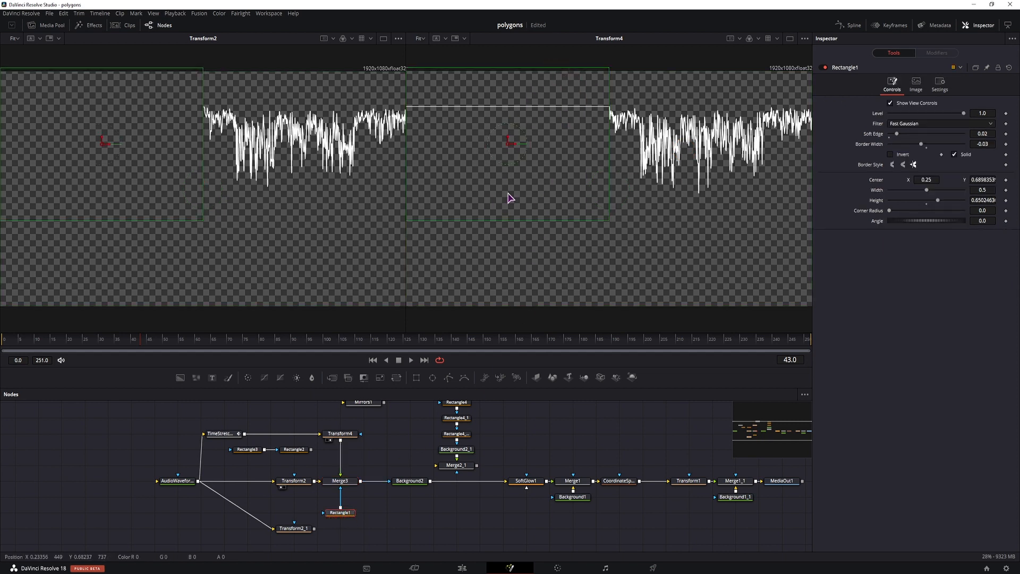
pyautogui.click(339, 481)
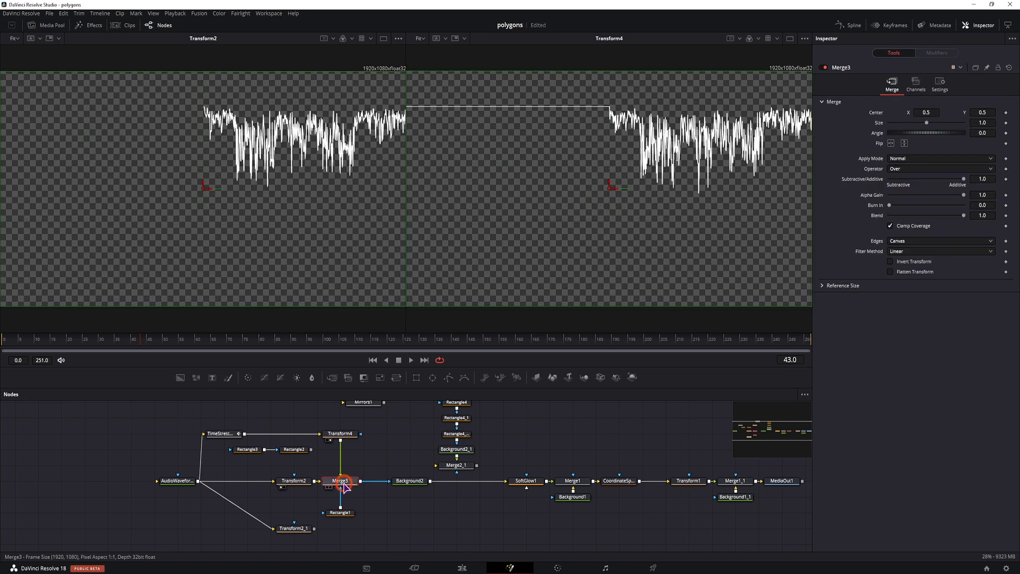
pyautogui.click(339, 480)
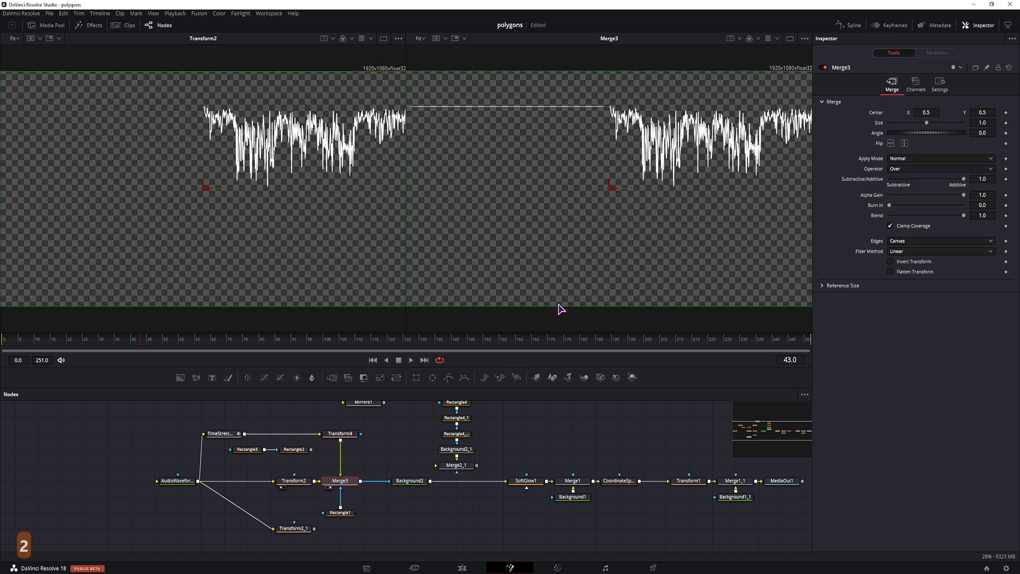
pyautogui.moveTo(610, 102)
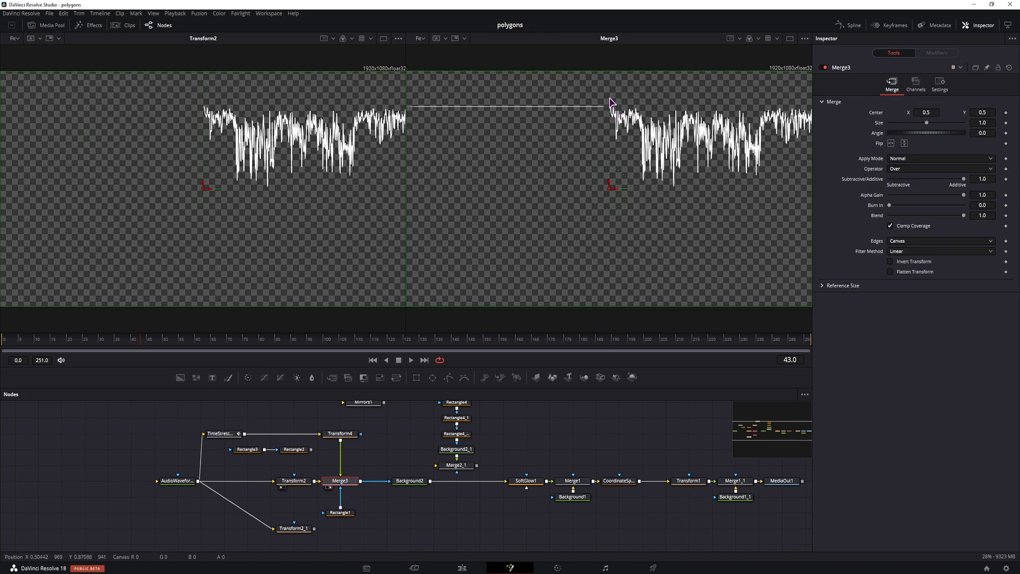
pyautogui.click(134, 338)
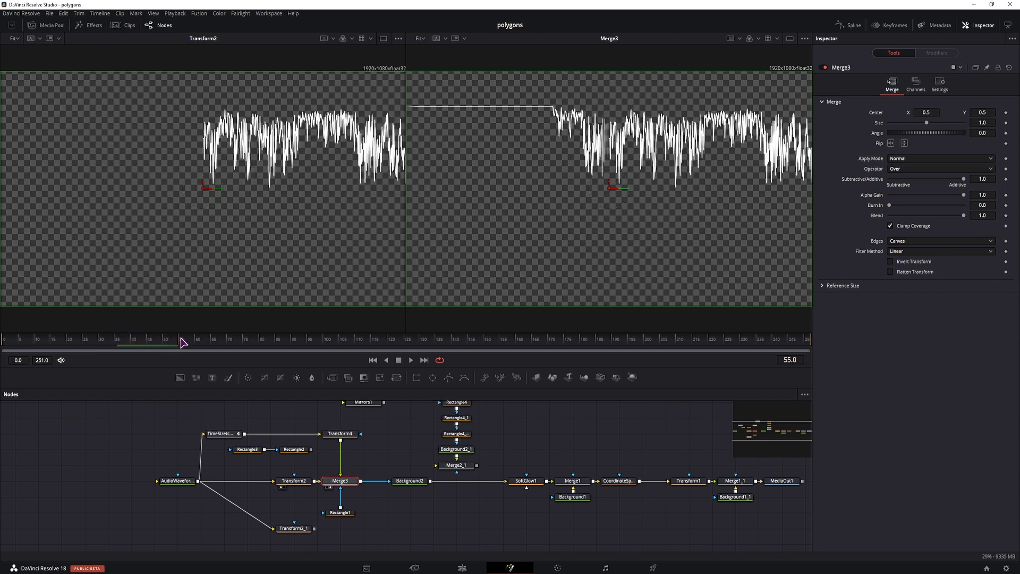
pyautogui.click(338, 512)
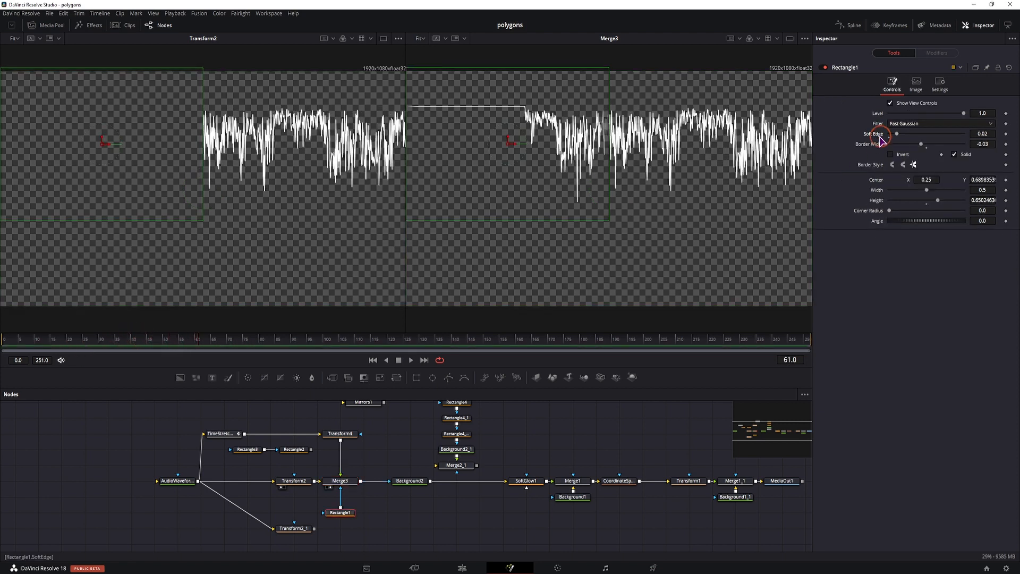
pyautogui.moveTo(604, 184)
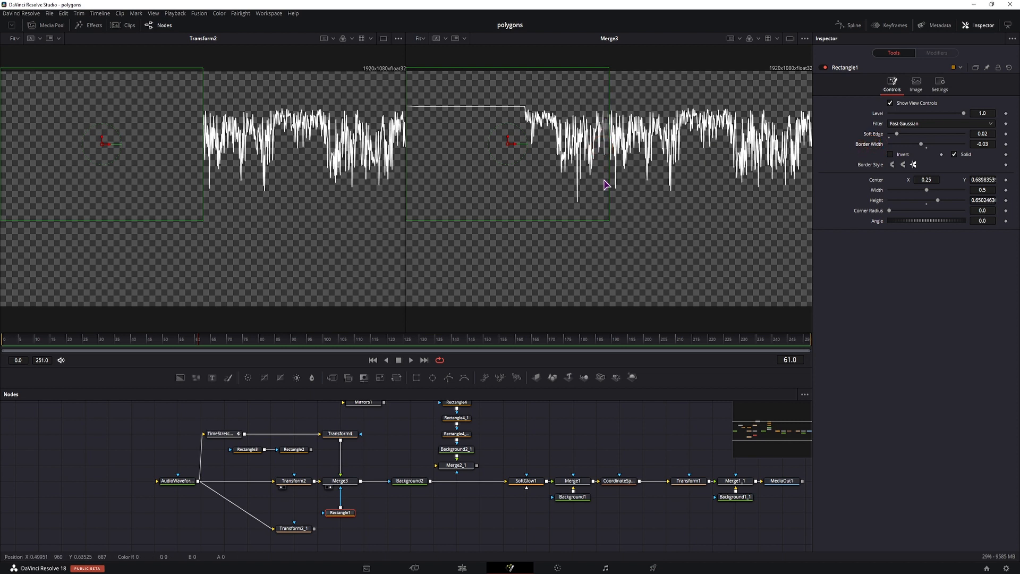
pyautogui.moveTo(615, 138)
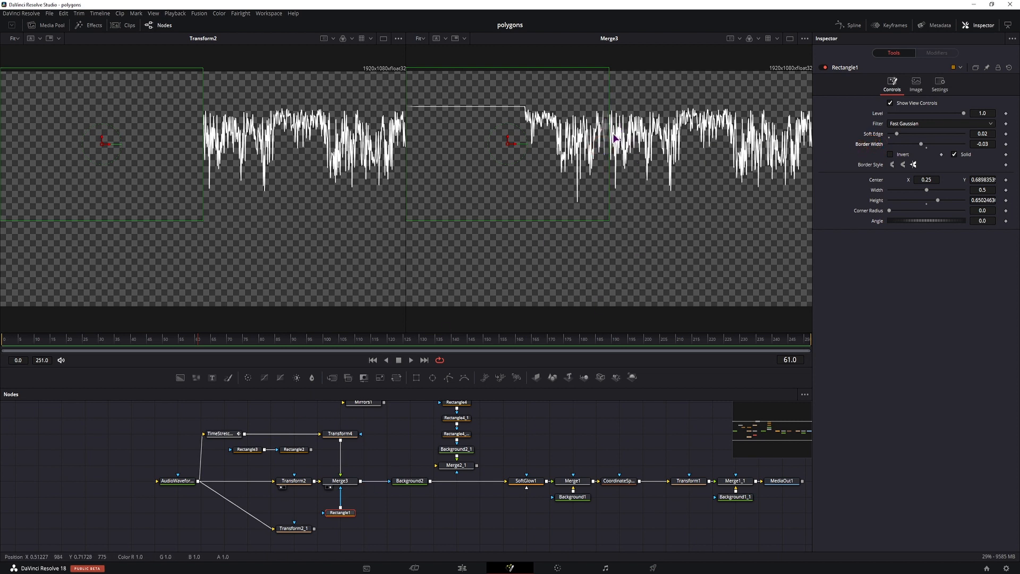
pyautogui.moveTo(598, 125)
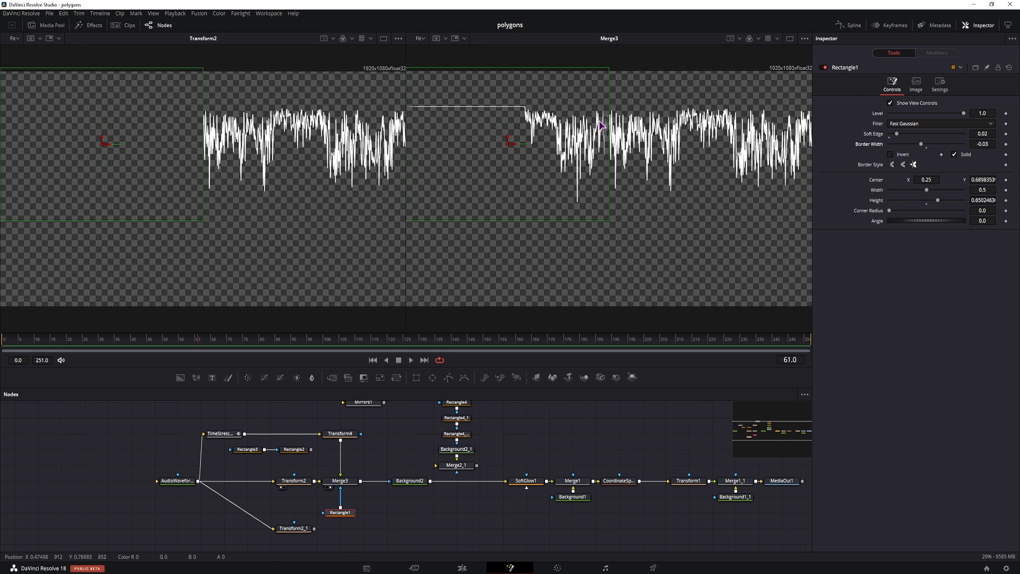
pyautogui.moveTo(598, 122)
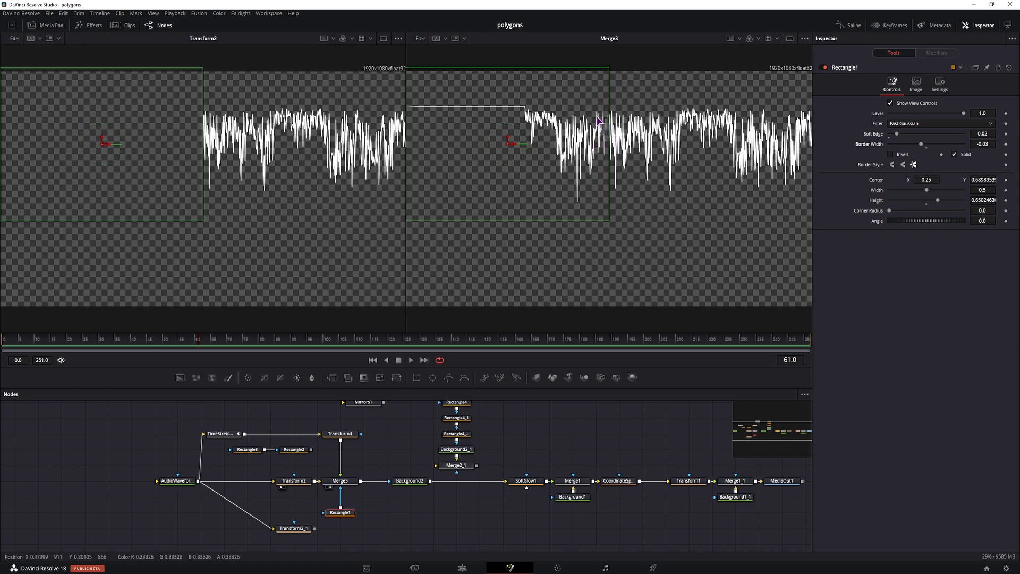
pyautogui.moveTo(577, 138)
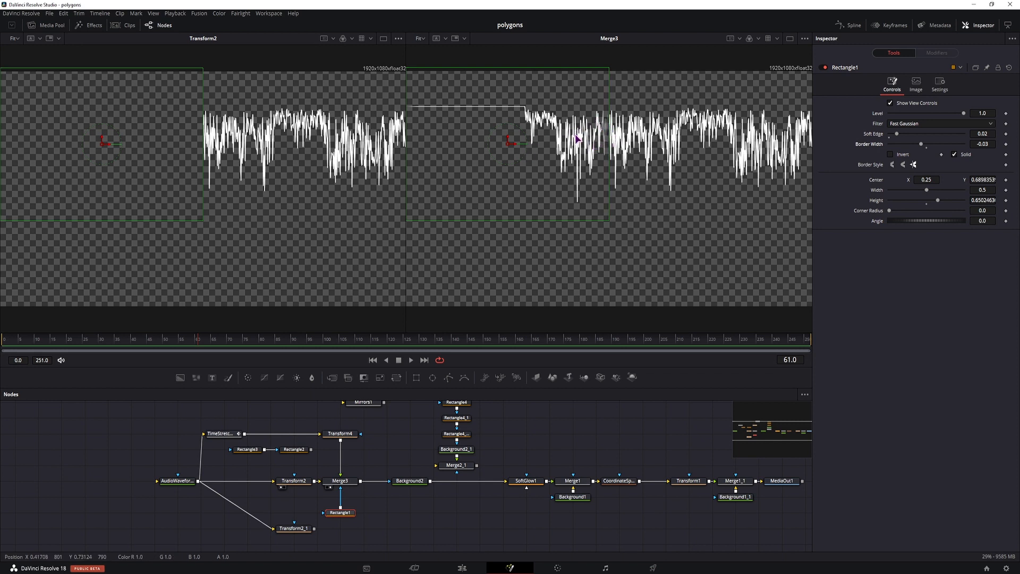
pyautogui.moveTo(671, 148)
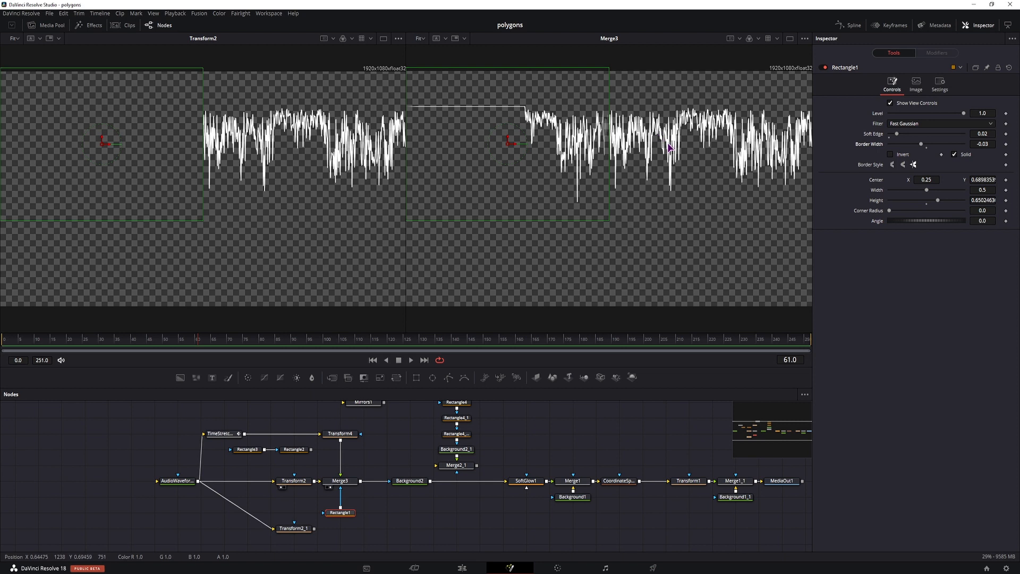
pyautogui.moveTo(659, 149)
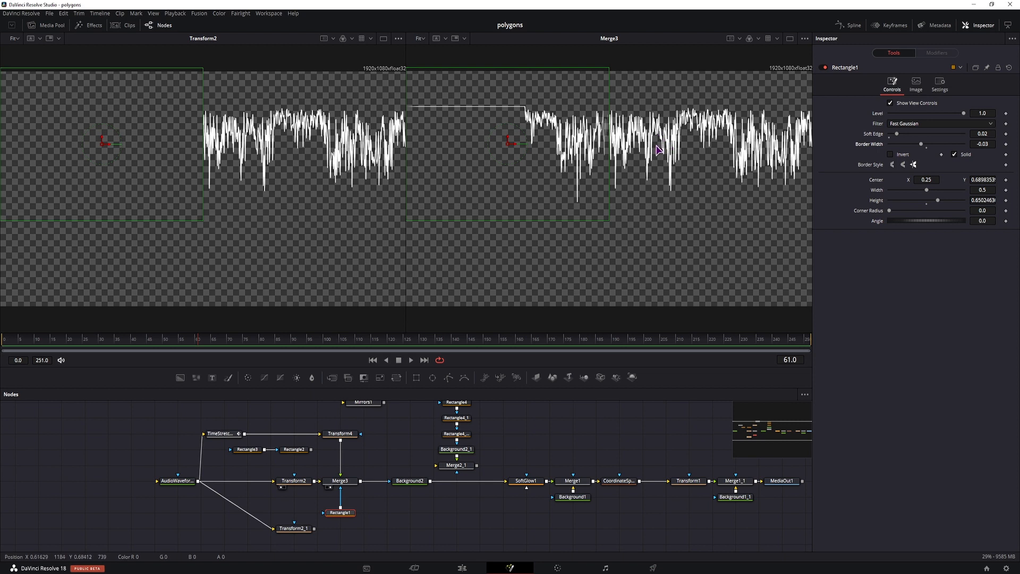
pyautogui.moveTo(469, 170)
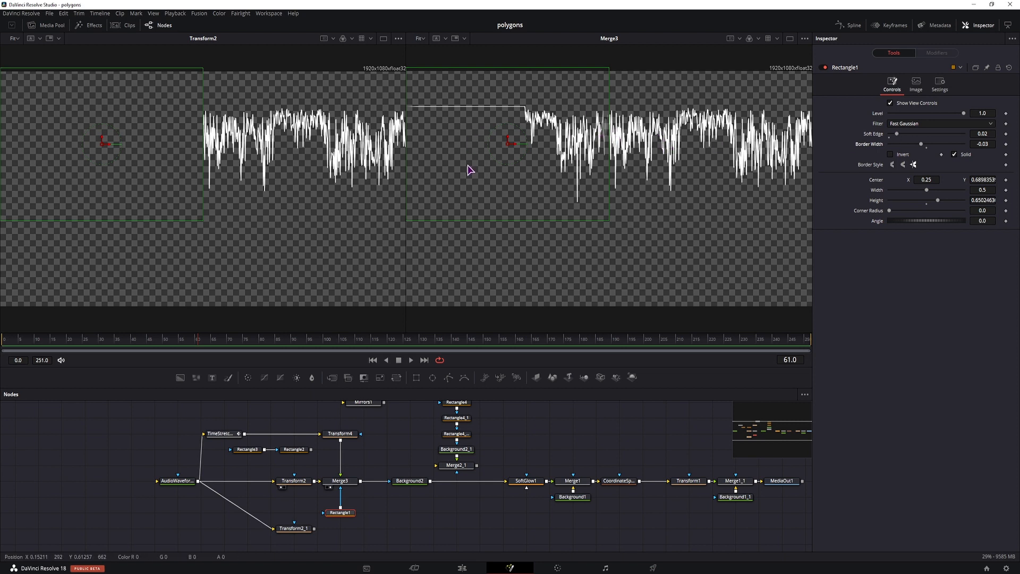
pyautogui.click(409, 481)
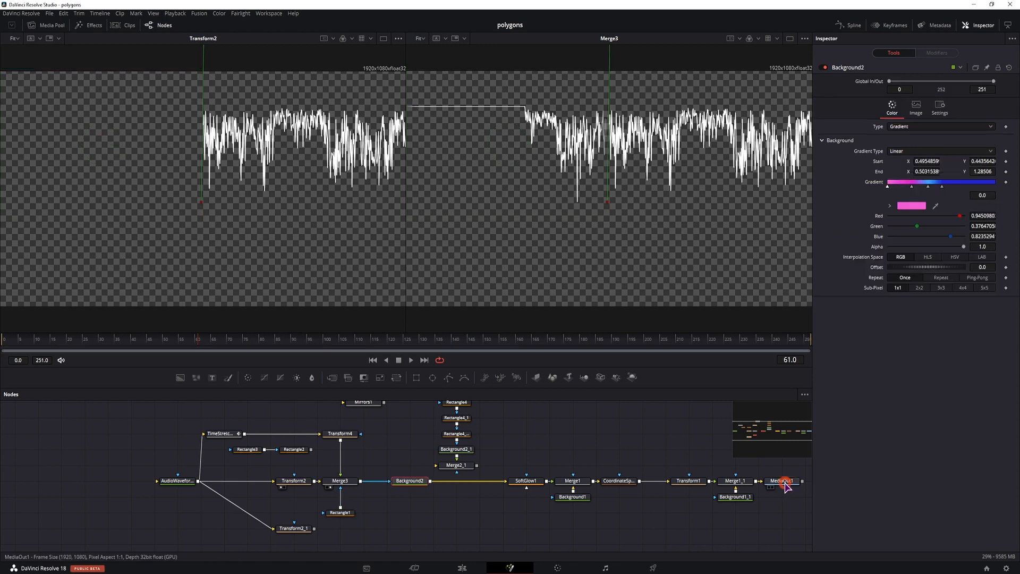
# - Show MediaOut1 in the viewer and splice Merge2_1 between Background2 and SoftGlow1
pyautogui.click(783, 480)
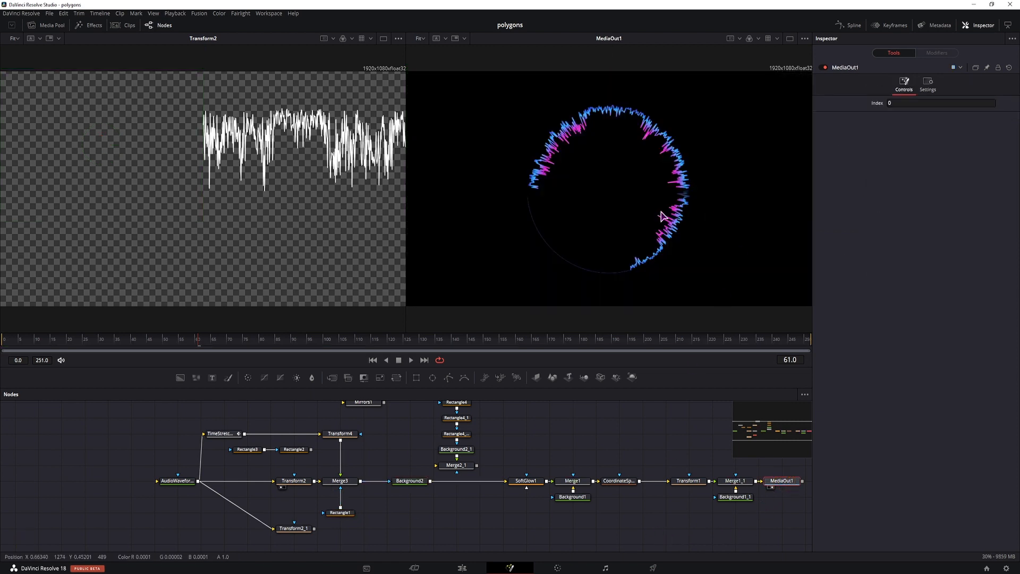
pyautogui.click(160, 341)
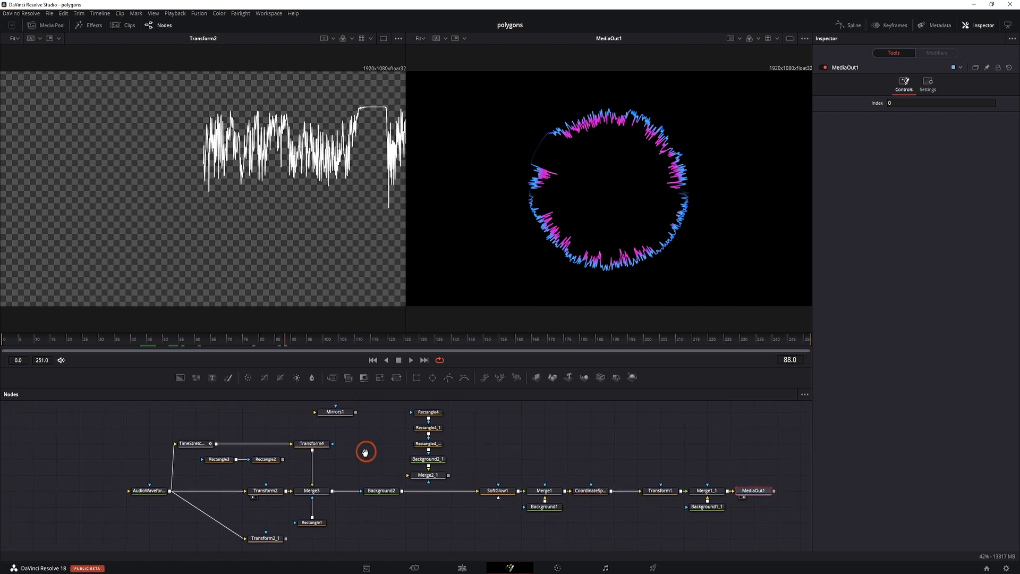
pyautogui.click(402, 474)
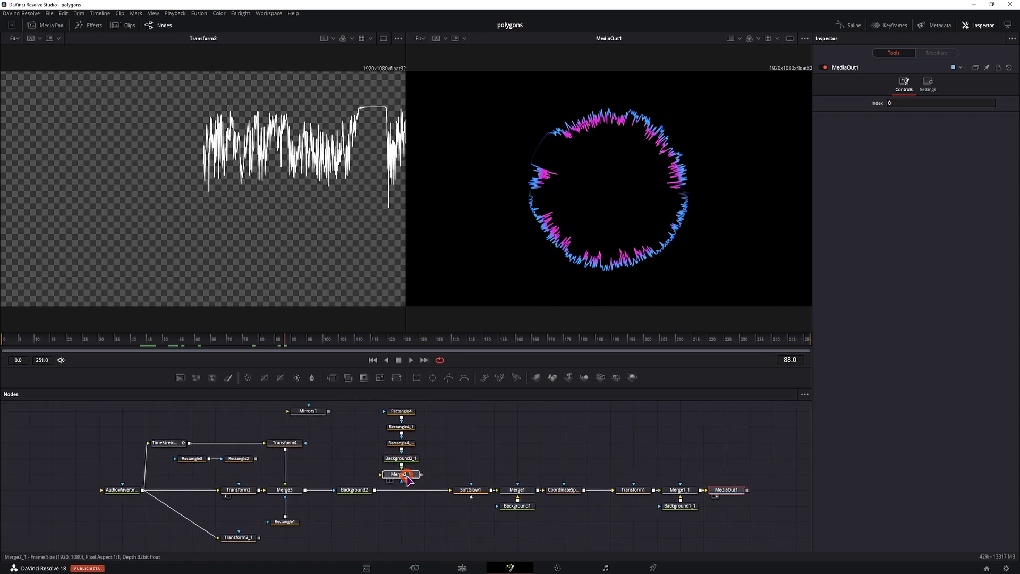
pyautogui.click(400, 489)
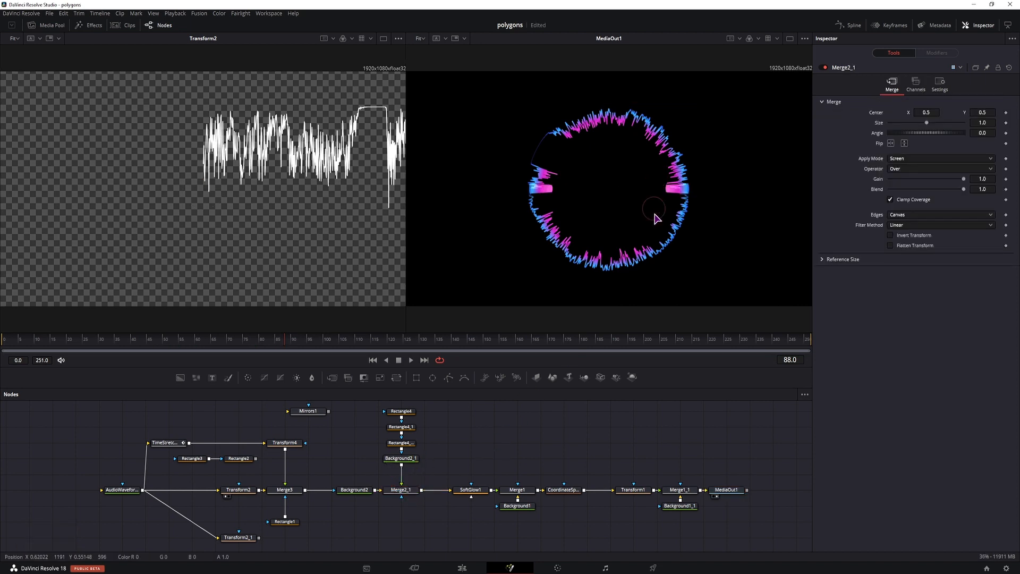
# - Give the Rectangle4 cap Corner Radius 1.0 and nudge its Center Y slightly higher
pyautogui.click(401, 416)
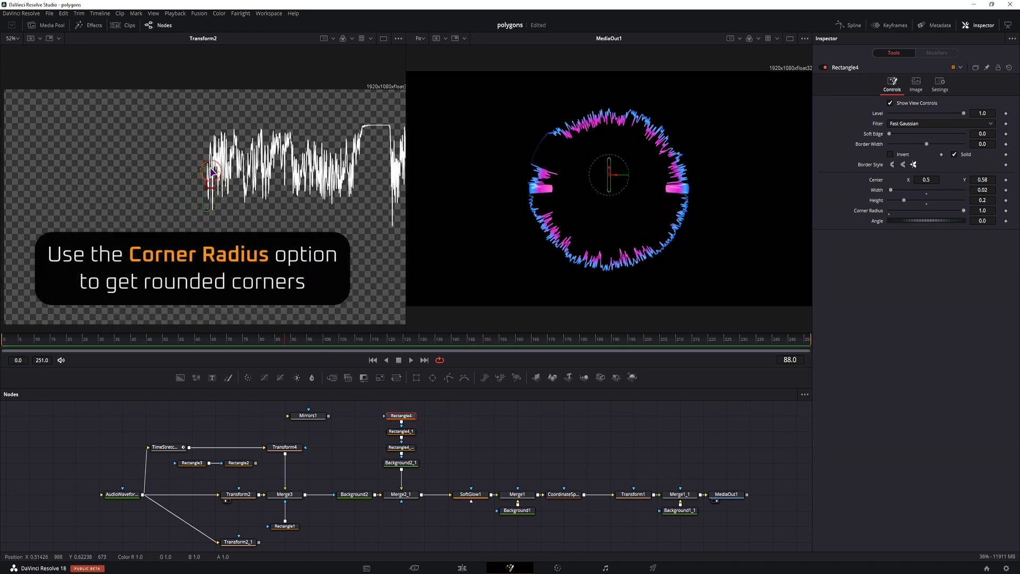
pyautogui.click(285, 495)
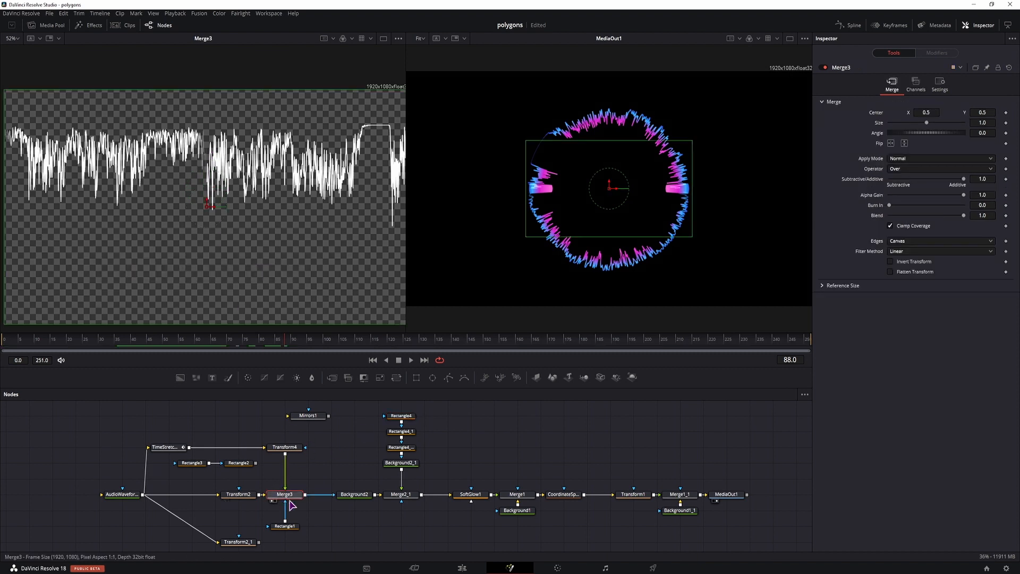
pyautogui.click(400, 416)
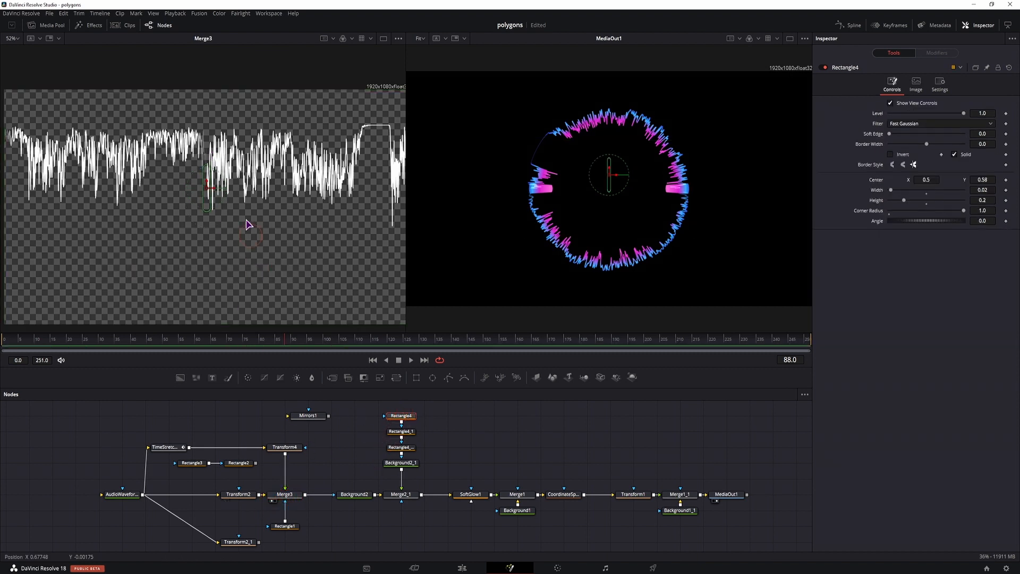
pyautogui.moveTo(212, 163)
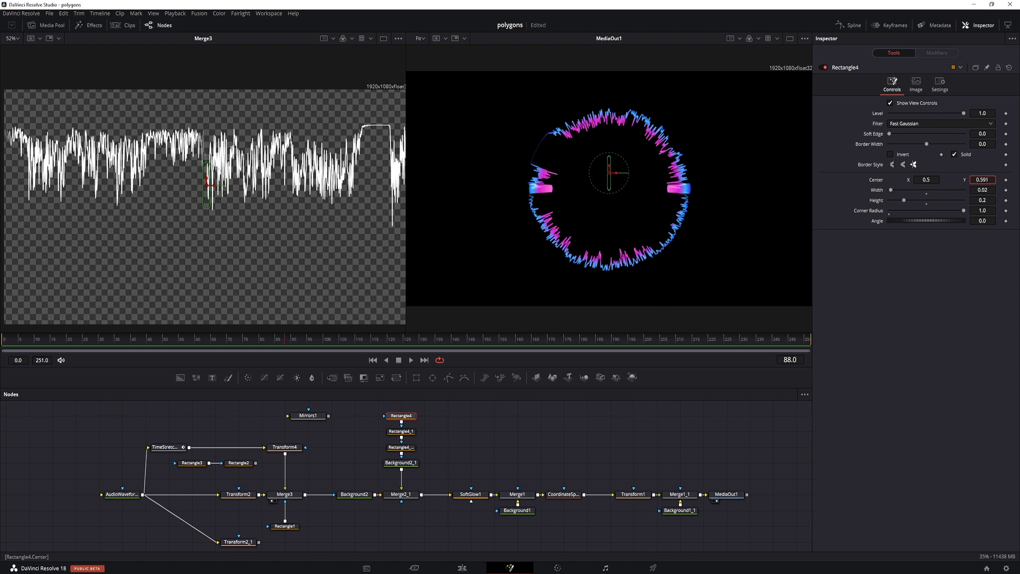
pyautogui.click(401, 431)
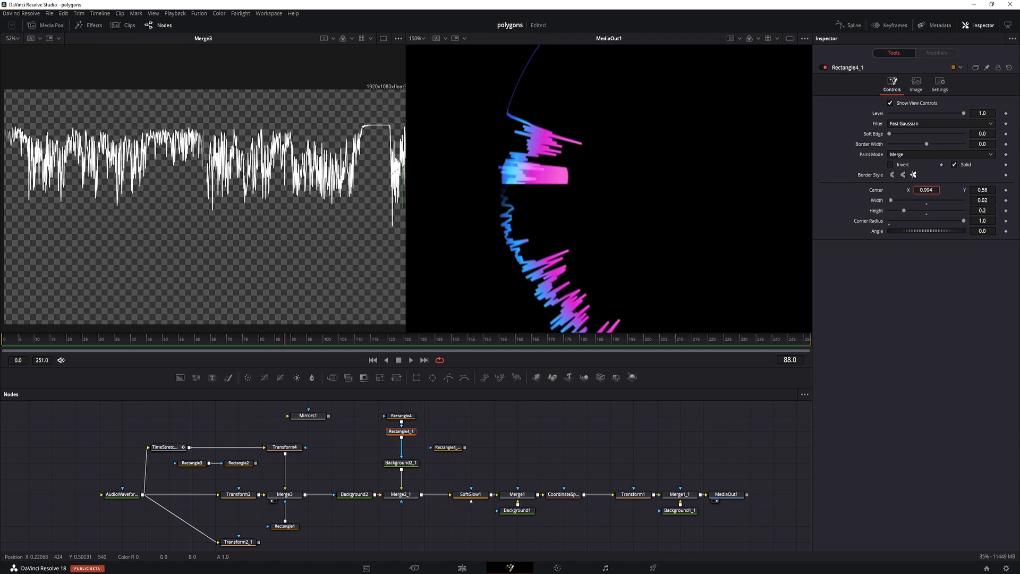
# - Set the cap copies' Center X to 1.0 so they sit at the canvas edge
pyautogui.tripleClick(927, 190)
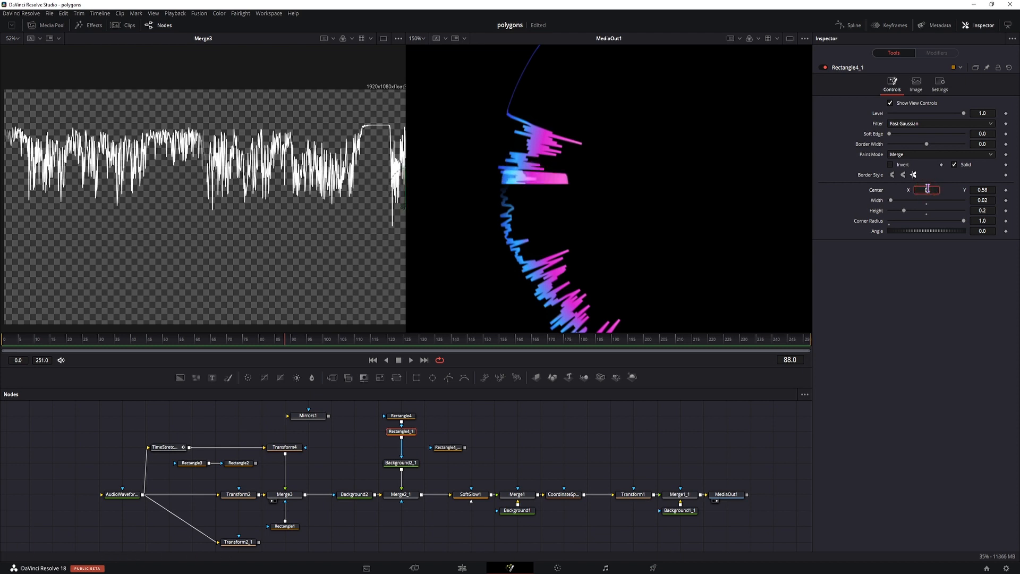
pyautogui.click(446, 448)
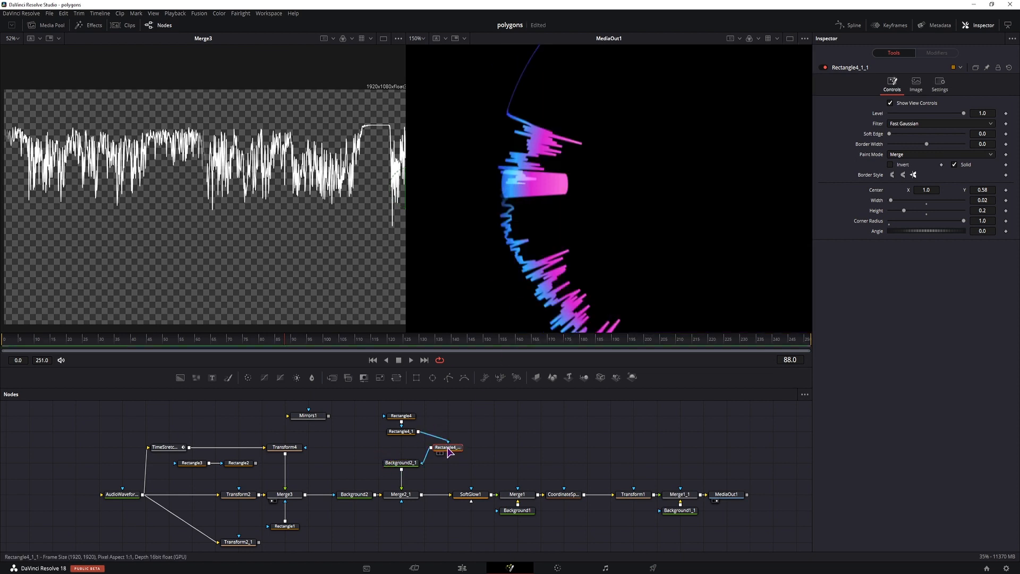
# - Move Background2_1's gradient start to the ring's centre near X 0.449, Y 0.52
pyautogui.click(401, 462)
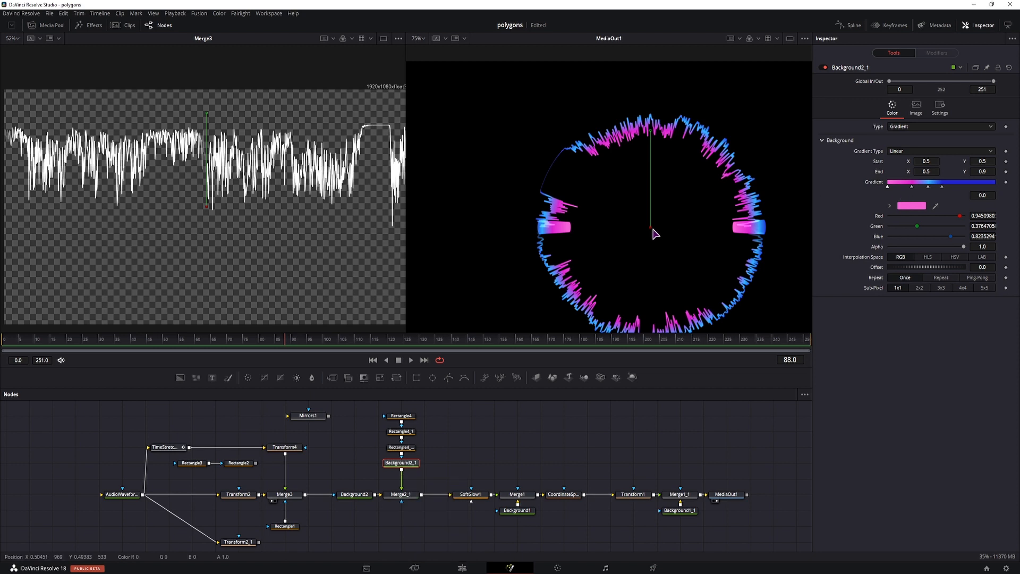
pyautogui.moveTo(886, 175)
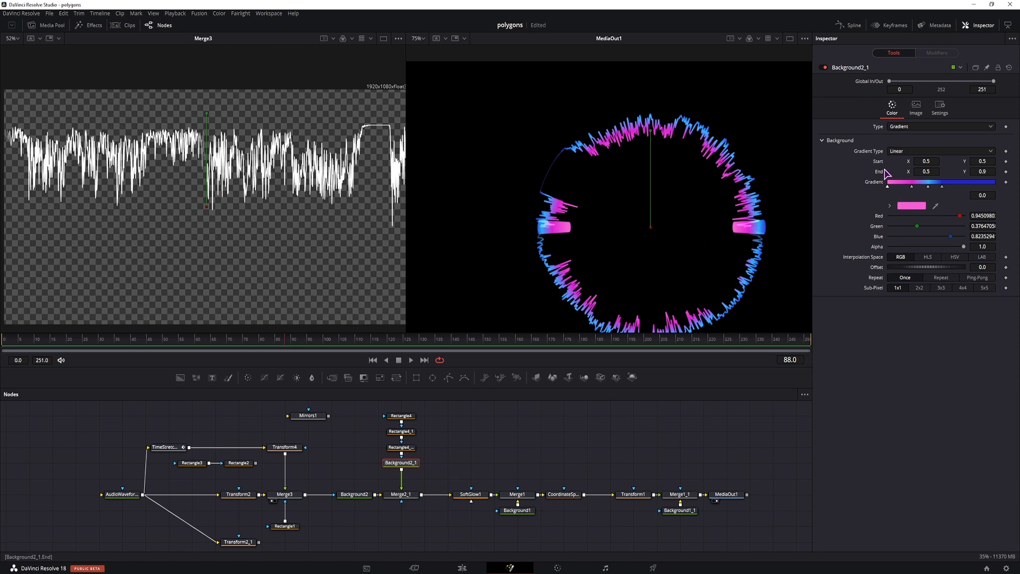
pyautogui.click(927, 161)
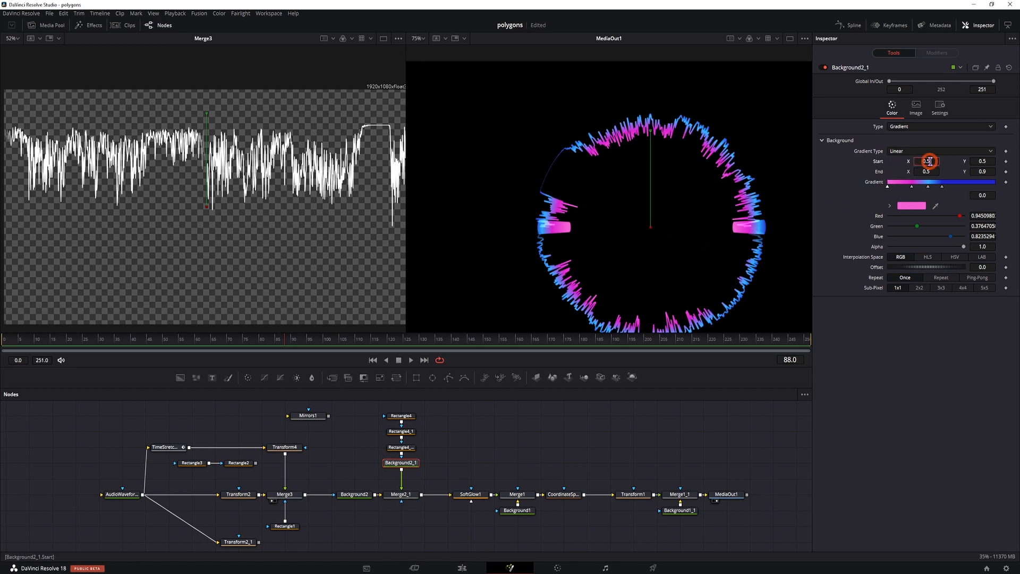
pyautogui.click(982, 161)
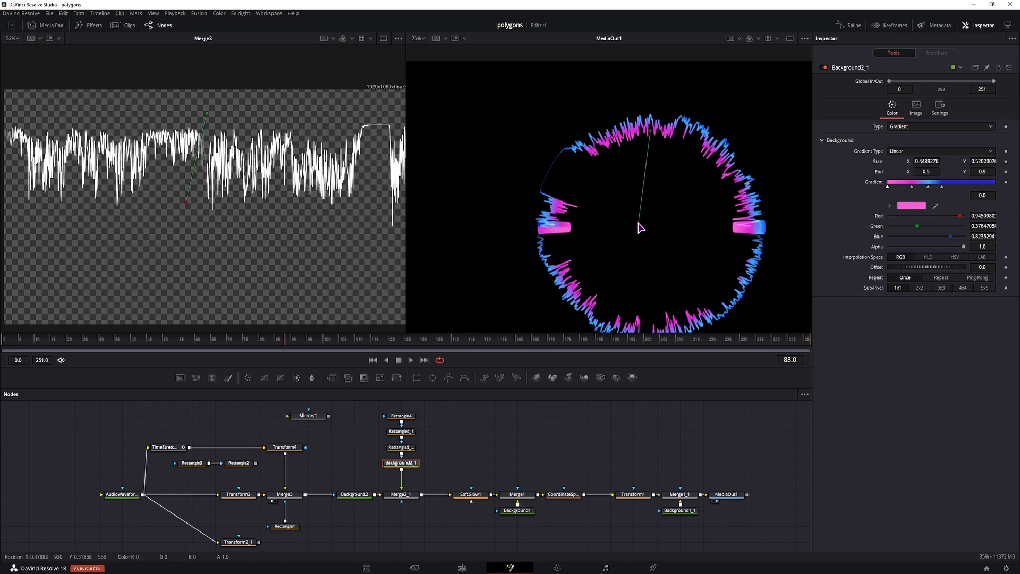
pyautogui.click(184, 538)
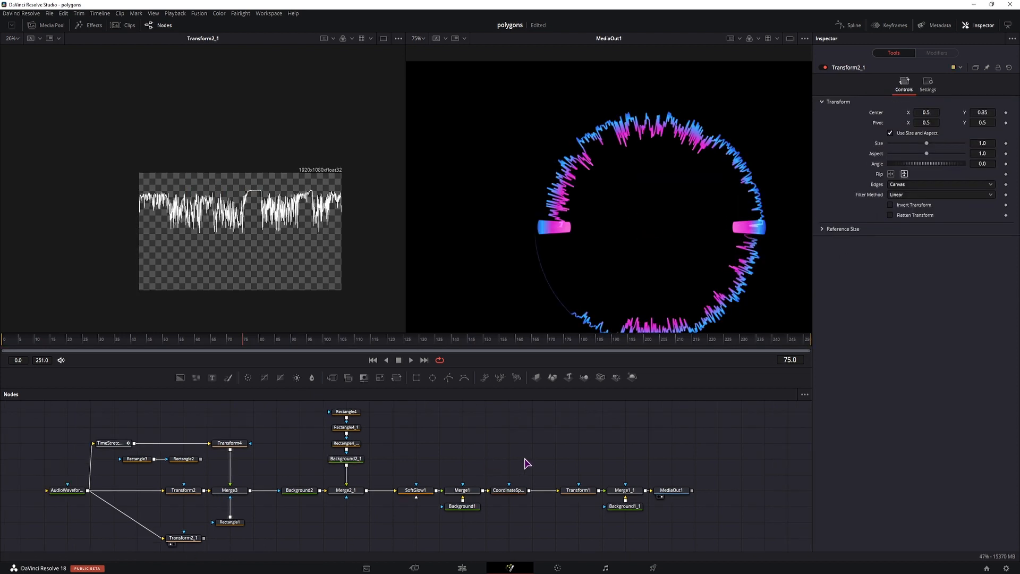
pyautogui.moveTo(555, 236)
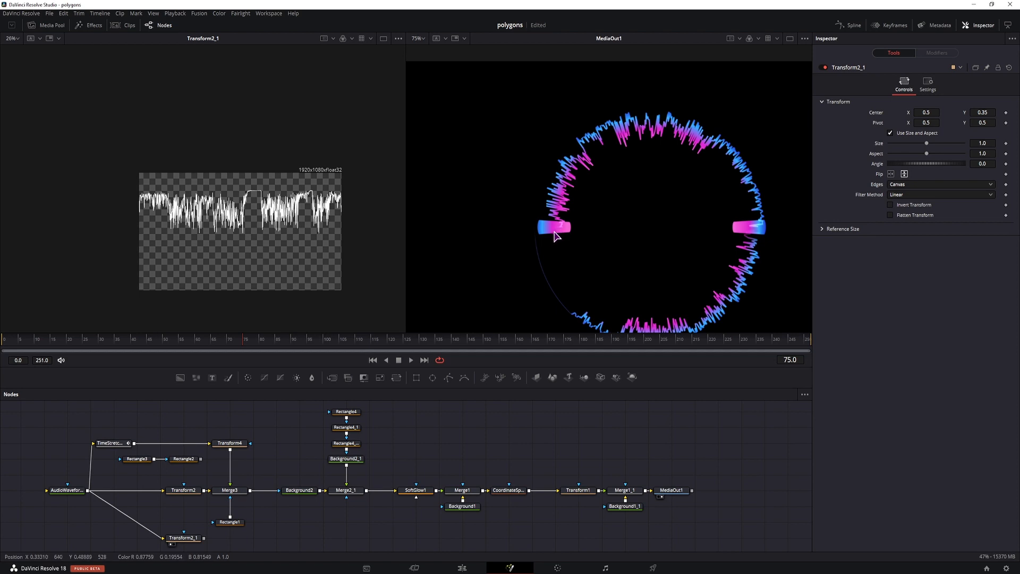
pyautogui.moveTo(746, 272)
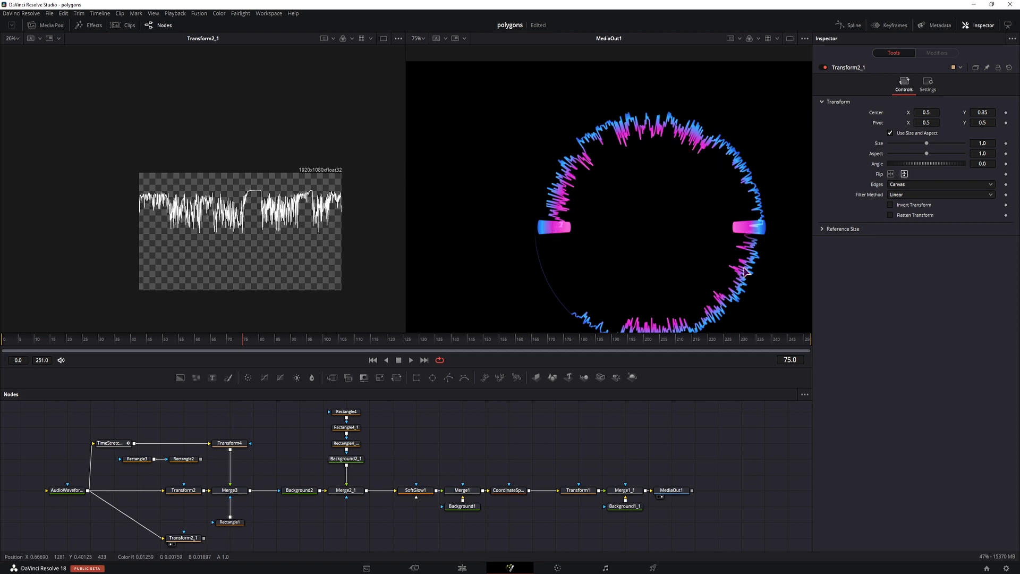
pyautogui.moveTo(553, 245)
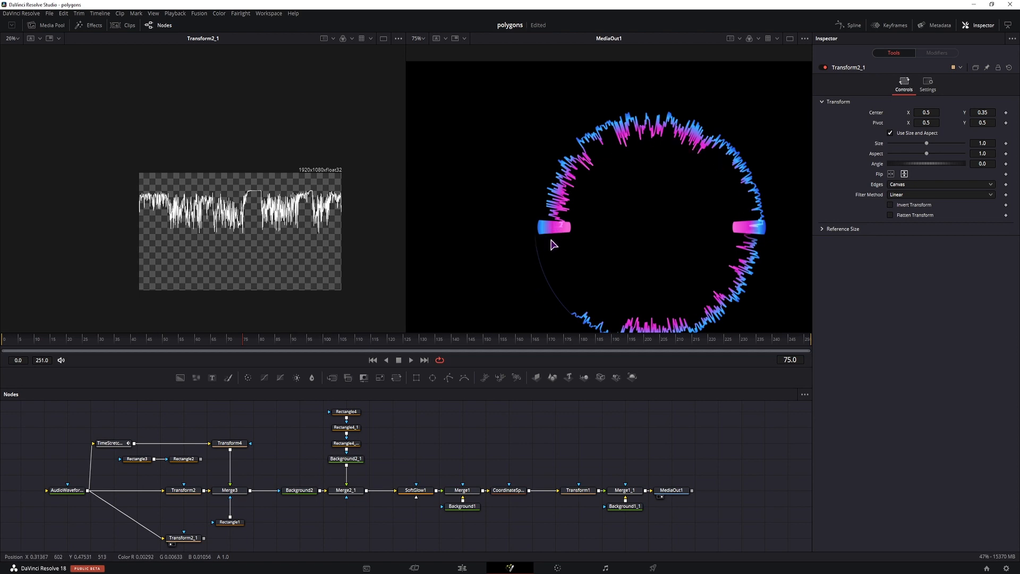